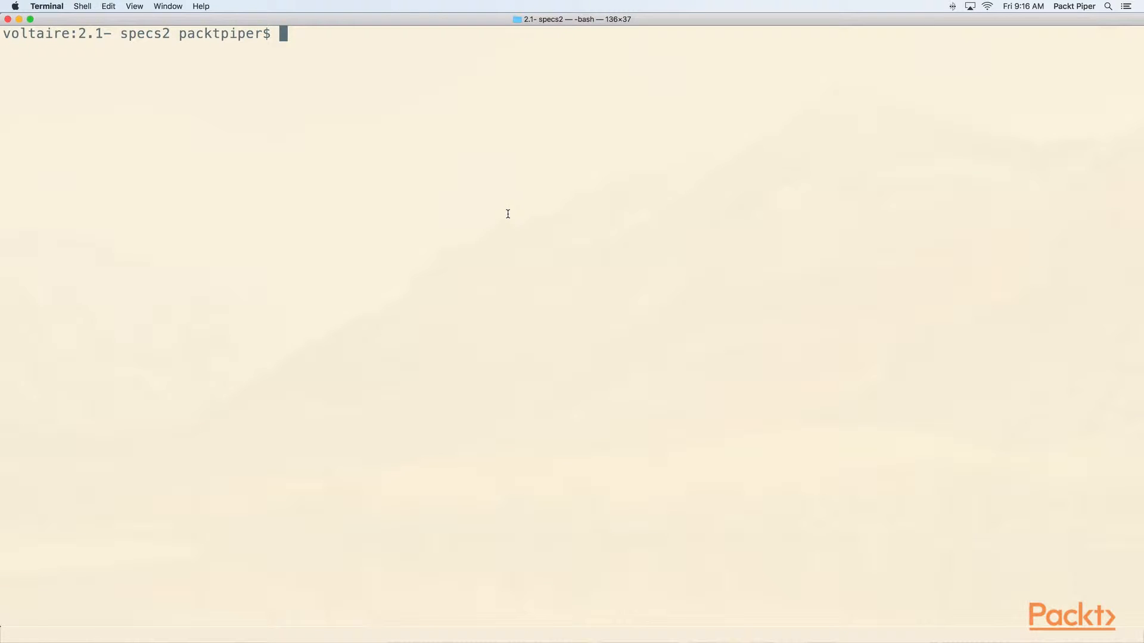
Step: List the contents of the specs2 project folder with ls
text(ls)
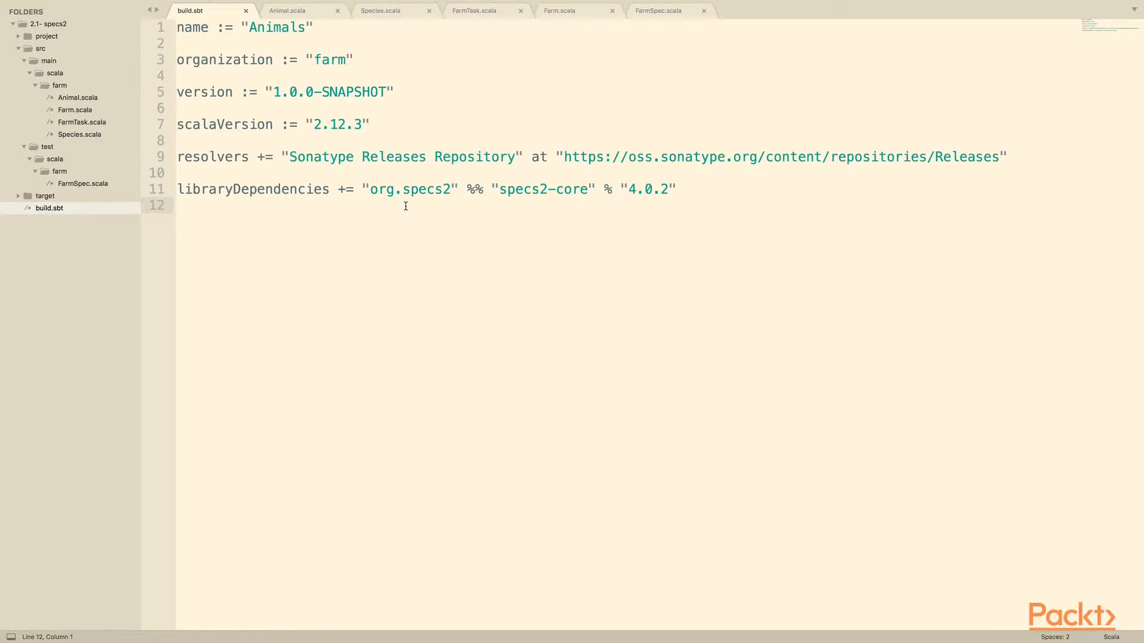
mouse_move(356, 180)
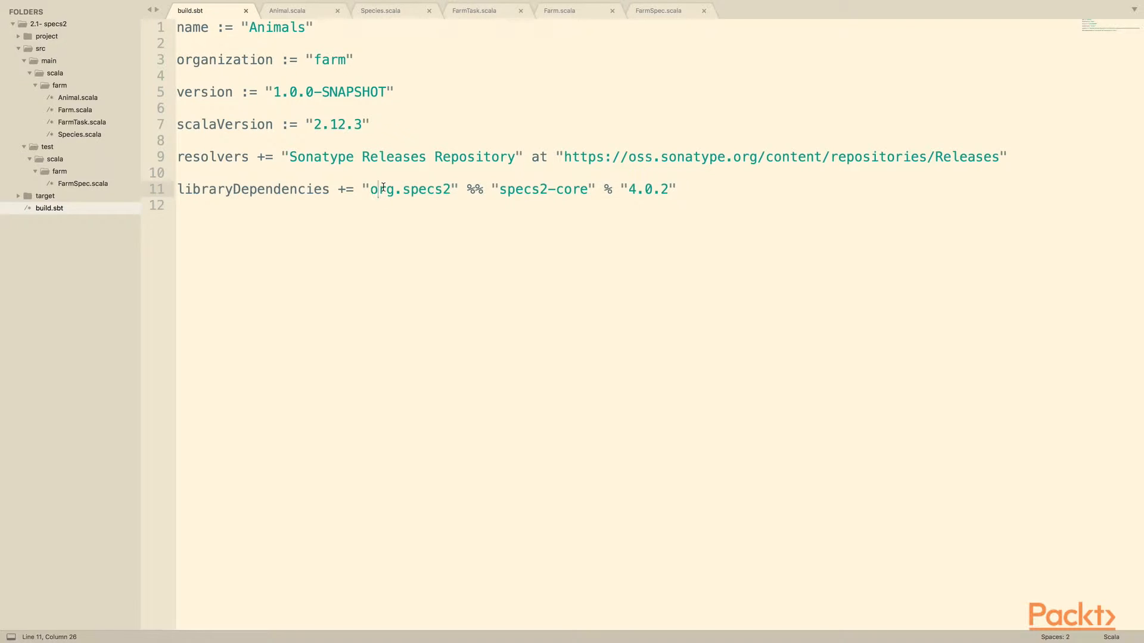
double_click(541, 190)
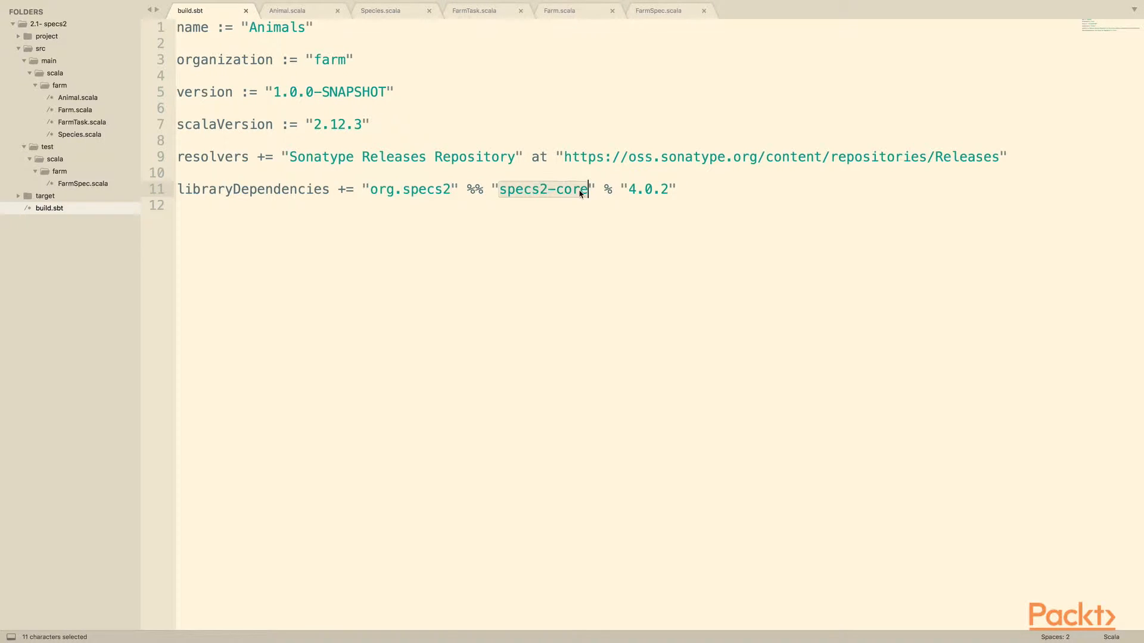
double_click(646, 189)
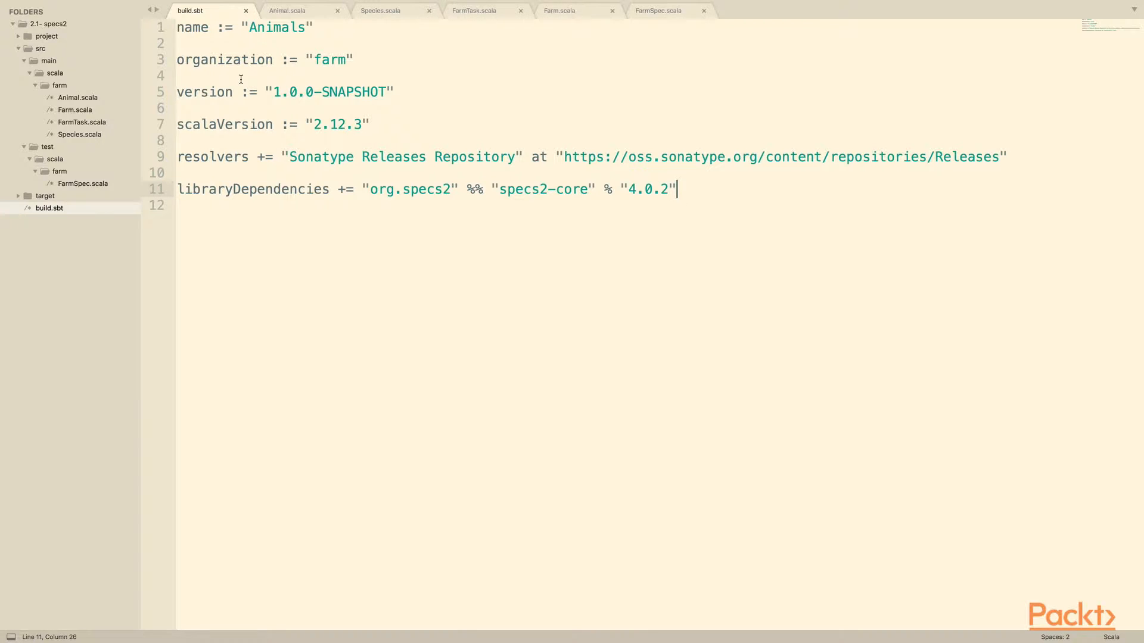
click(75, 109)
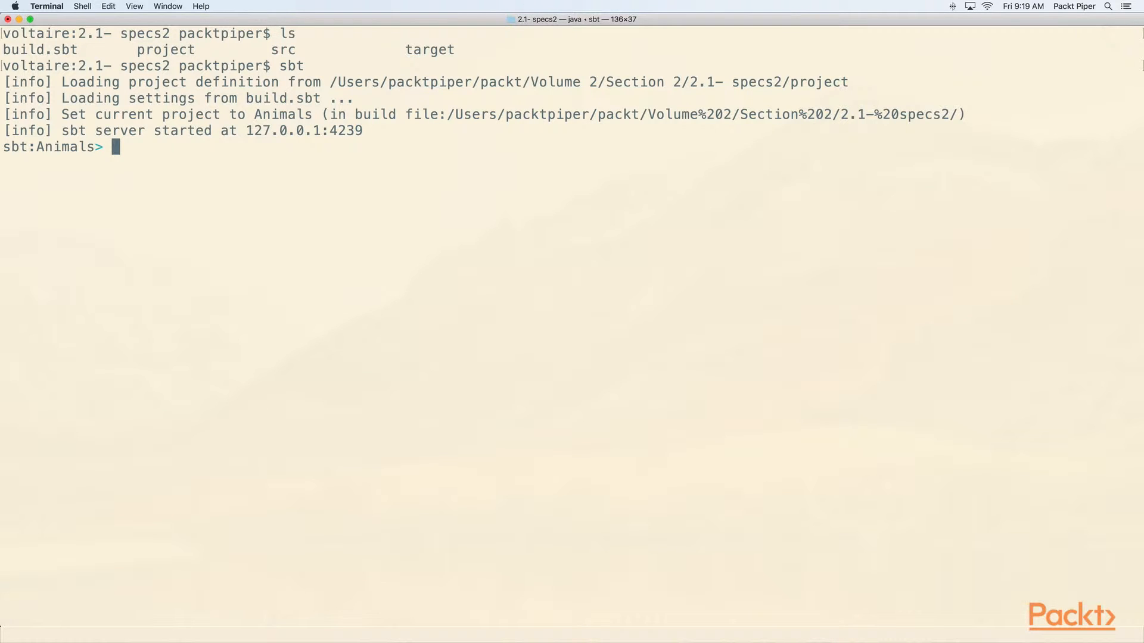
Step: Run compile, test and test:compile at the sbt prompt for the Animals project
text(compile)
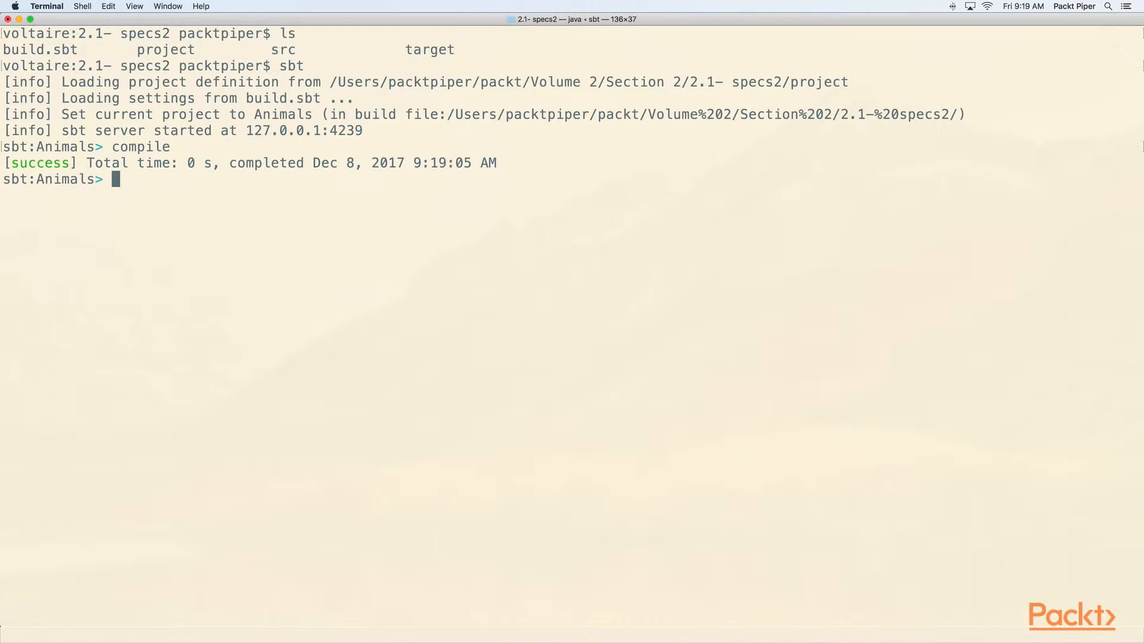
text(test)
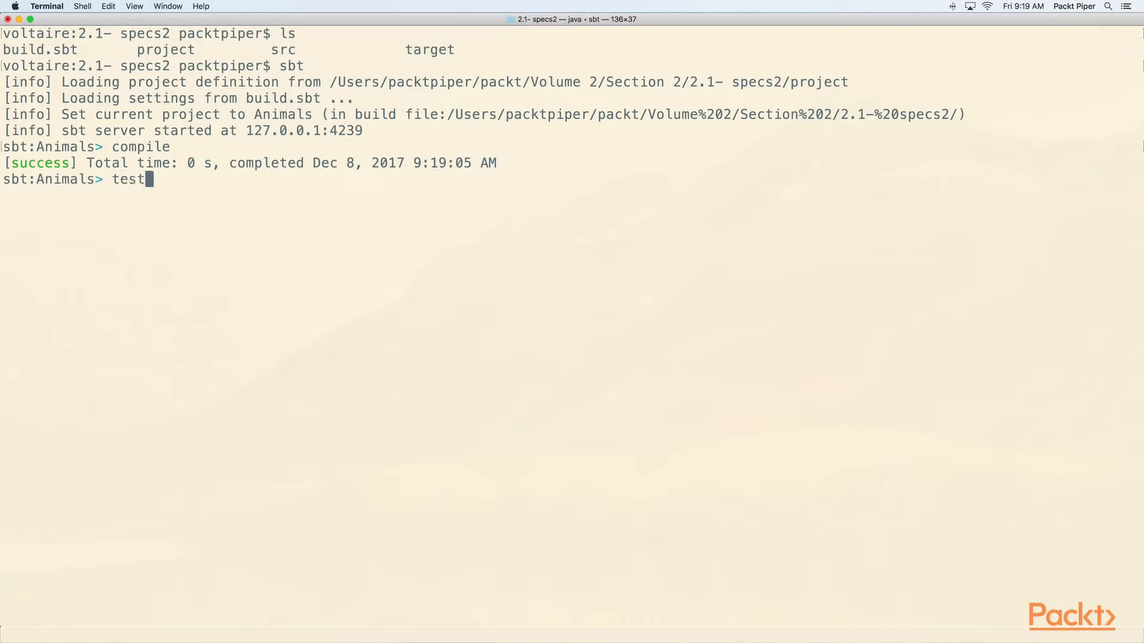
key(Return)
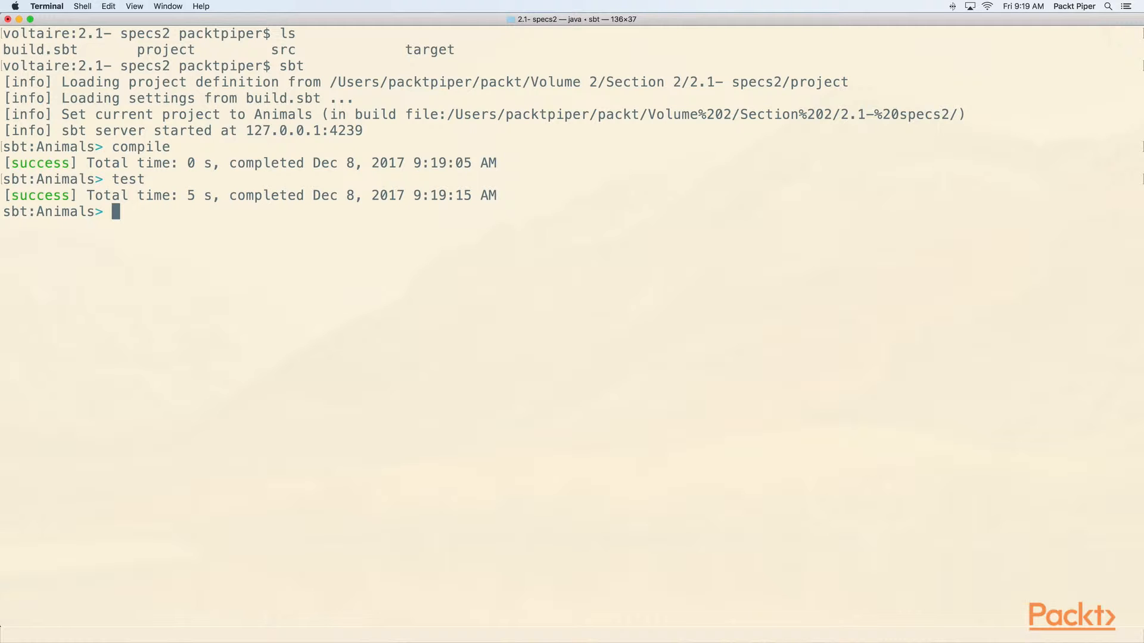
text(test:compile)
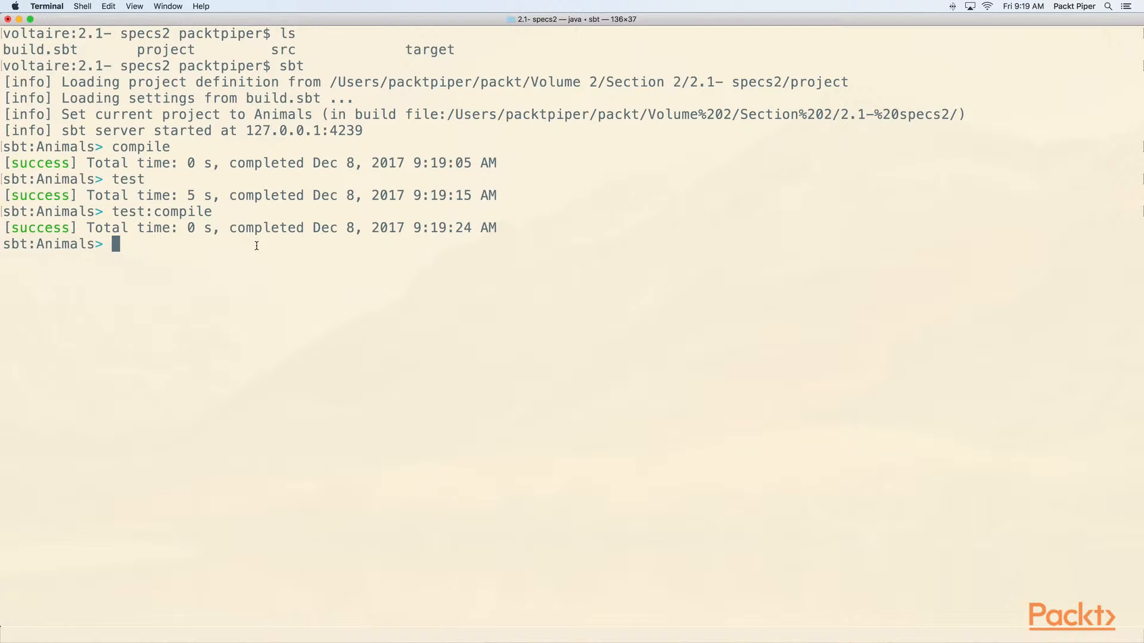
Step: Enter ~test at the sbt prompt to start continuous testing
text(test)
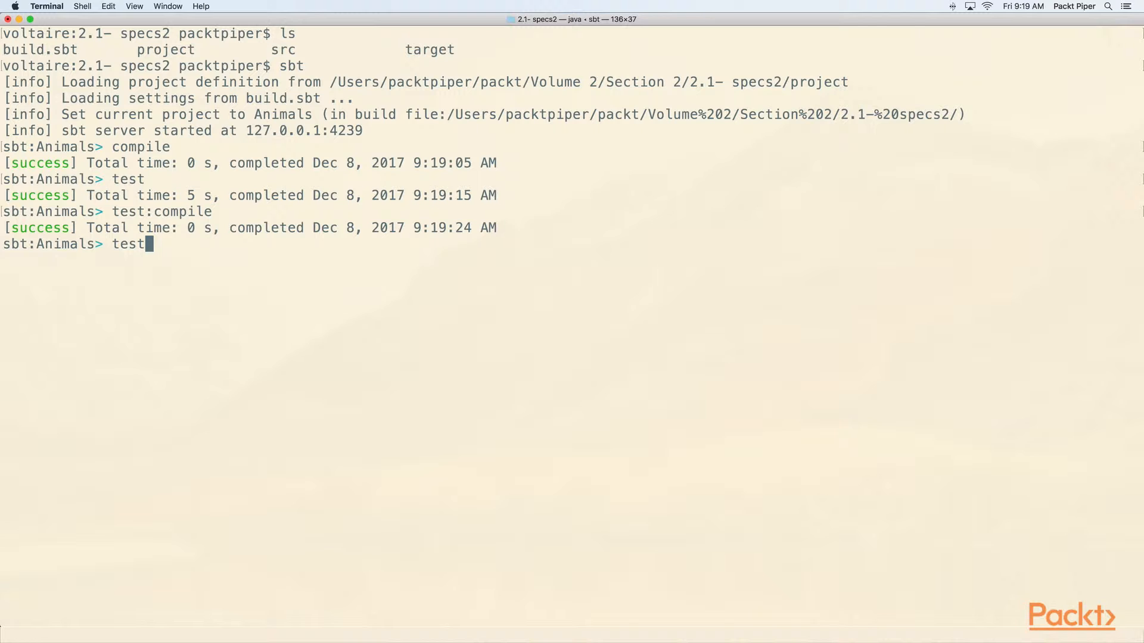
key(Ctrl+u)
text(~ t)
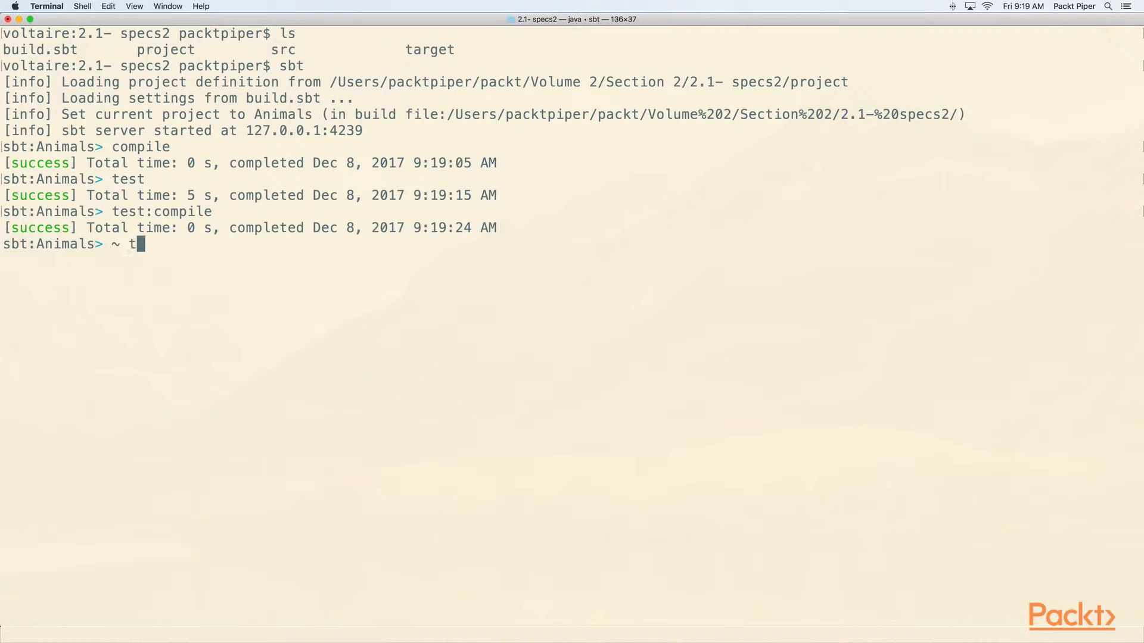
text(est)
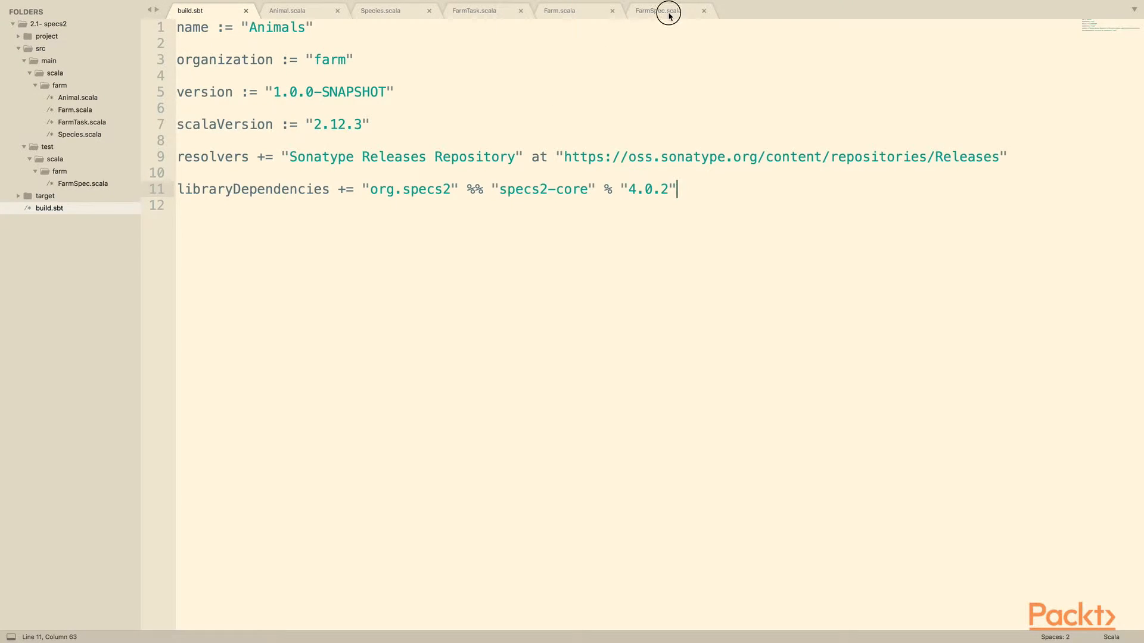
Step: Look over the empty FarmSpec file and the Animal case class with its Species field
click(658, 10)
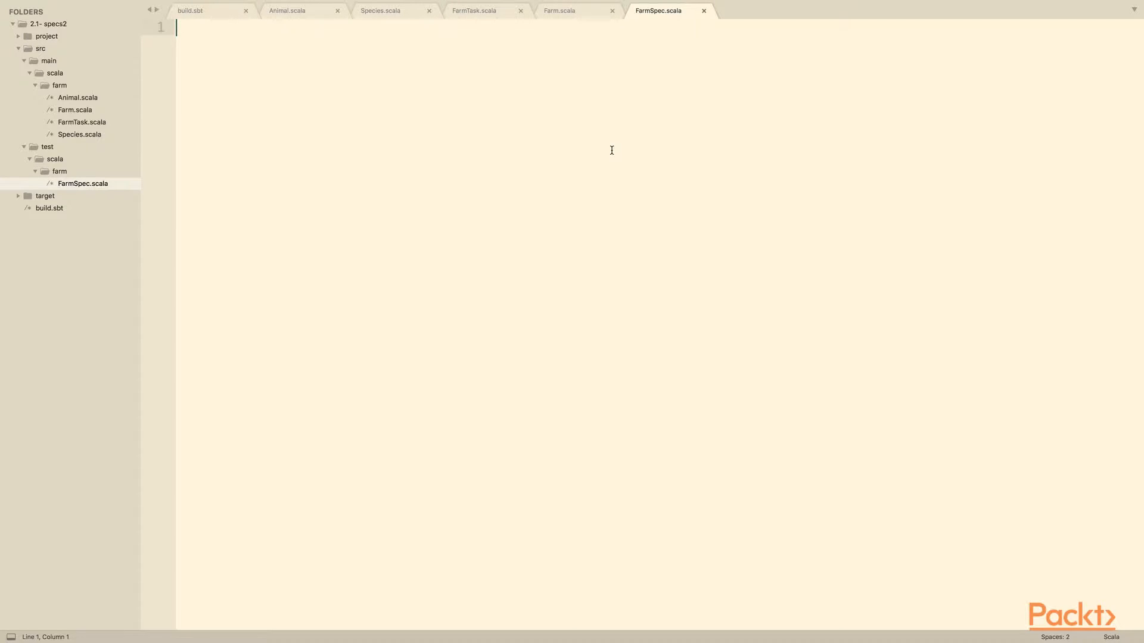
click(286, 11)
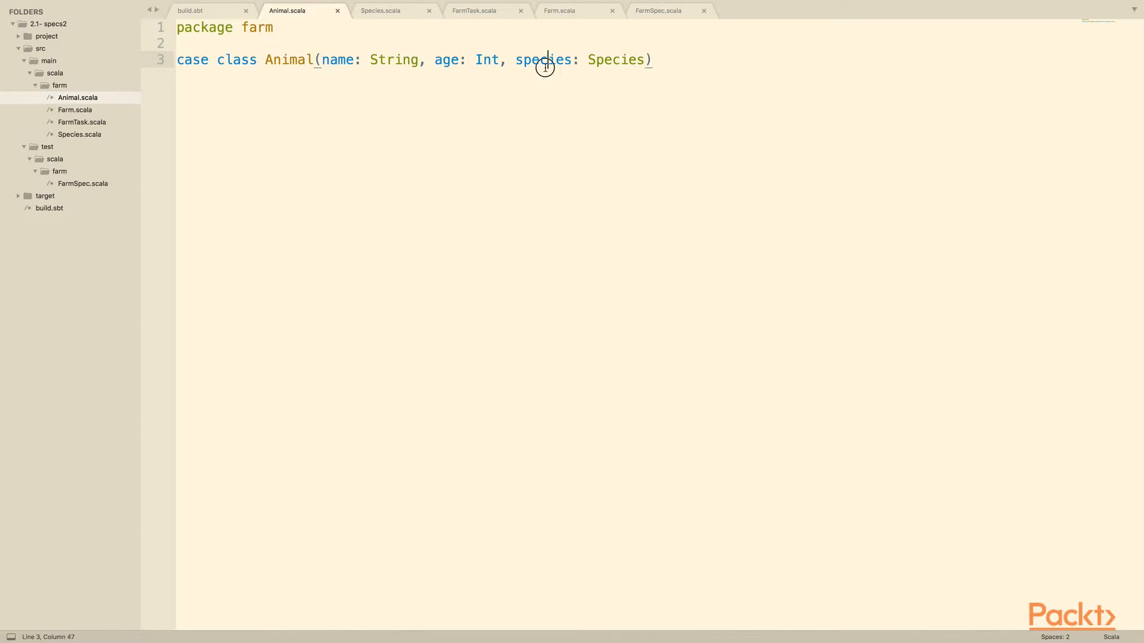
double_click(615, 60)
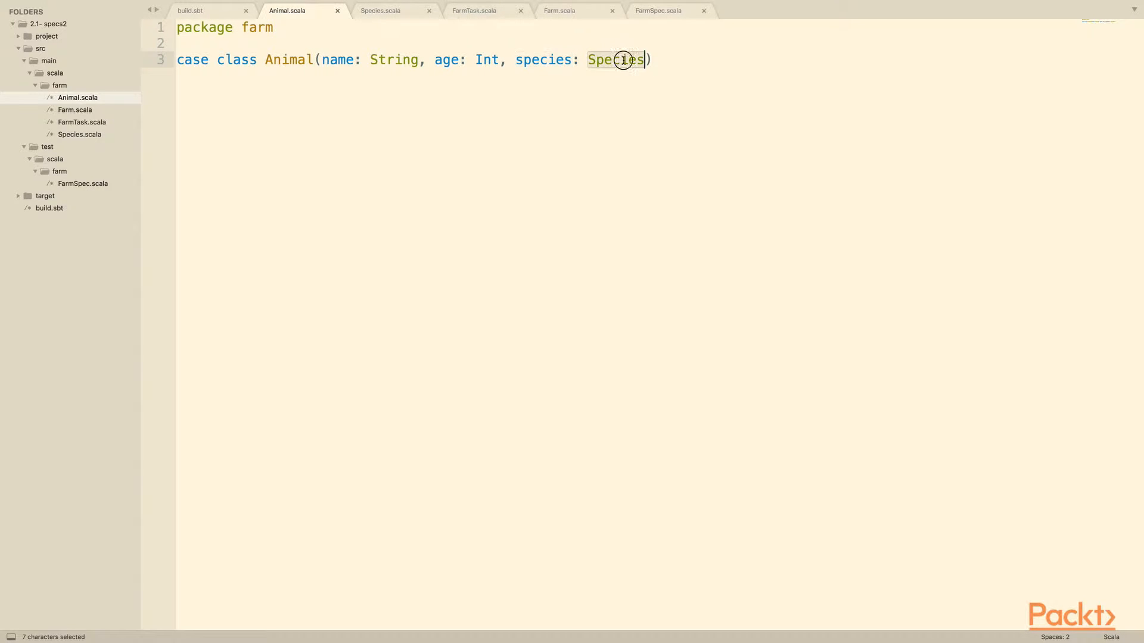
mouse_move(684, 191)
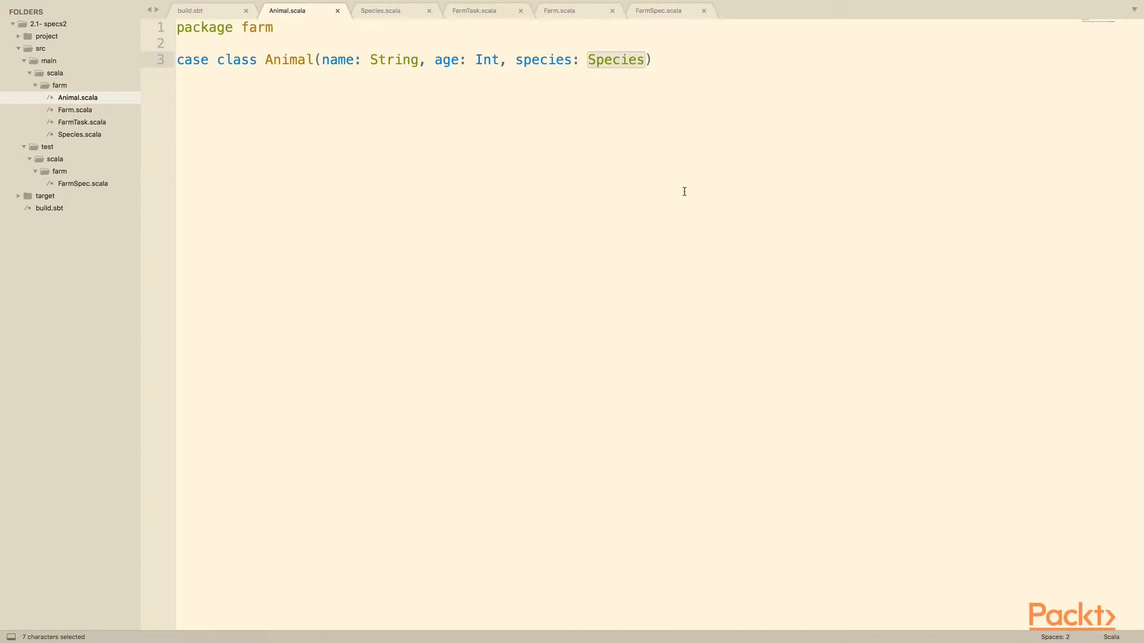
click(652, 60)
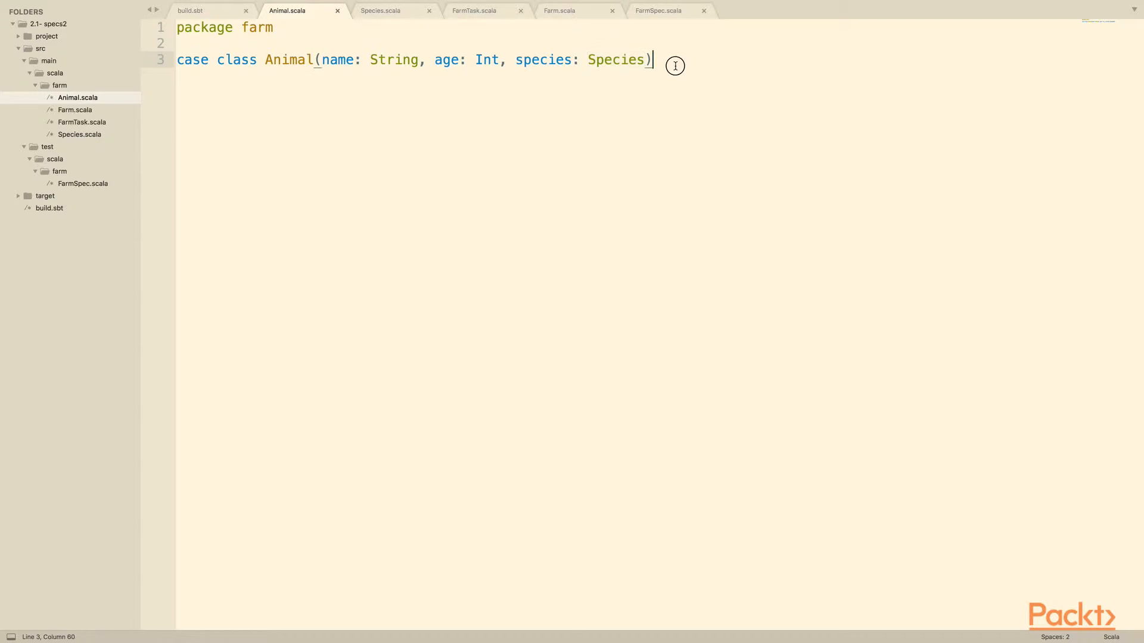
Step: Review the sealed Species trait and its objects, then the FarmTask case class
click(380, 11)
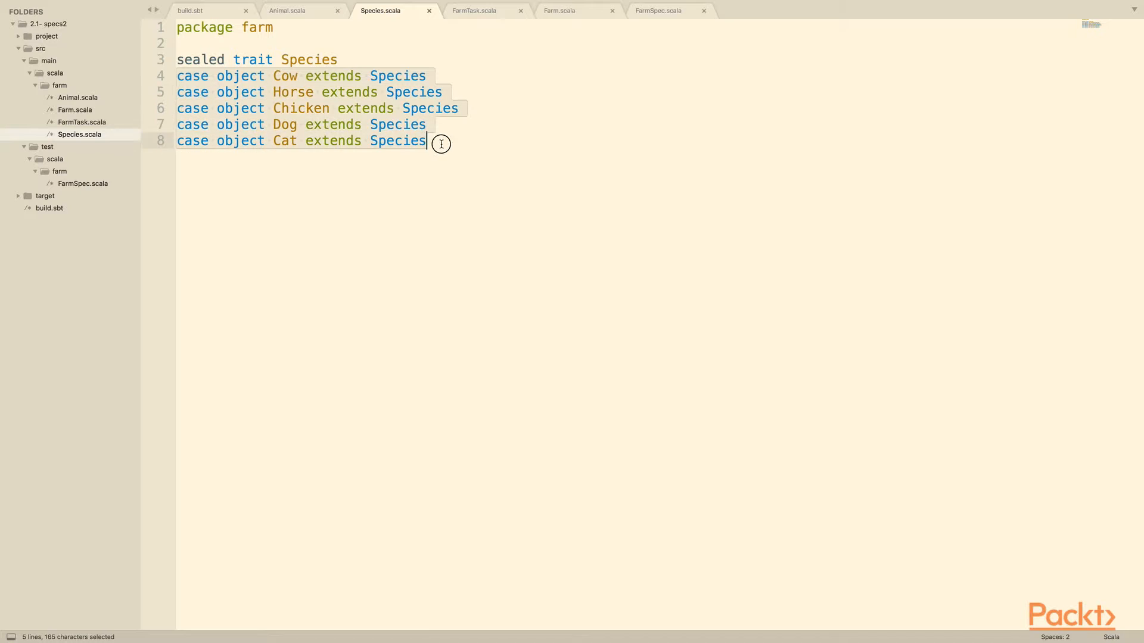
mouse_move(439, 145)
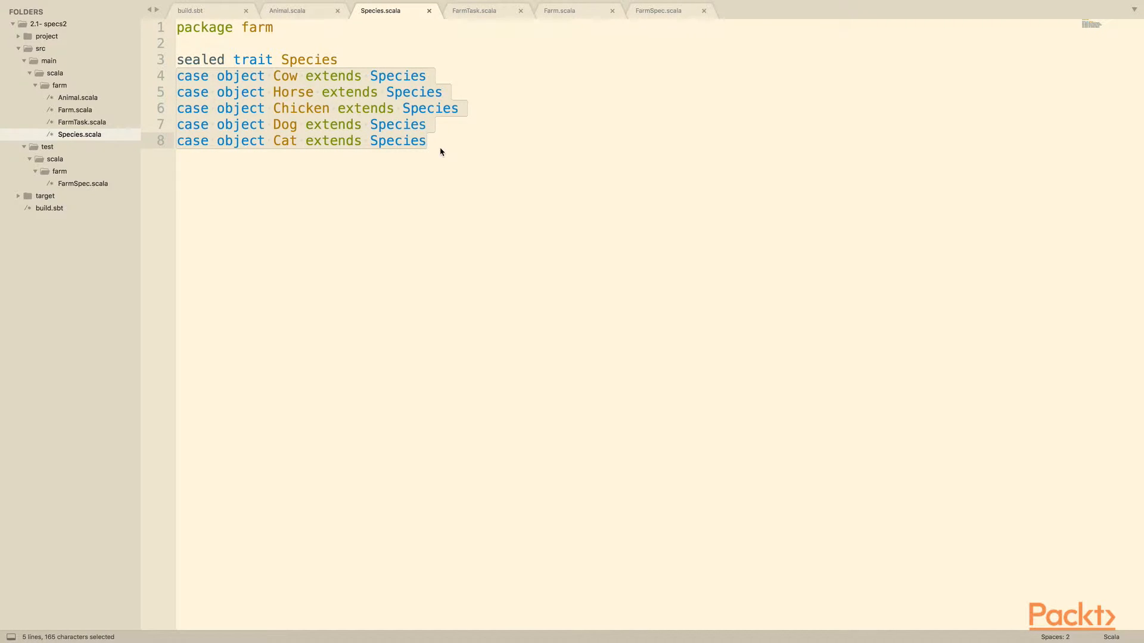
click(440, 141)
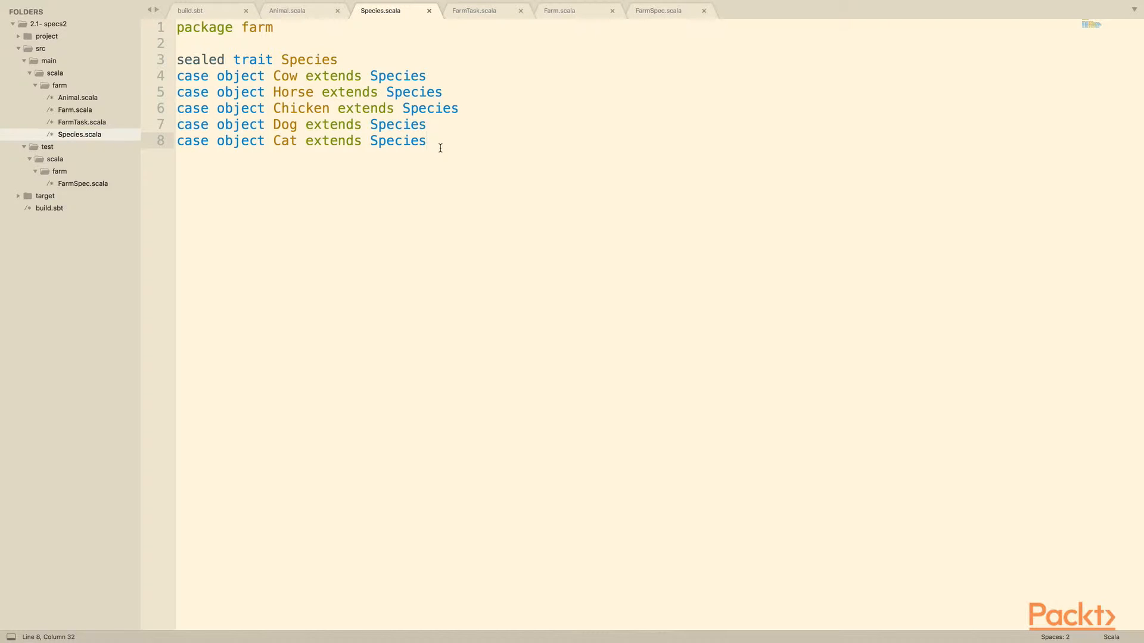
mouse_move(511, 32)
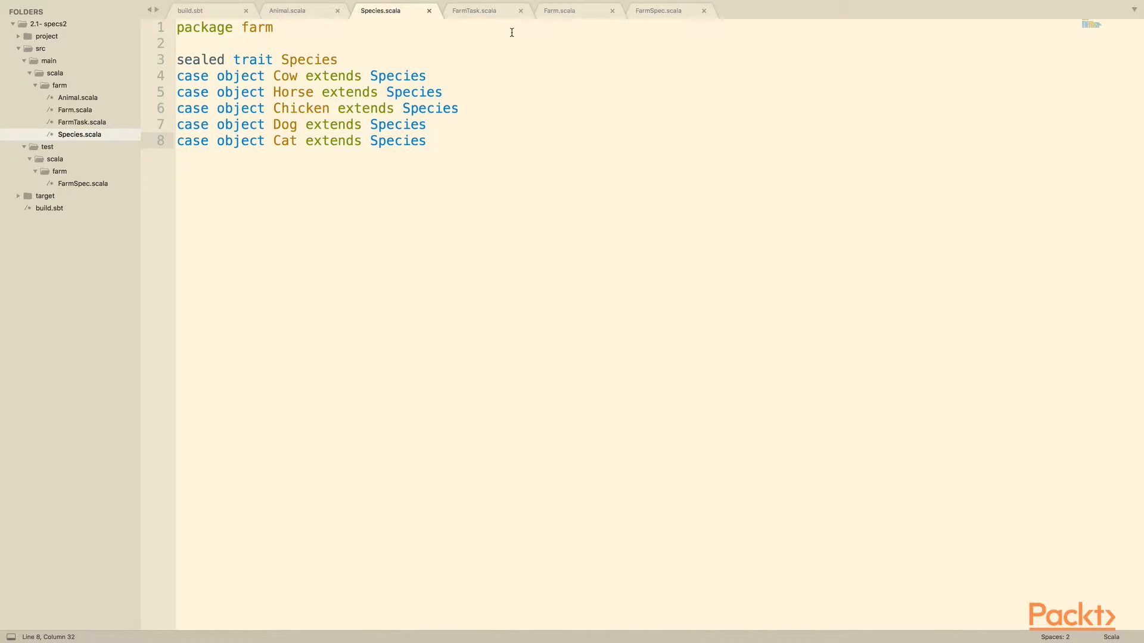
click(474, 11)
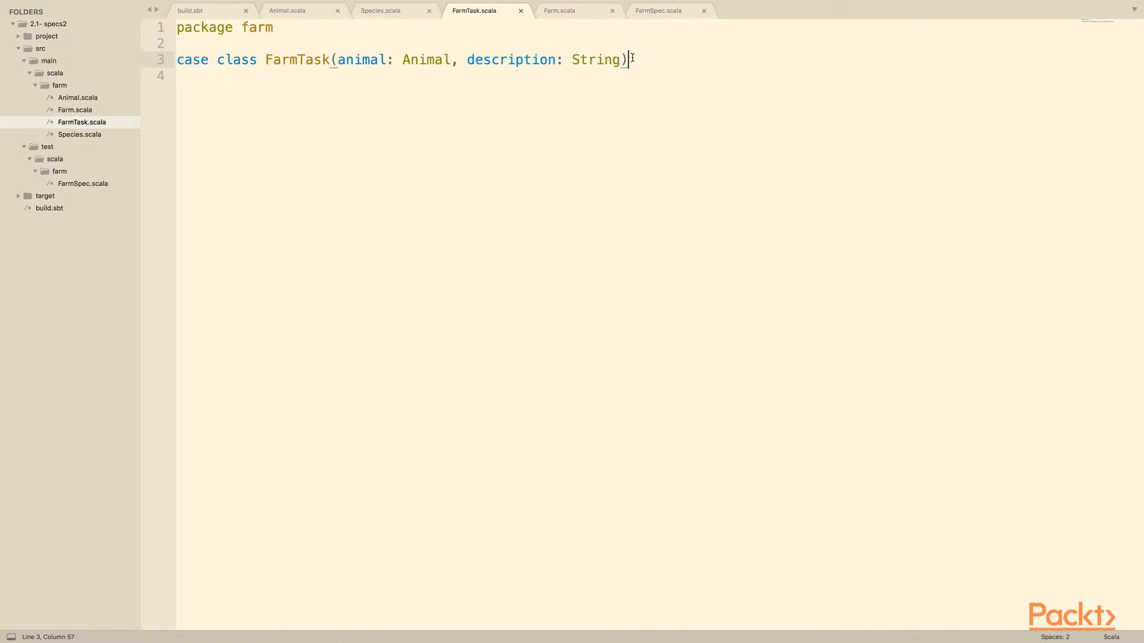
Step: Review Farm.scala's tasksForTheDay cases for egg checking, milking and plowing, returning to FarmSpec
click(558, 11)
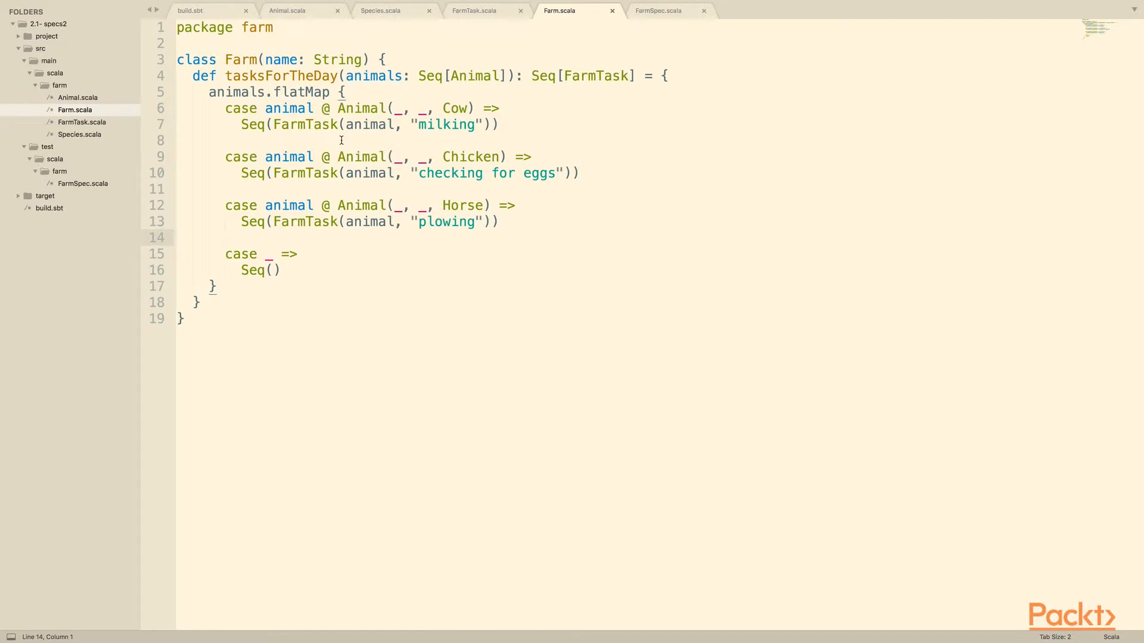
double_click(278, 60)
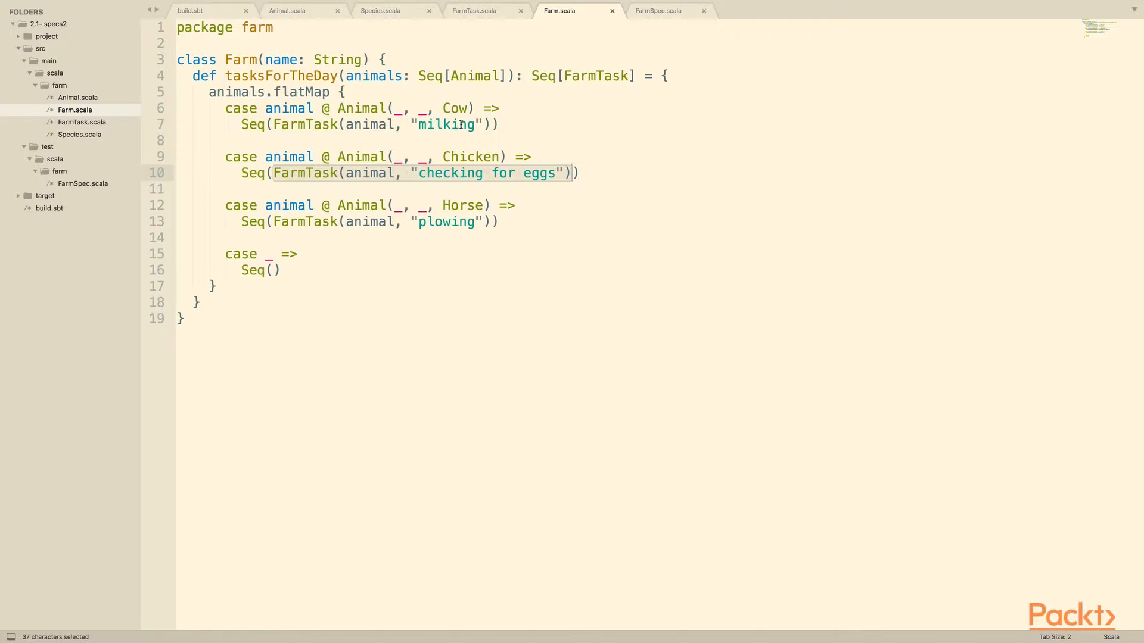
double_click(471, 156)
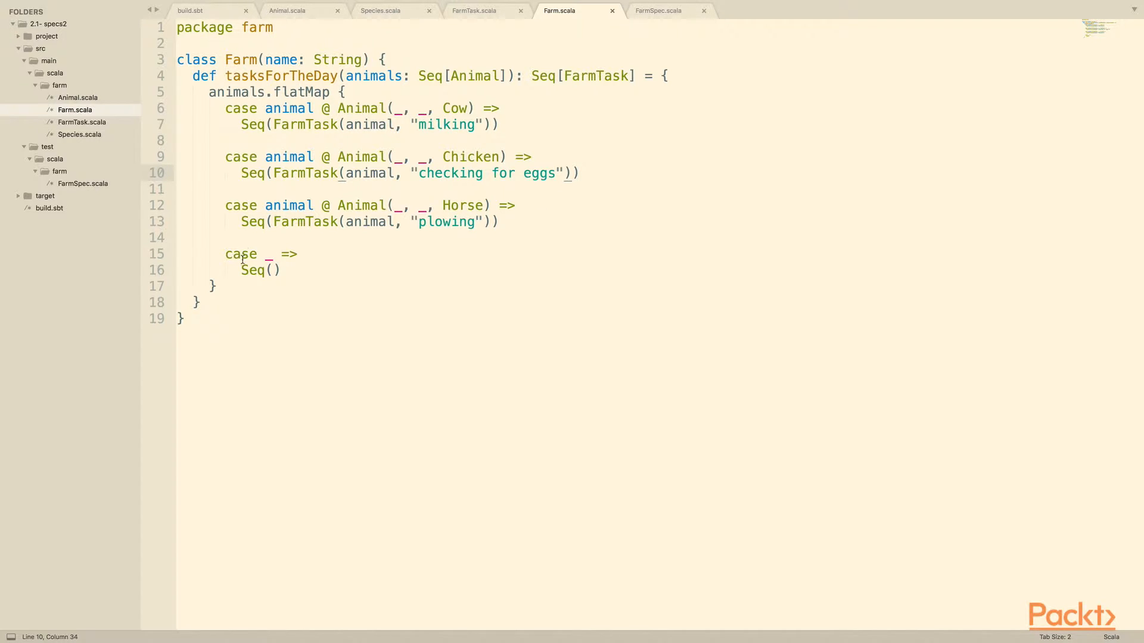
click(279, 271)
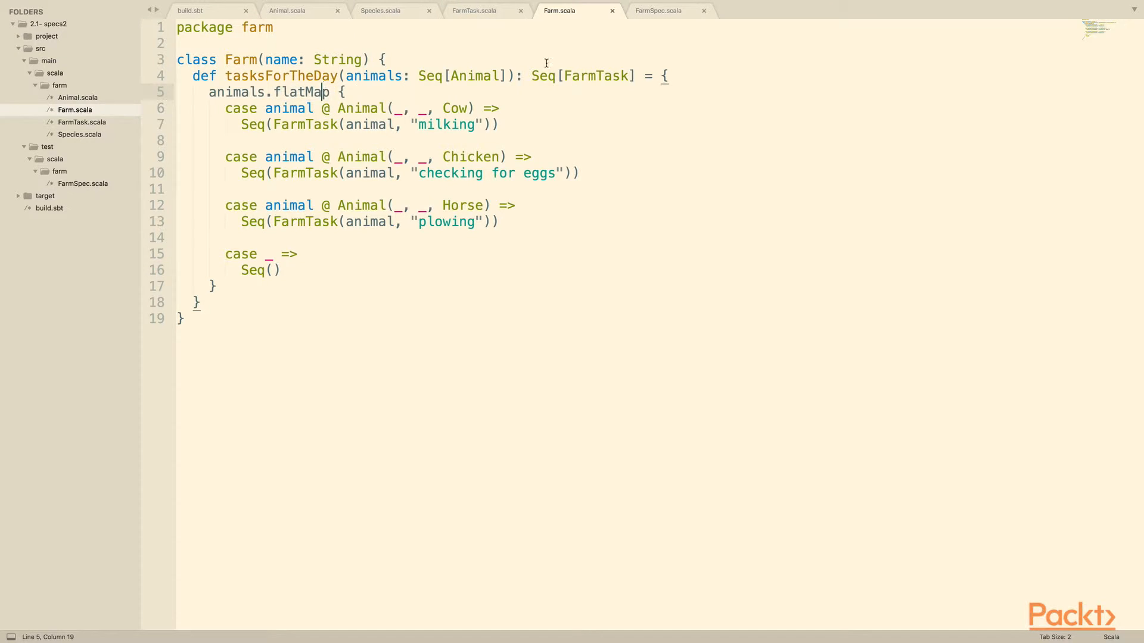
click(658, 11)
text(package)
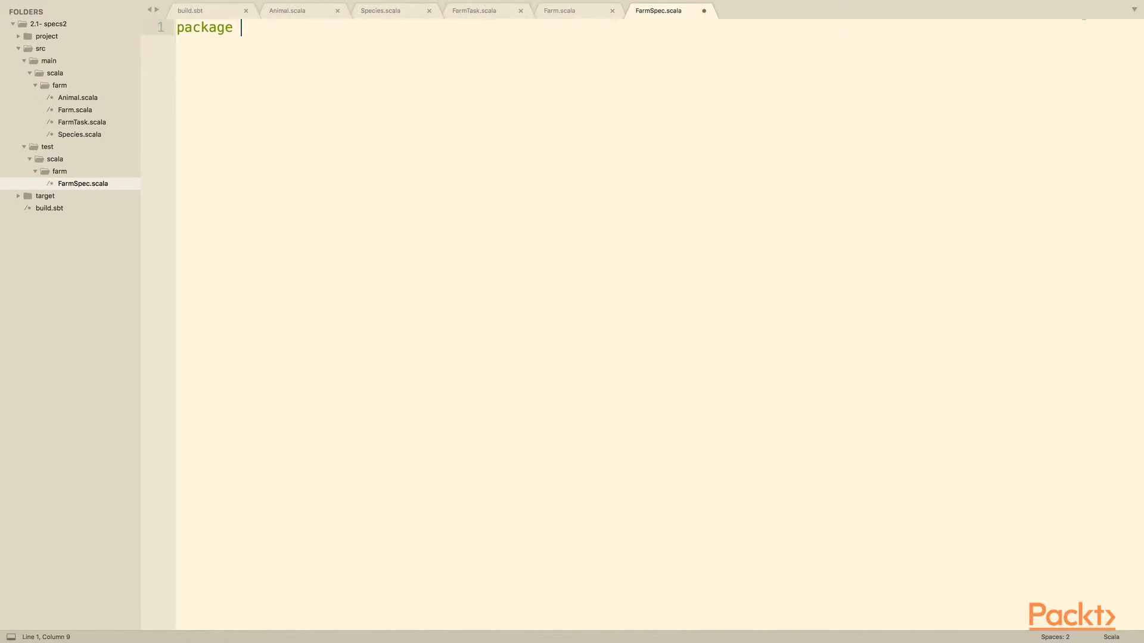
Step: Write the farm package line and the org.specs2 and org.specs2.mutable.Specification imports
text(farm)
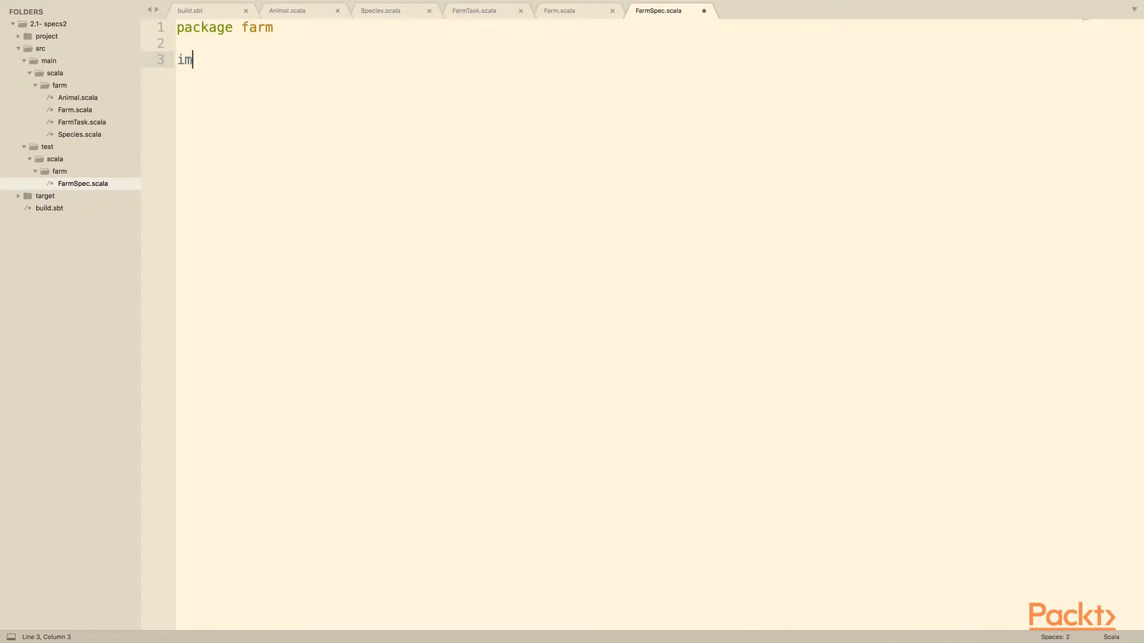
text(port org.specs2.)
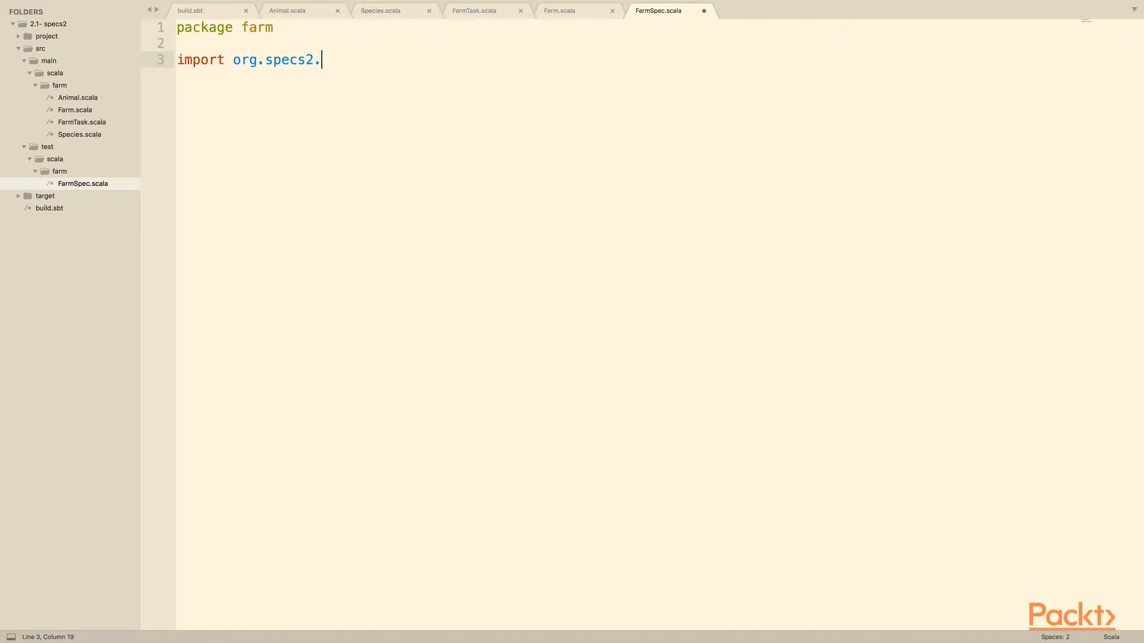
text(_)
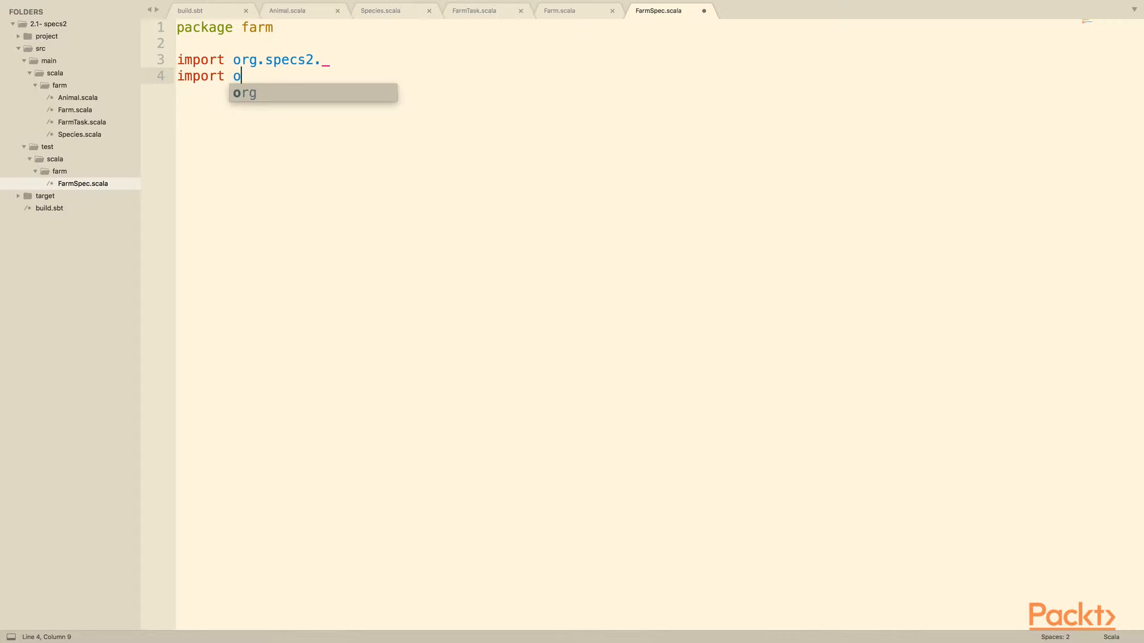
text(rg.specs2.mutable.)
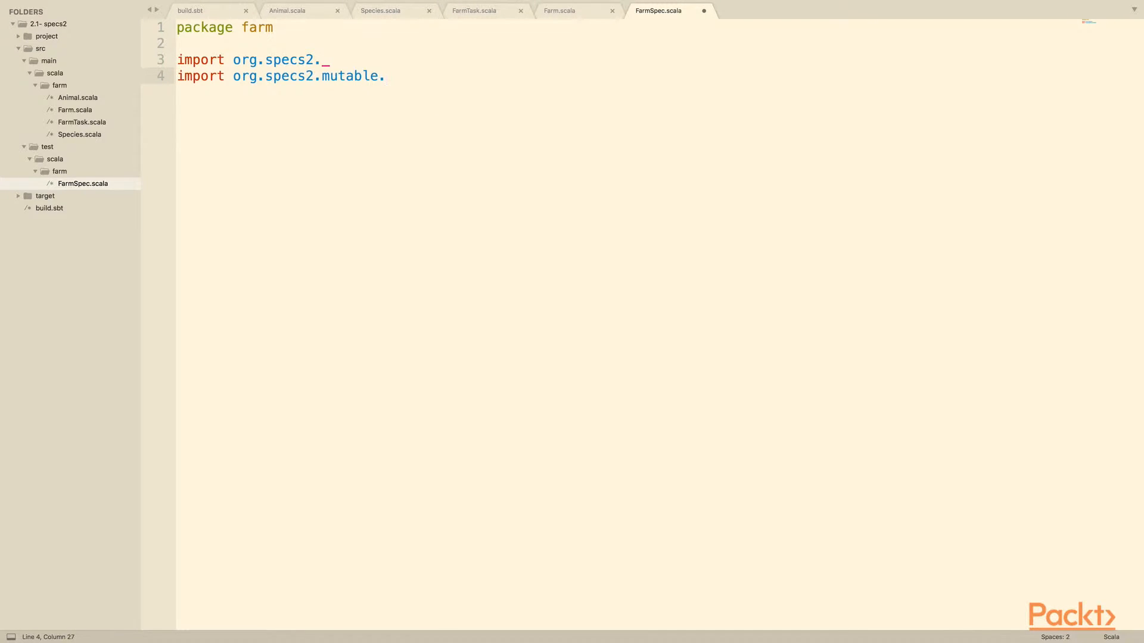
text(Specification)
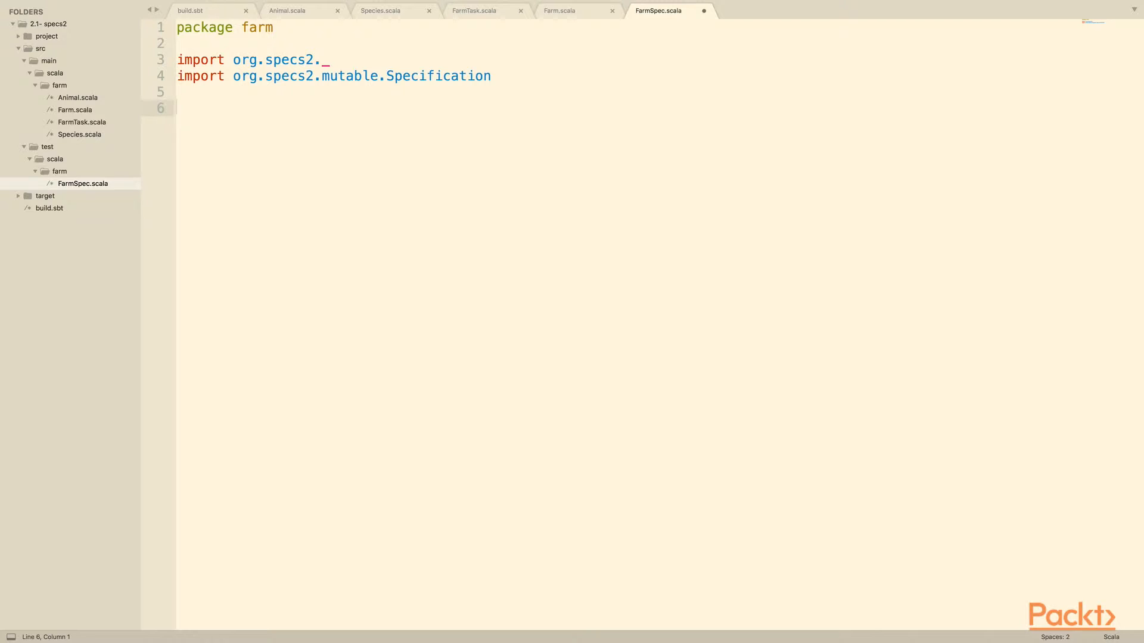
Step: Declare class FarmSpec extends Specification
text(i)
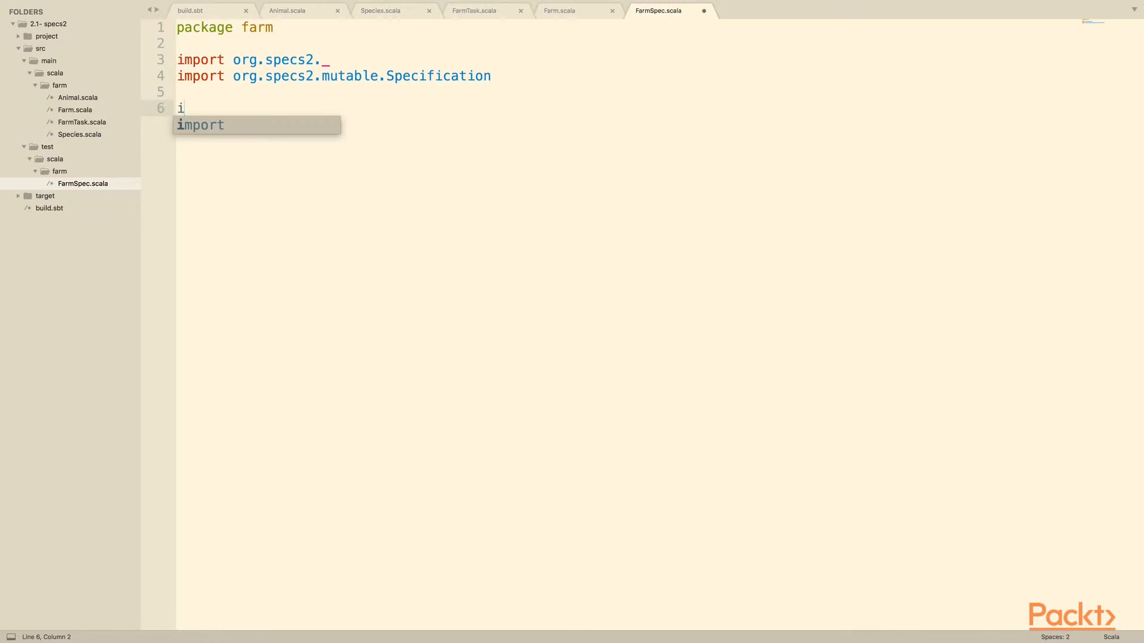
key(Backspace)
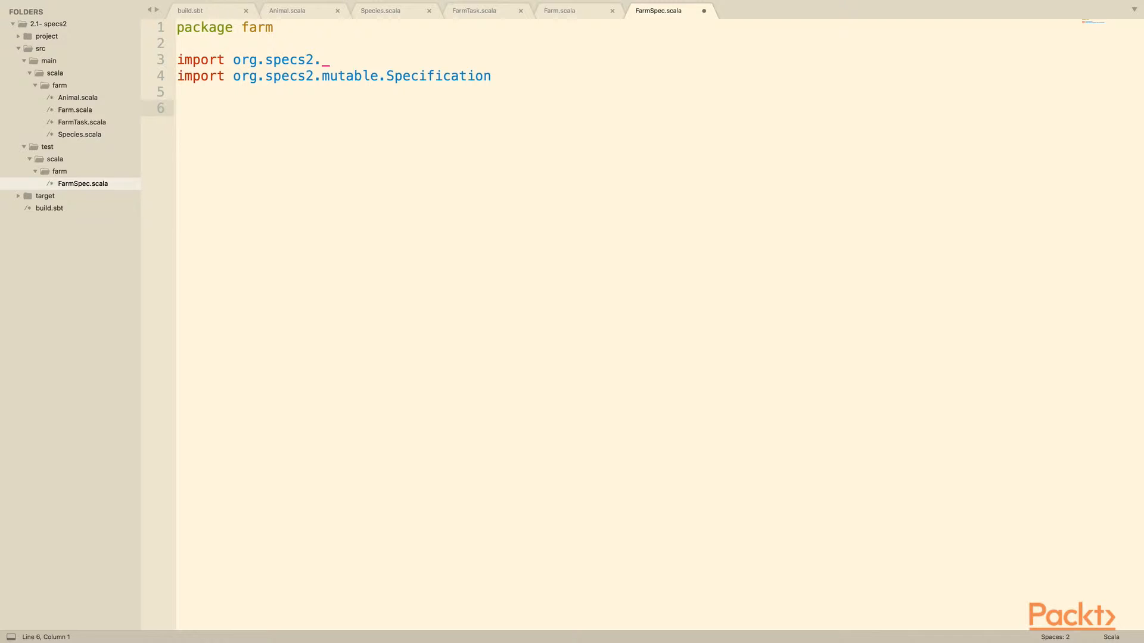
text(class)
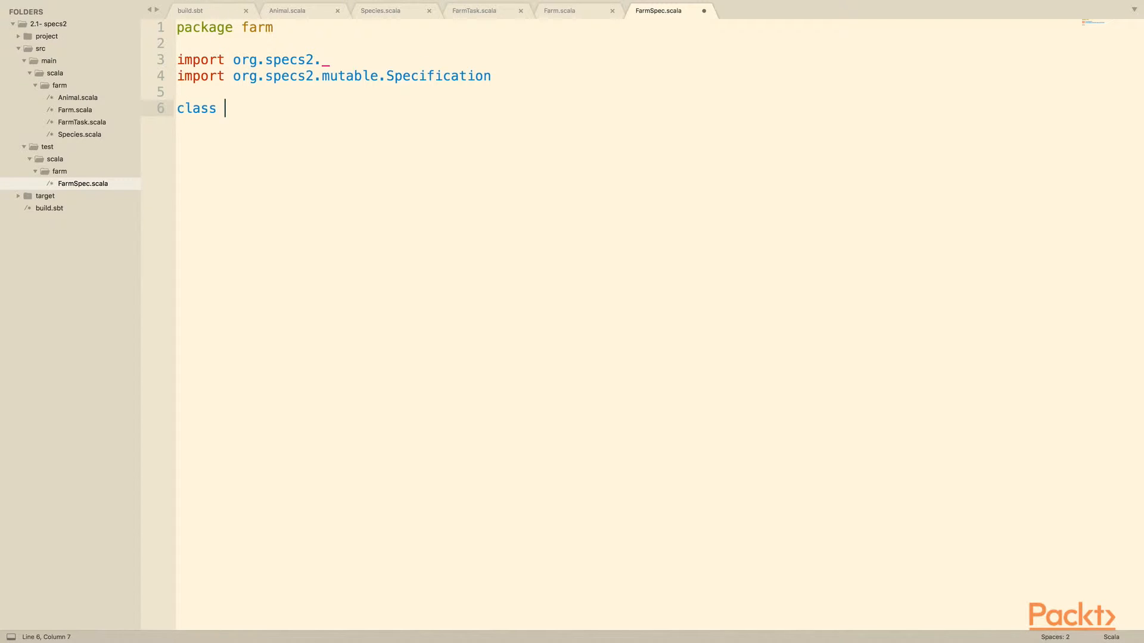
text(Fa)
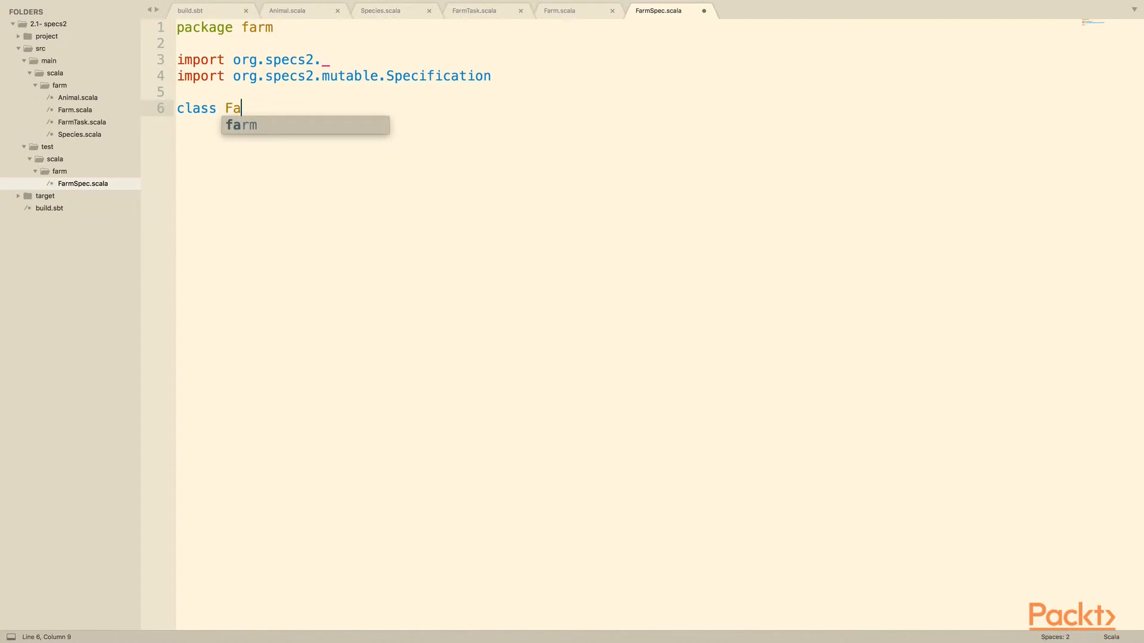
text(rmSpec exte)
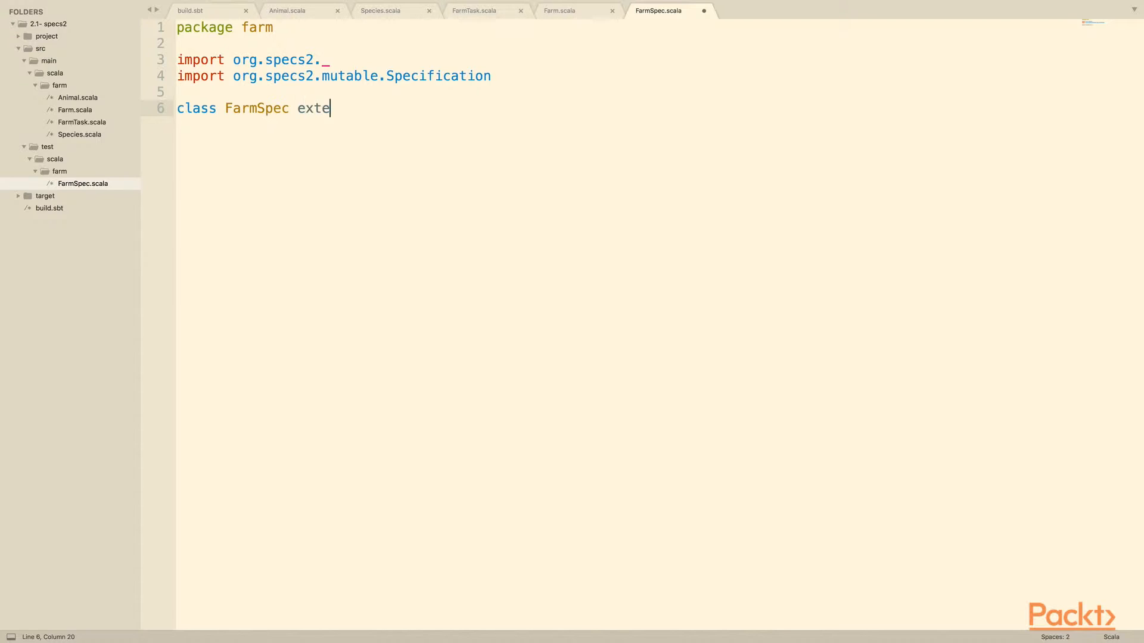
text(nds Specifica)
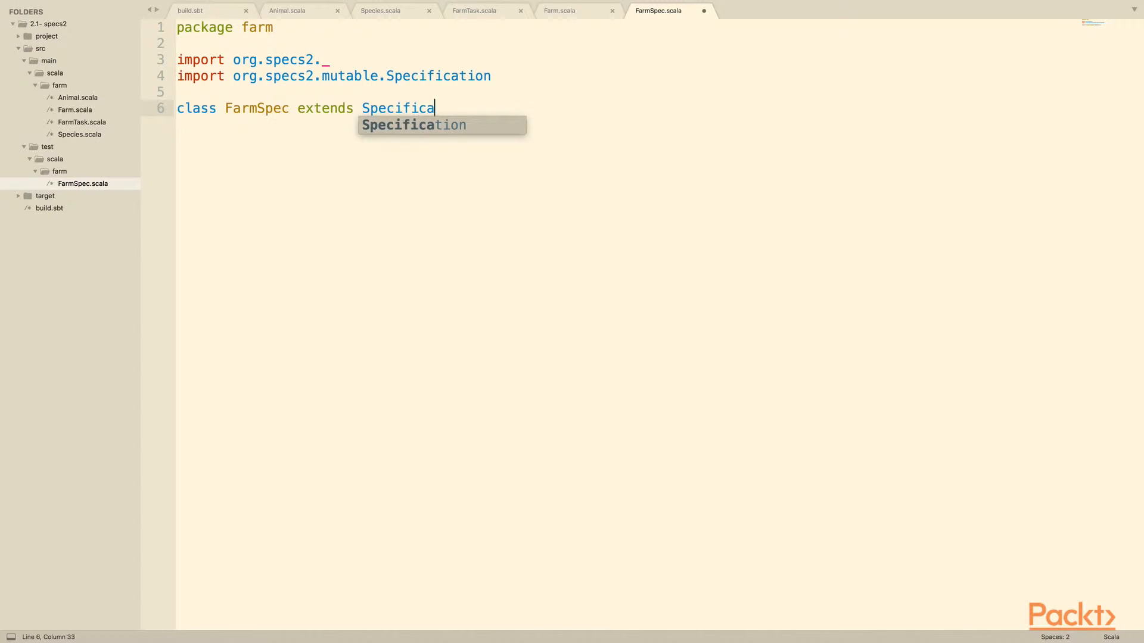
key(Tab)
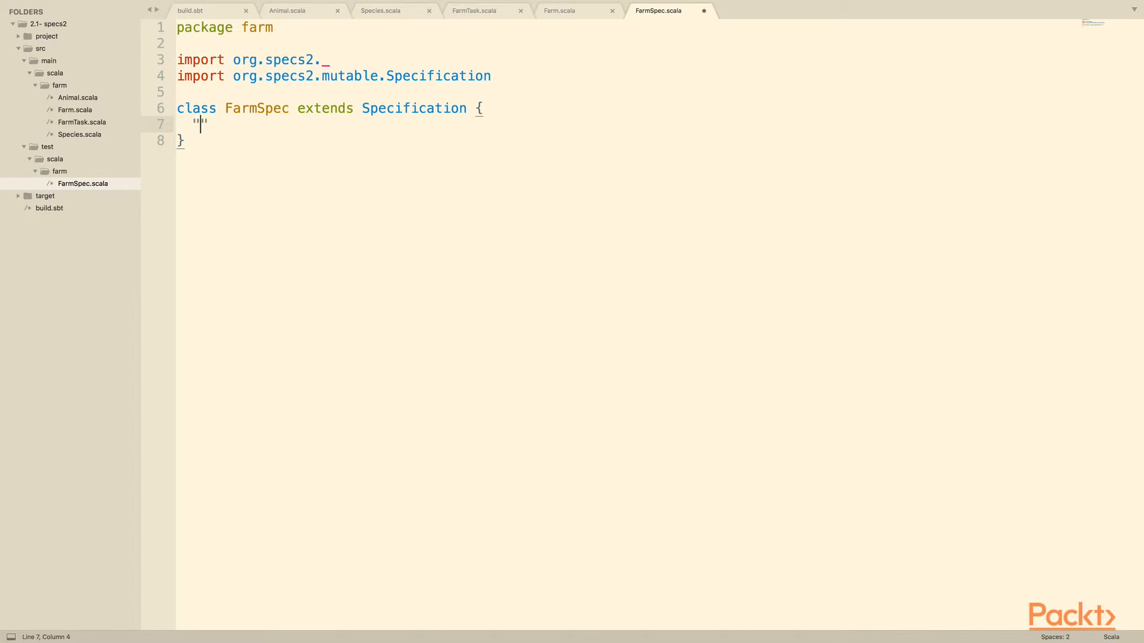
Step: Add a "Farm" should block holding an empty "extract the proper tasks for a chicken" example
text("Farm" shoul)
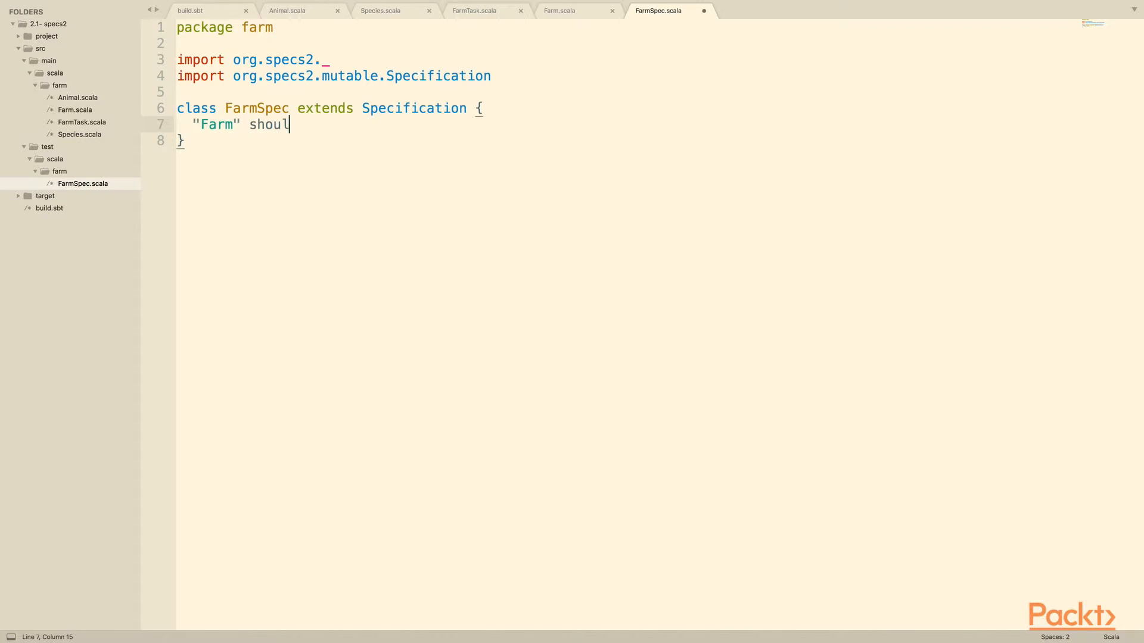
text(d {)
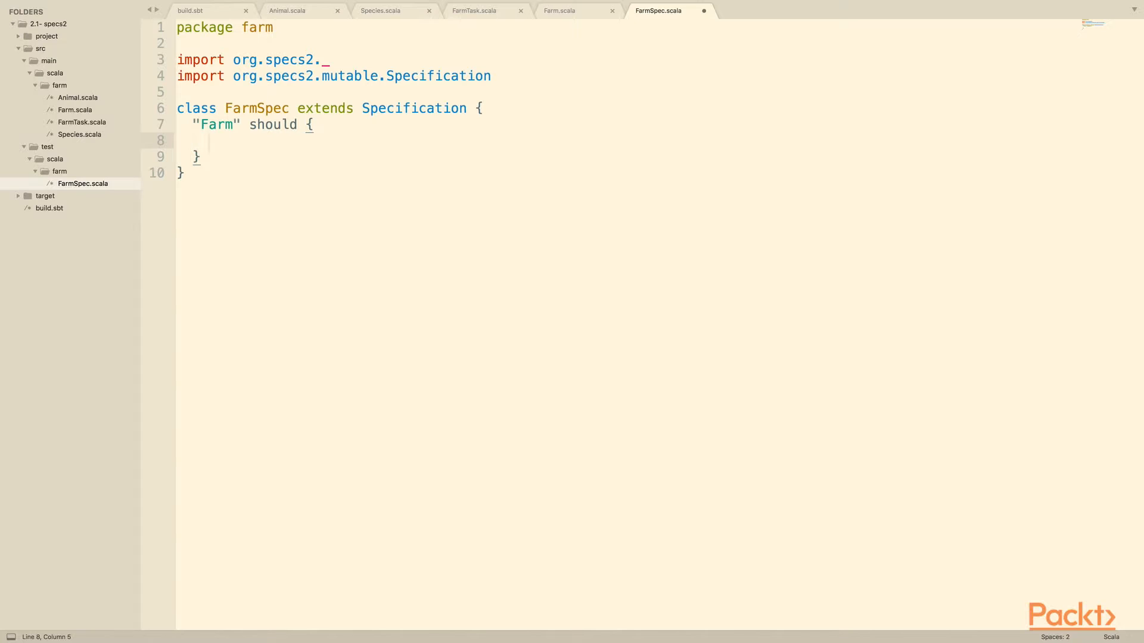
text("extract the proper tasks for a chick)
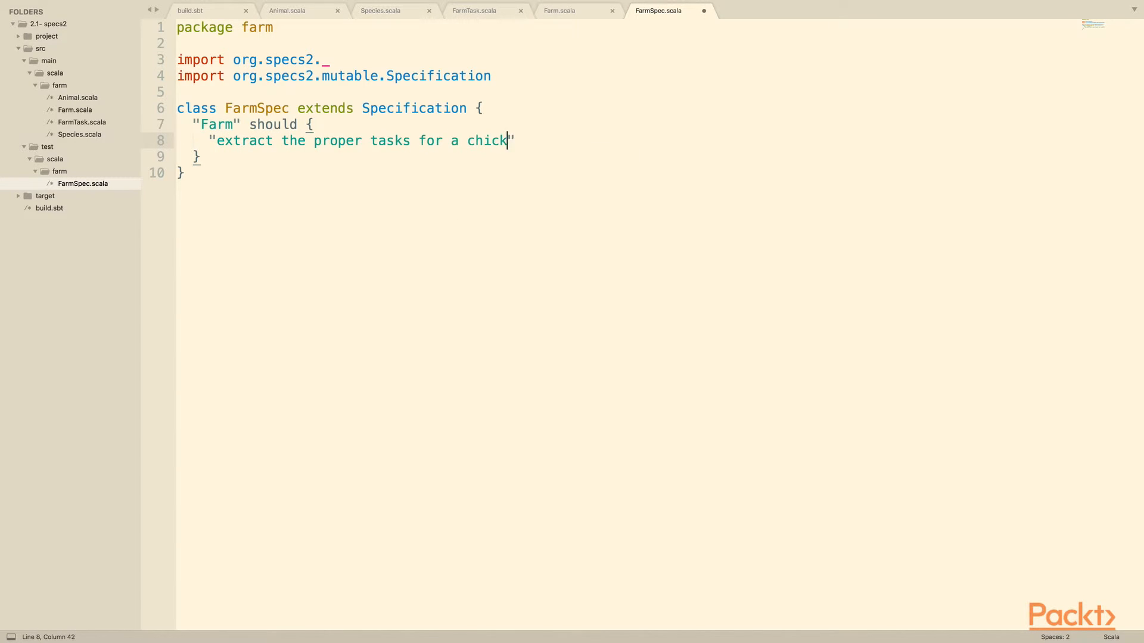
text(en" in {})
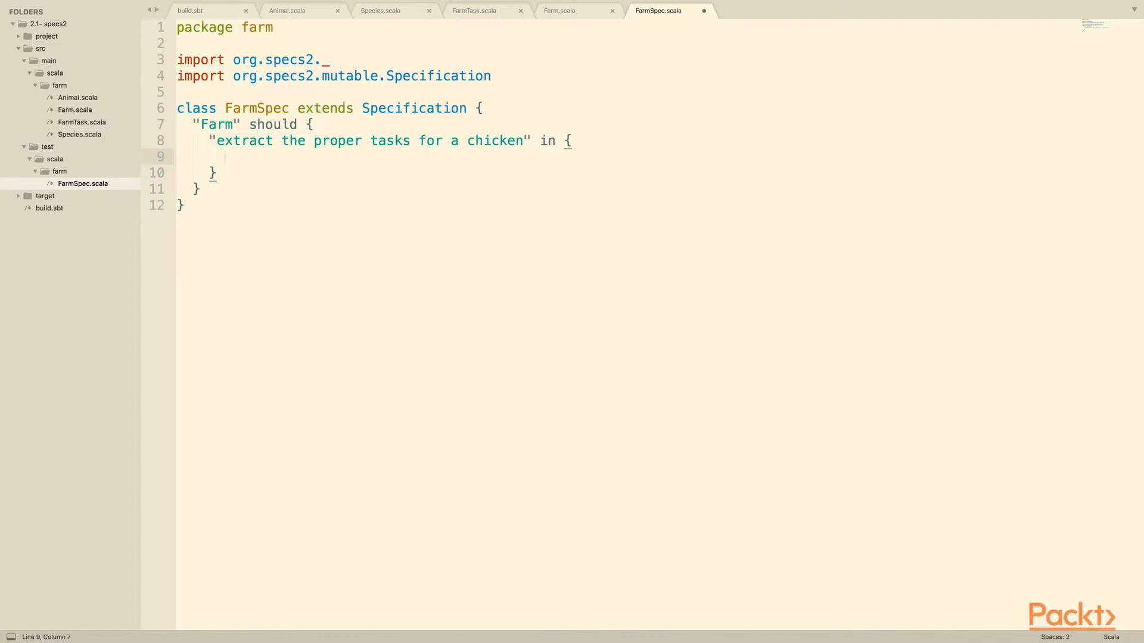
Step: Define val chicken = Animal("Bob", 12, Chicken) and val farm = new Farm("My Farm")
double_click(272, 124)
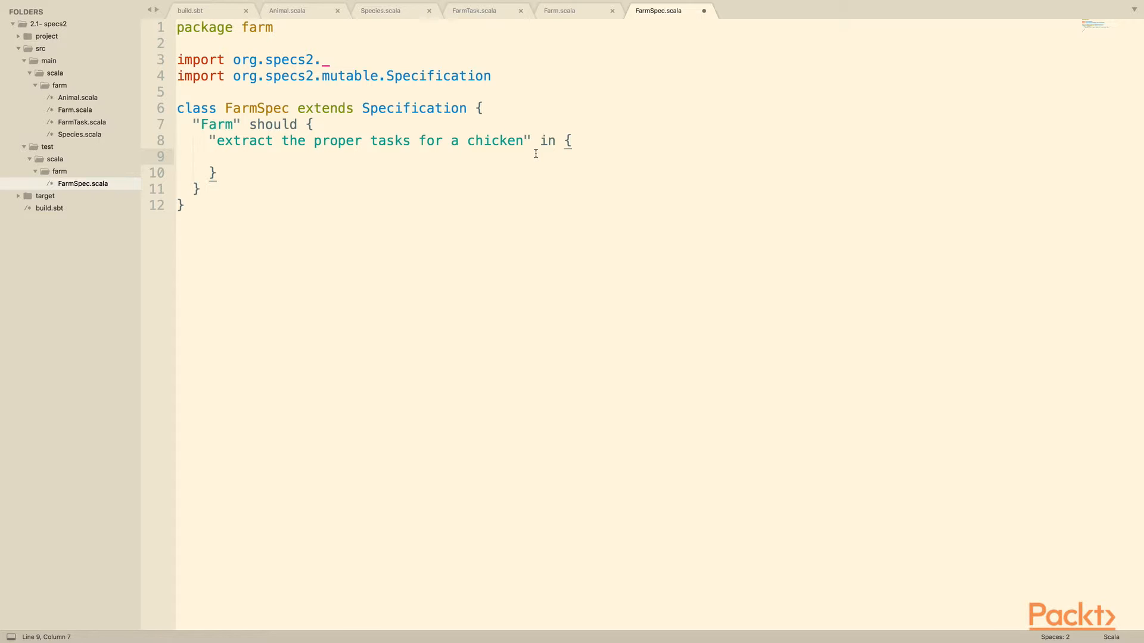
text(val chicken =)
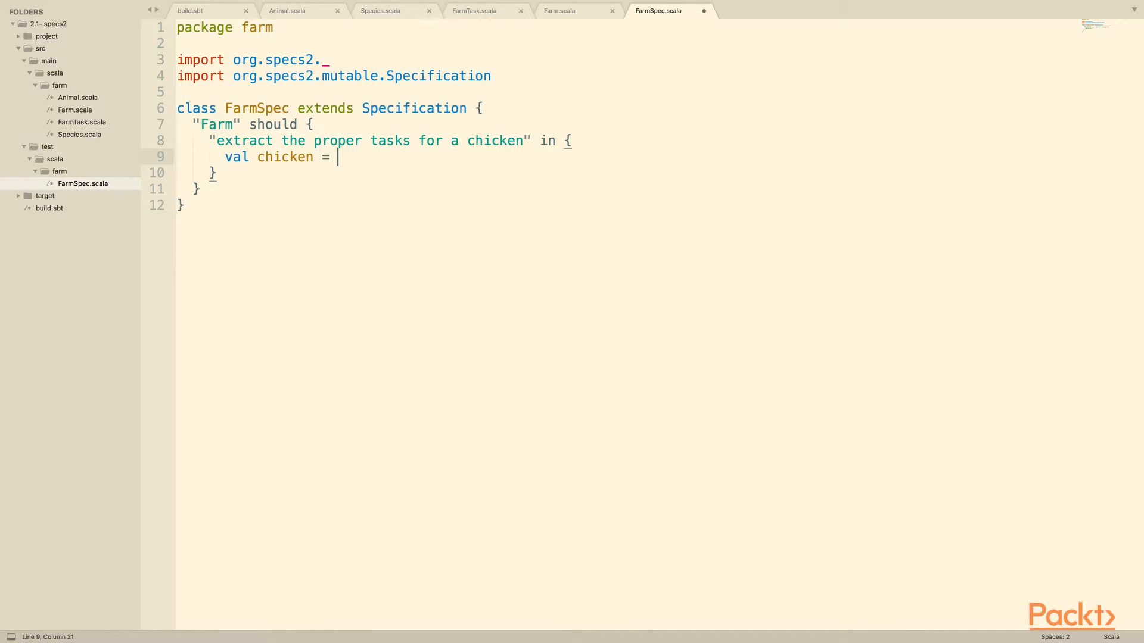
text(Animal("Bo"))
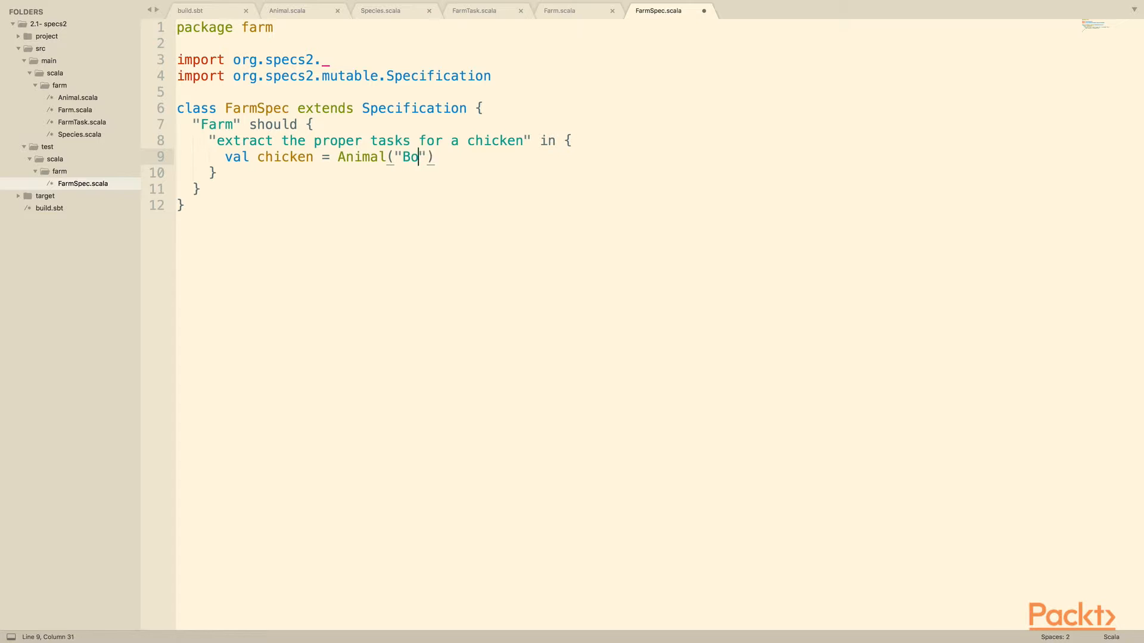
text(b", 12,)
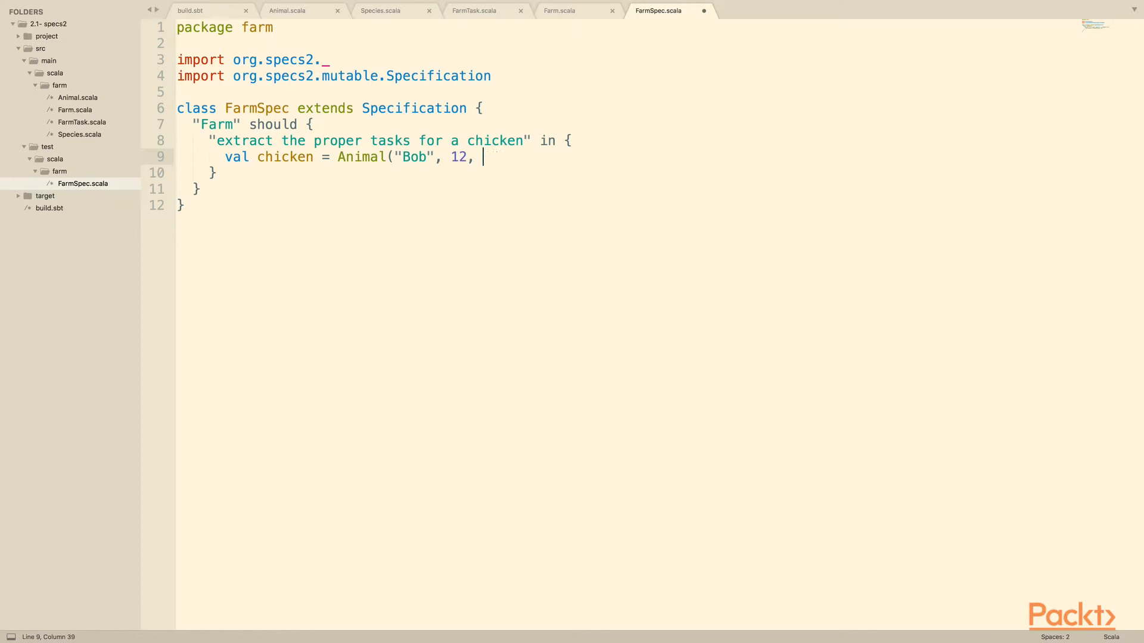
text(Chicken))
text(val)
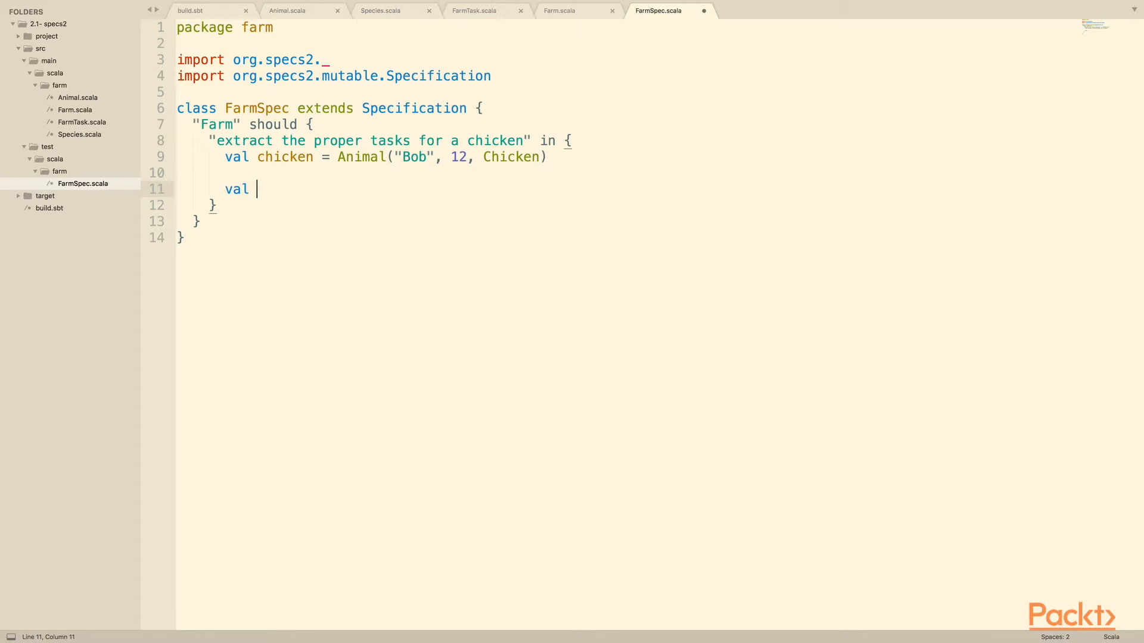
text(farm = new Farm)
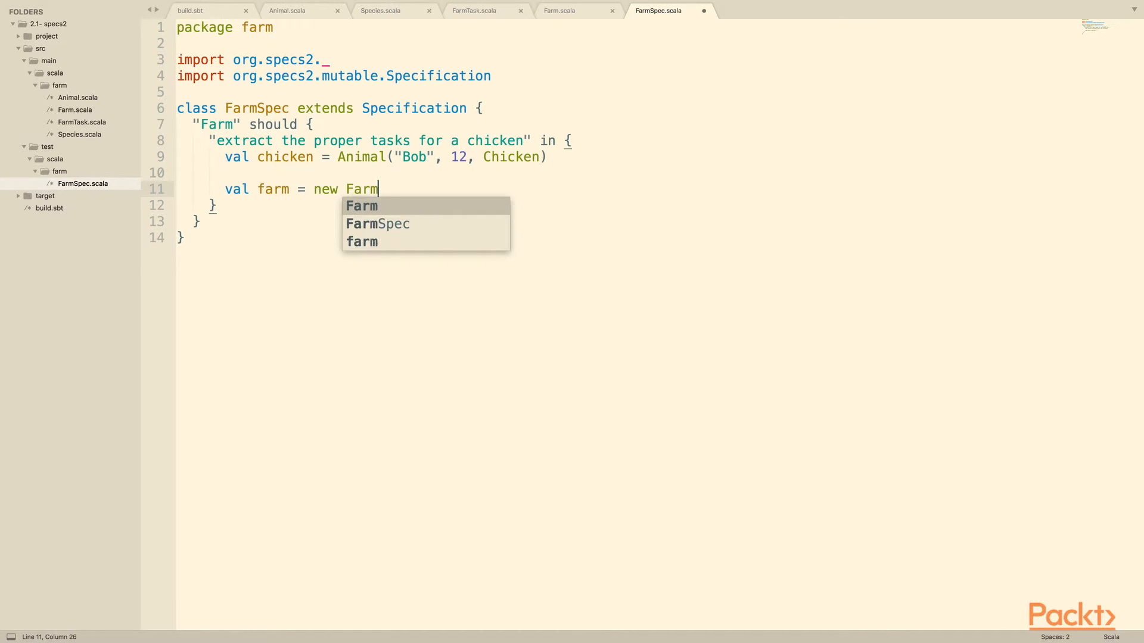
text(("My Farm"))
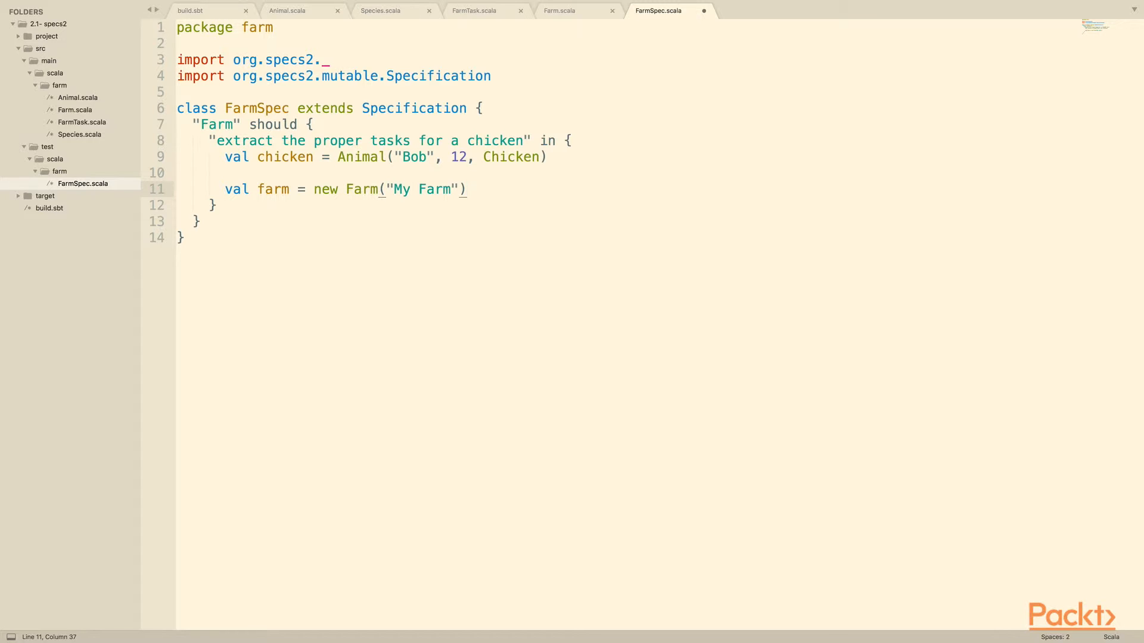
Step: Assert farm.tasksForTheDay(Seq(chicken)) must_== Seq(FarmTask(chicken, "checking for eggs"))
text(farm.tasks)
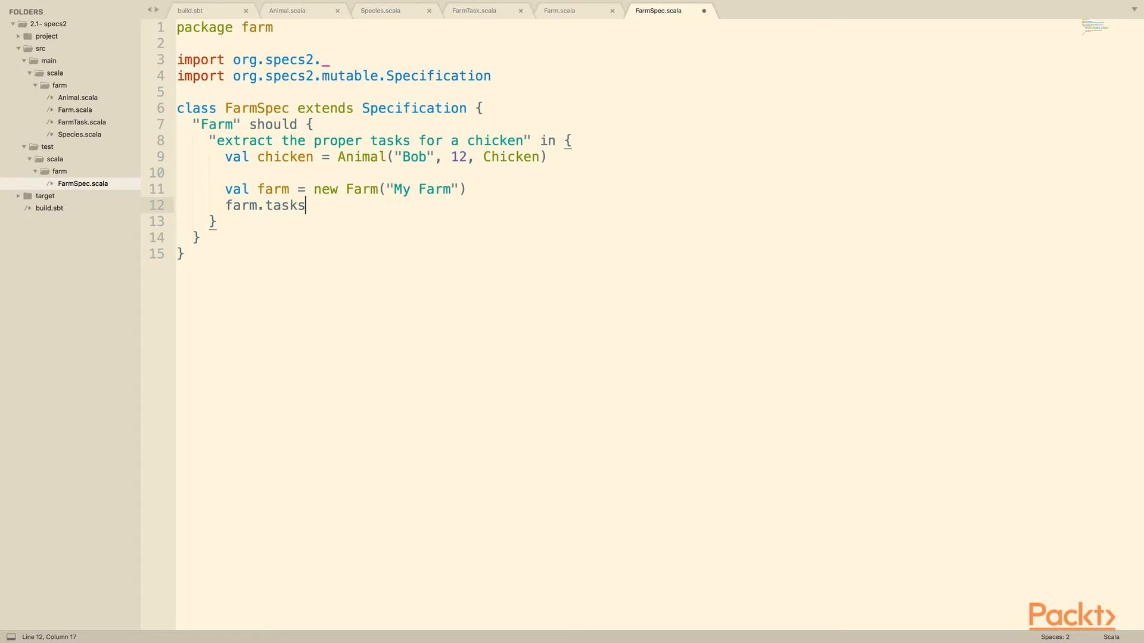
text(ForTheDay)
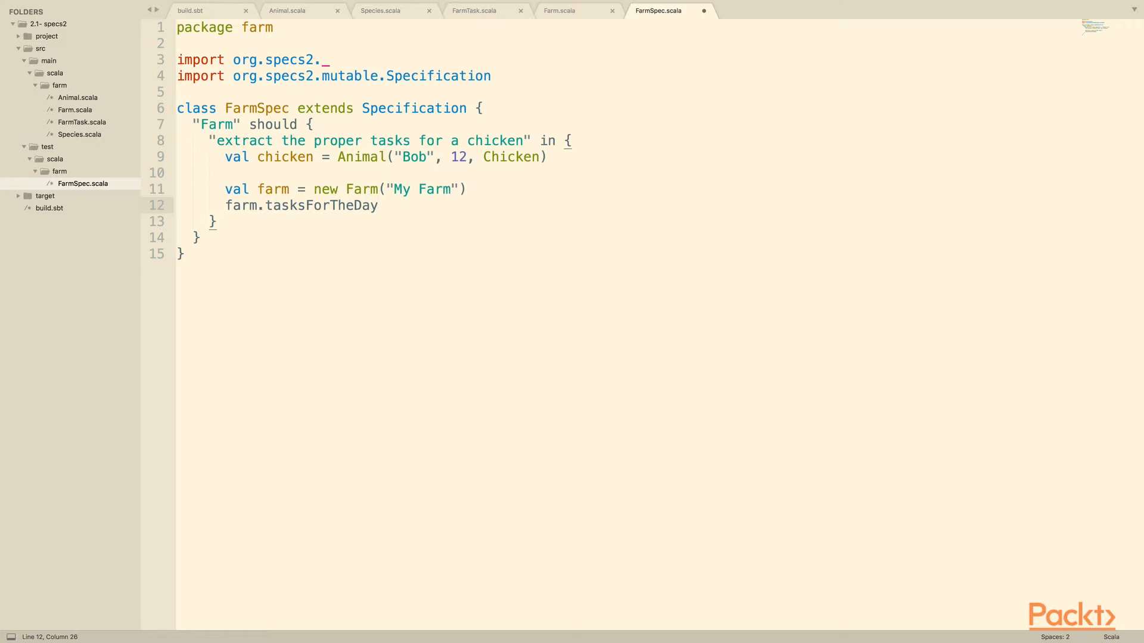
text((Seq(chicken)))
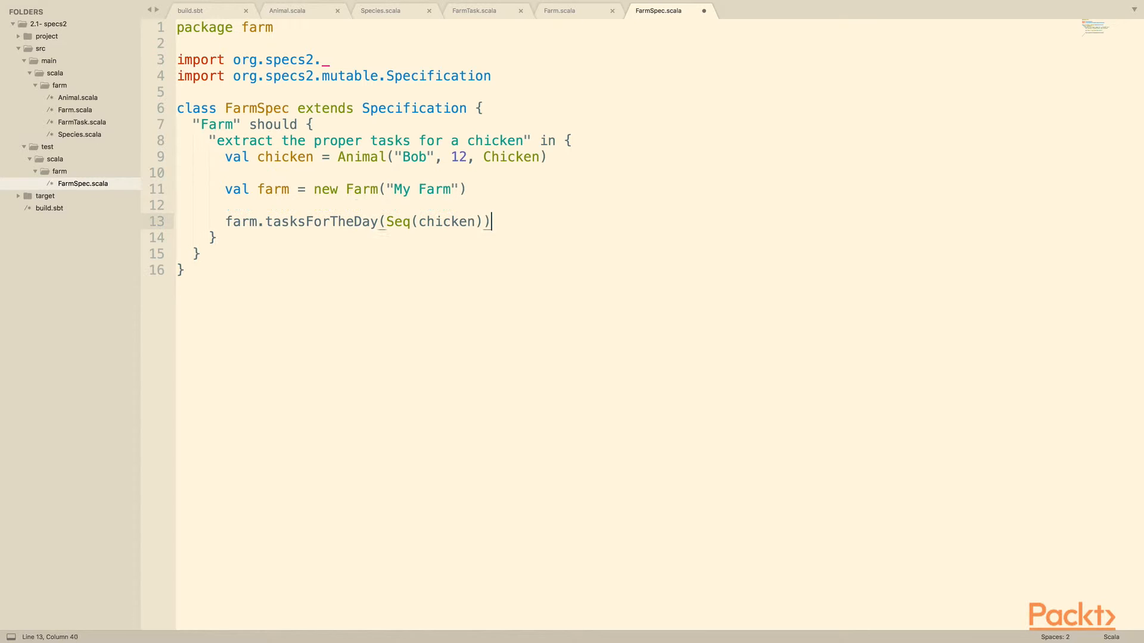
text(must_==)
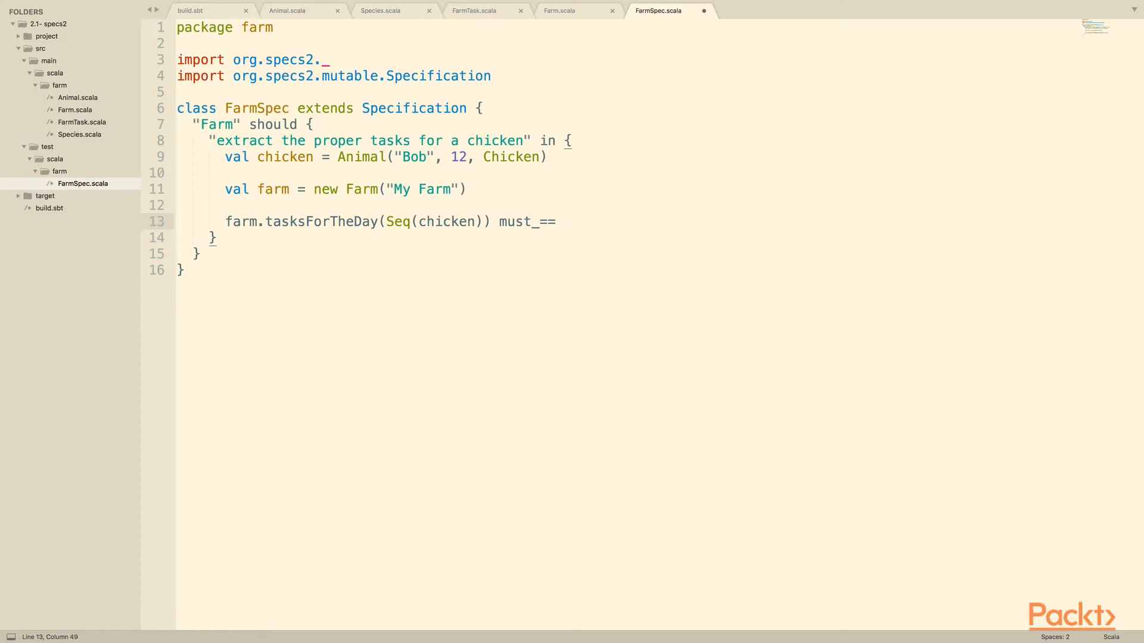
text(Seq(FarmTask()))
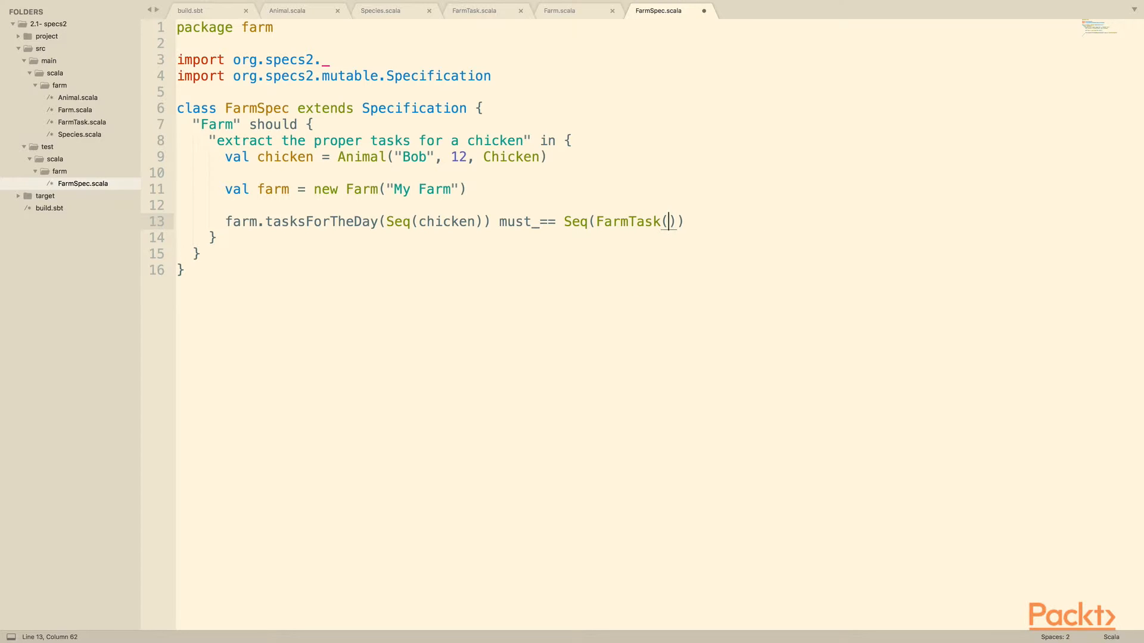
text(chicken, "")
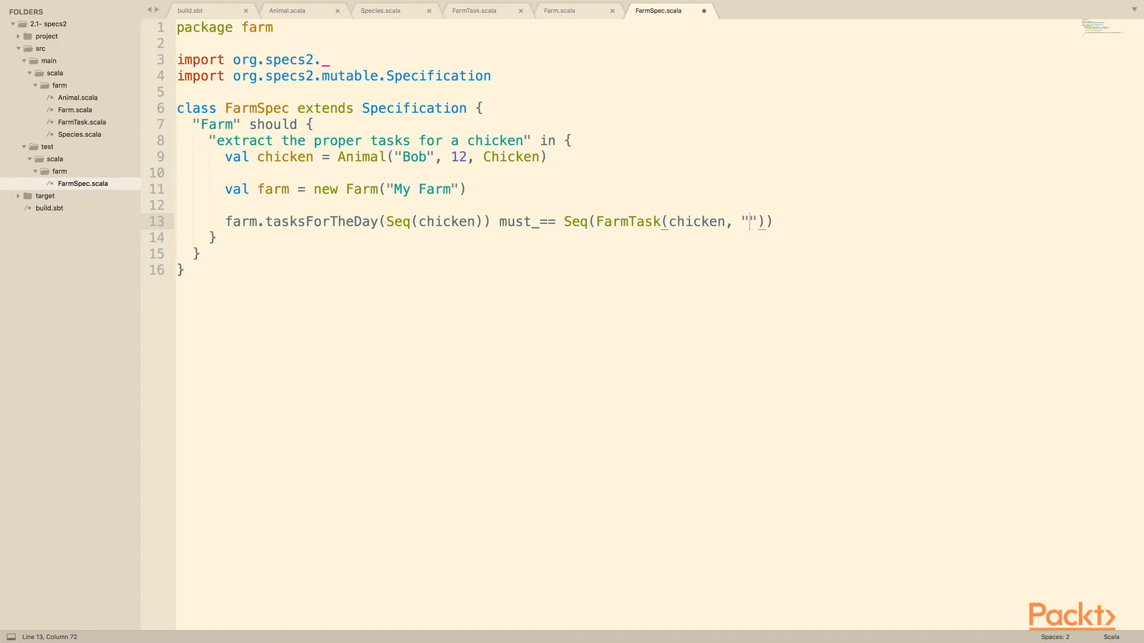
text(checking for eggs)
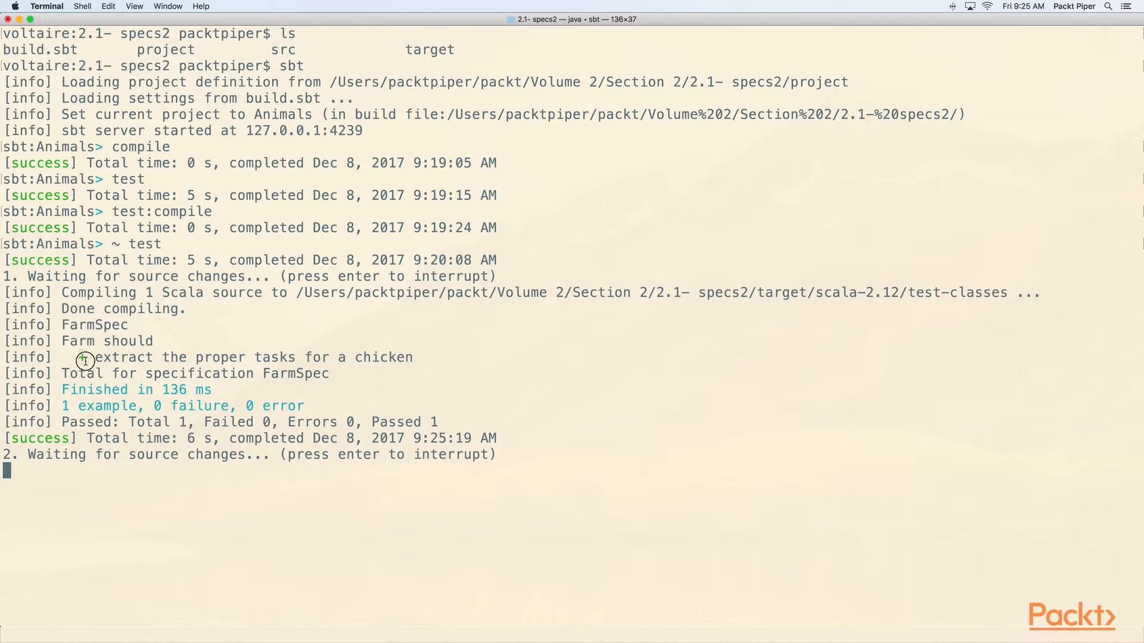
Step: Change the expected chicken task text from checking to checked for eggs
drag(86, 360, 306, 405)
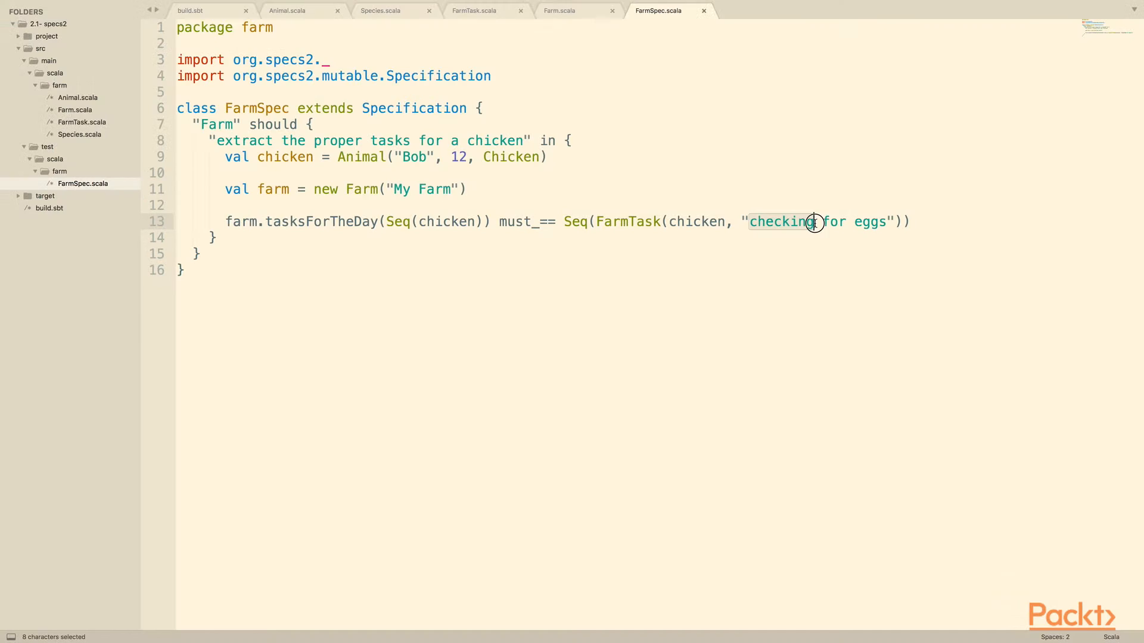
text(checked)
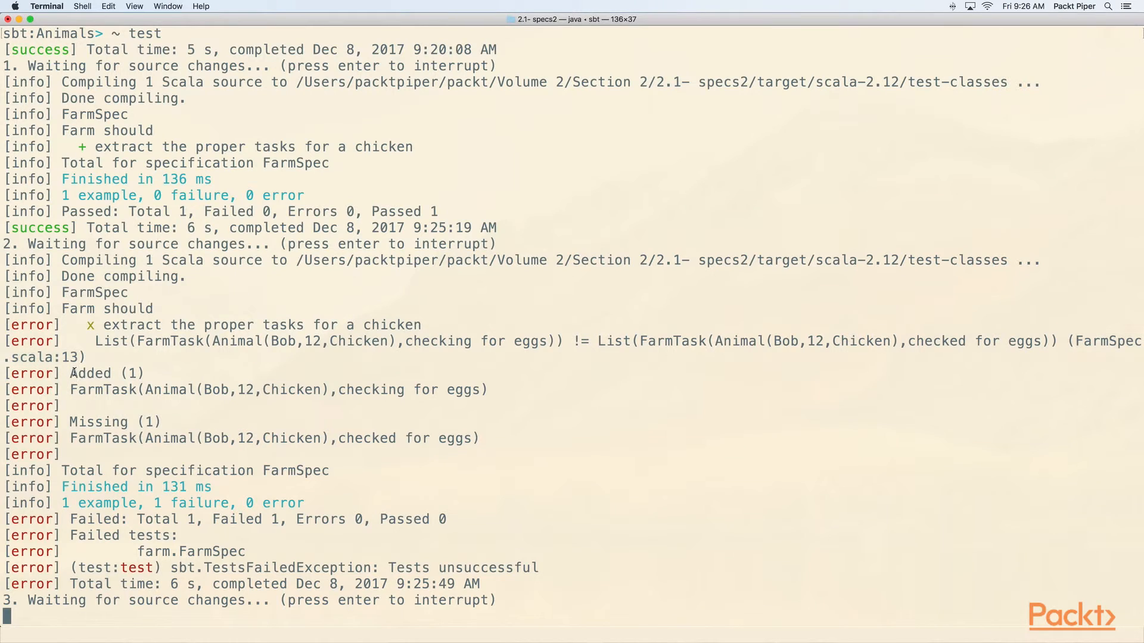
Step: Highlight the Added/Missing failure lines, save the restored checking spec and start a new example line
drag(72, 373, 479, 438)
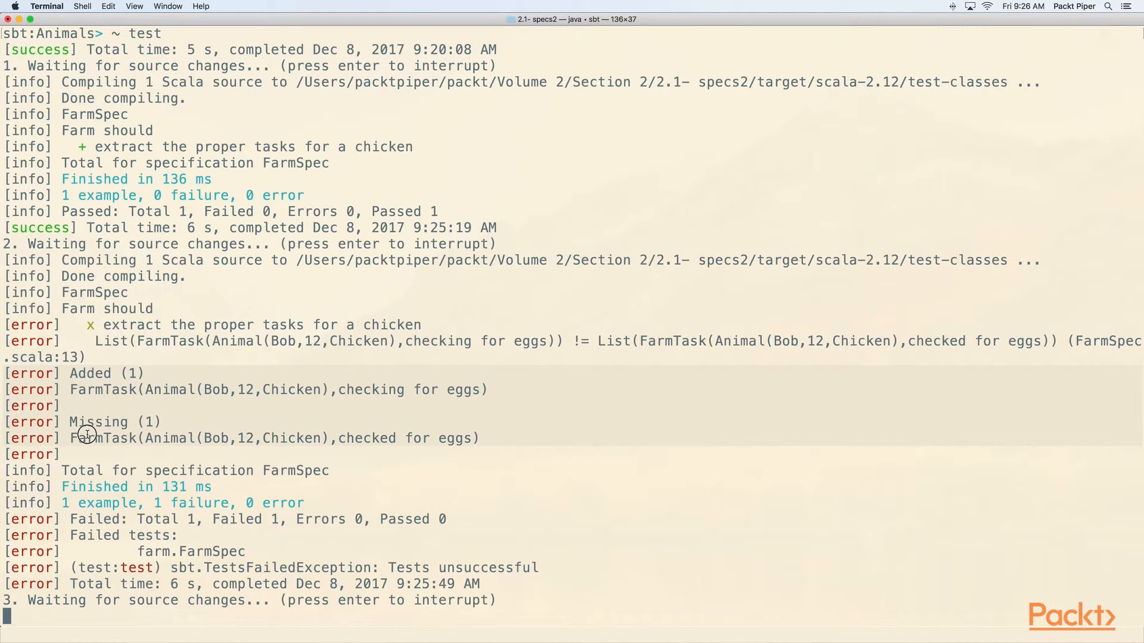
mouse_move(279, 428)
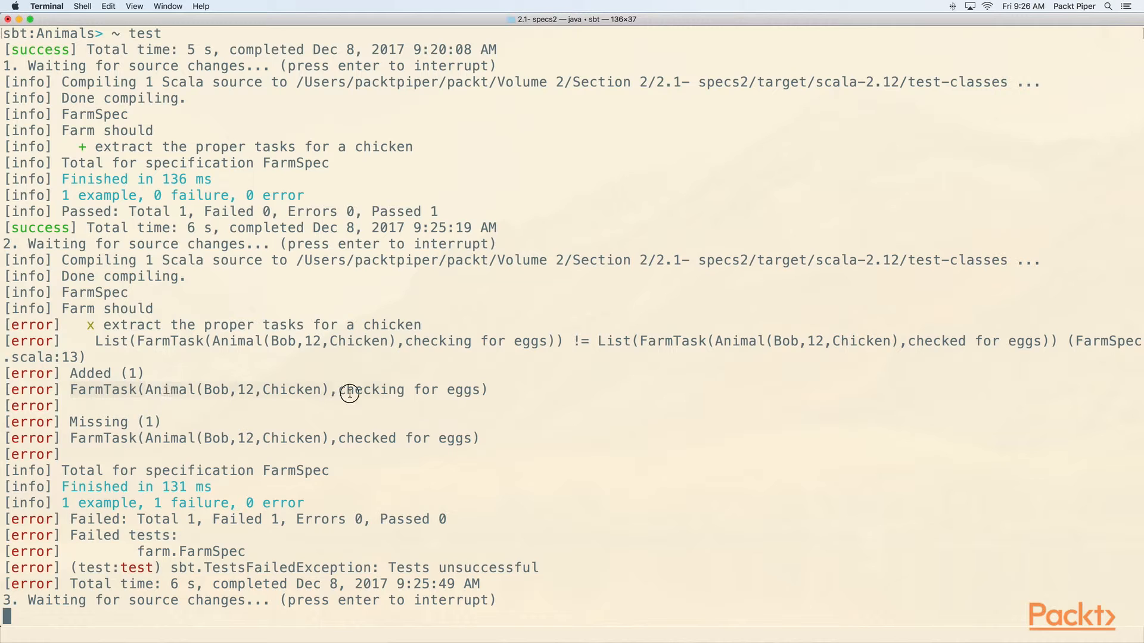
mouse_move(116, 426)
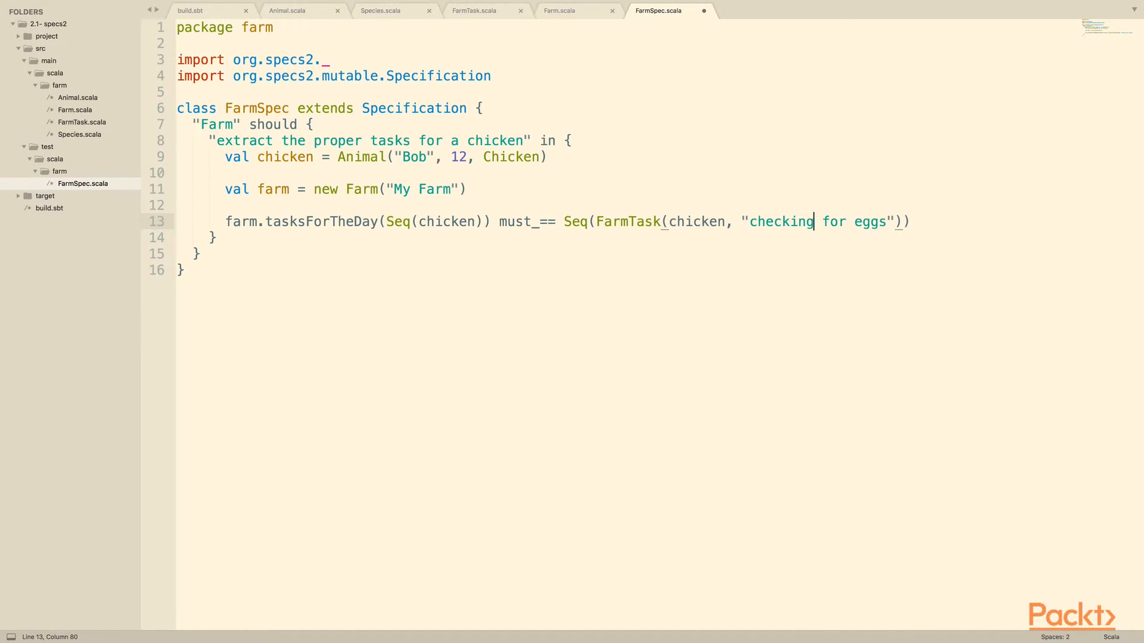
key(ctrl+s)
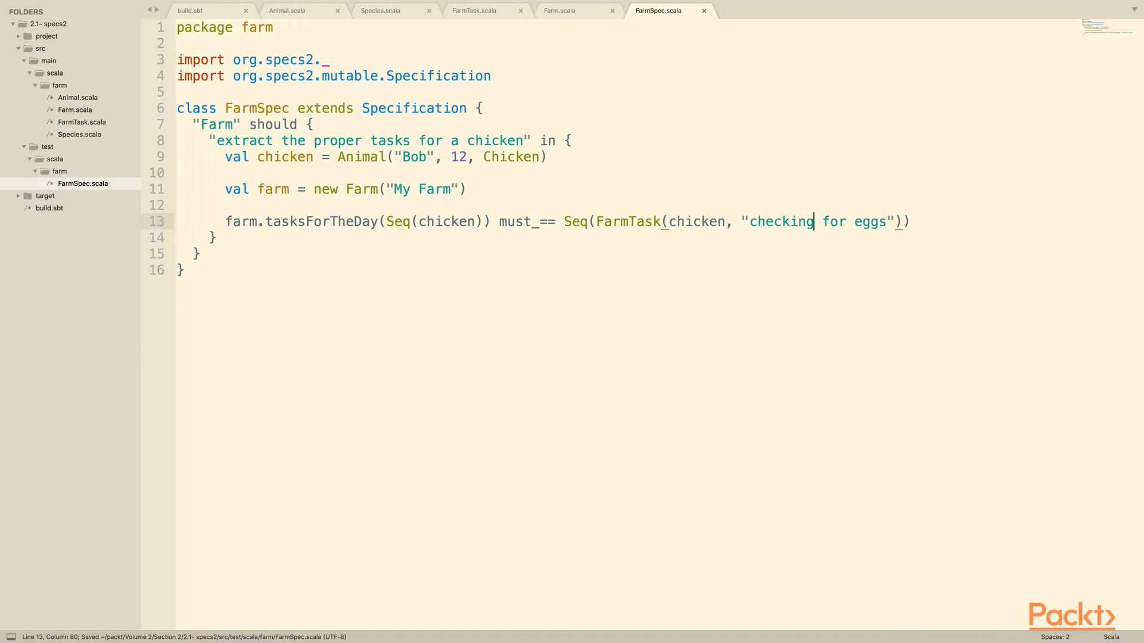
key(Enter)
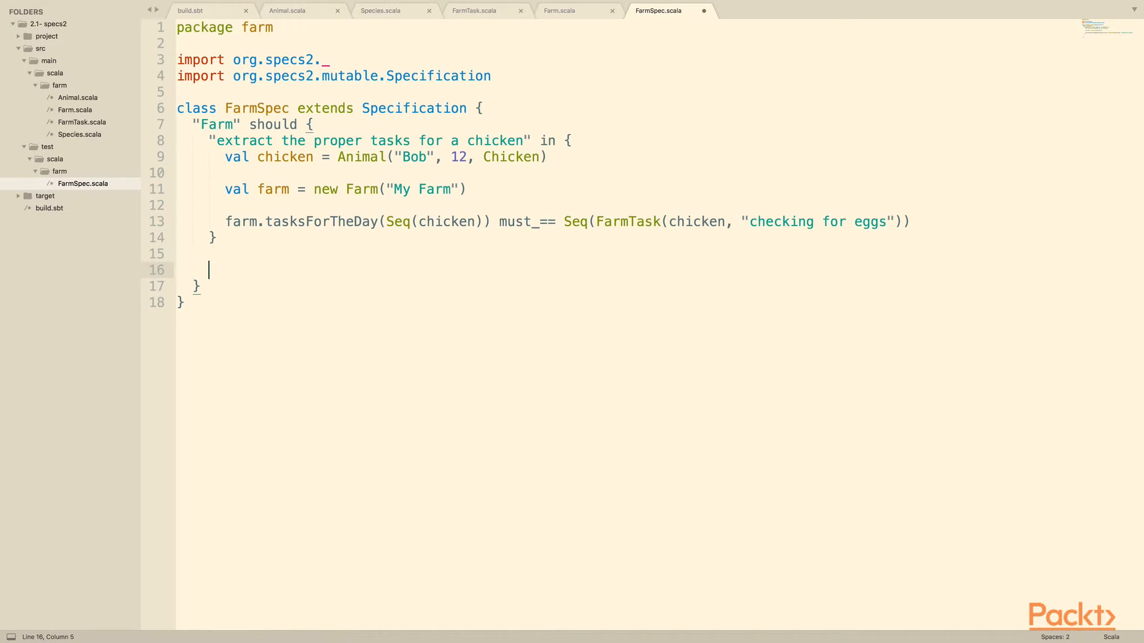
Step: Start a cow example with val cow = Animal("Bessy", 12, Cow) and a My Farm instance
text(")
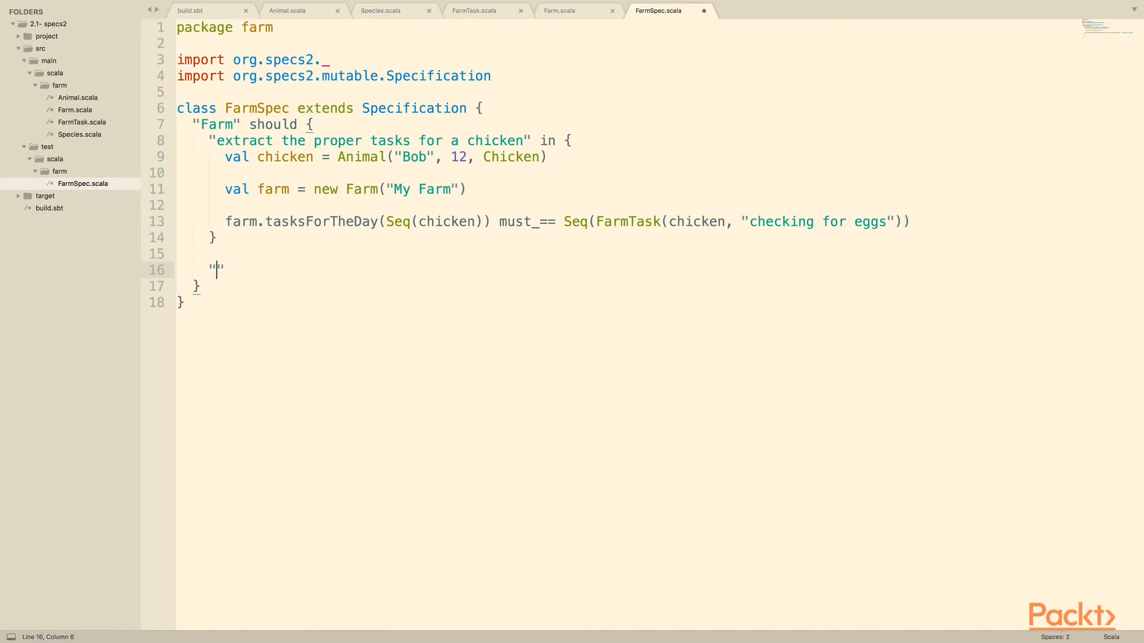
text(extract the proper tasks for)
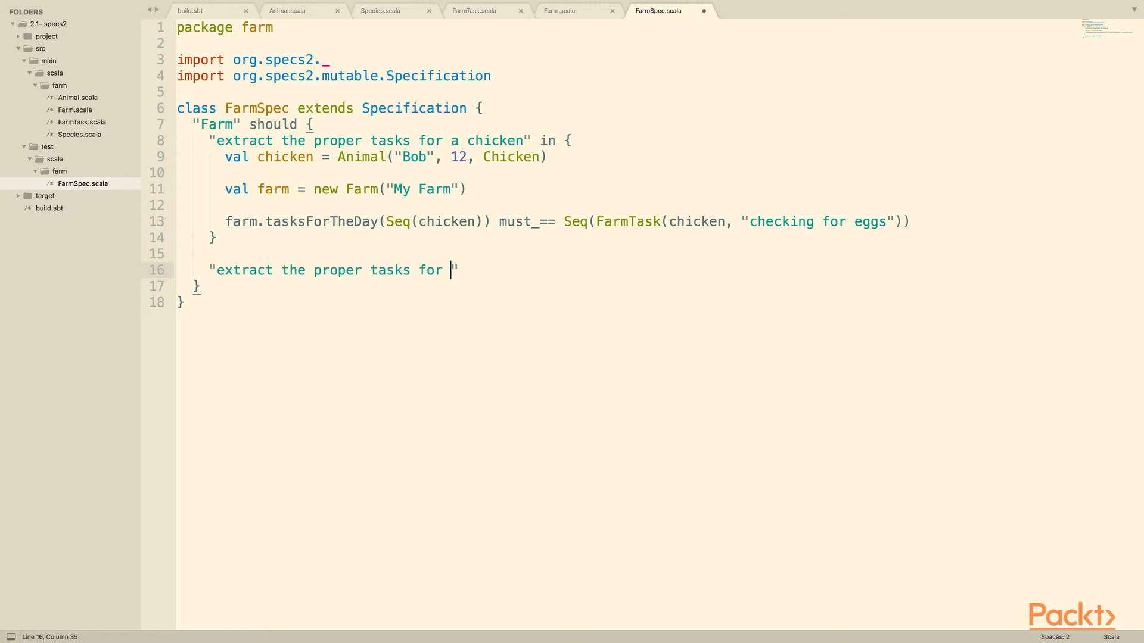
text(a cow" in {)
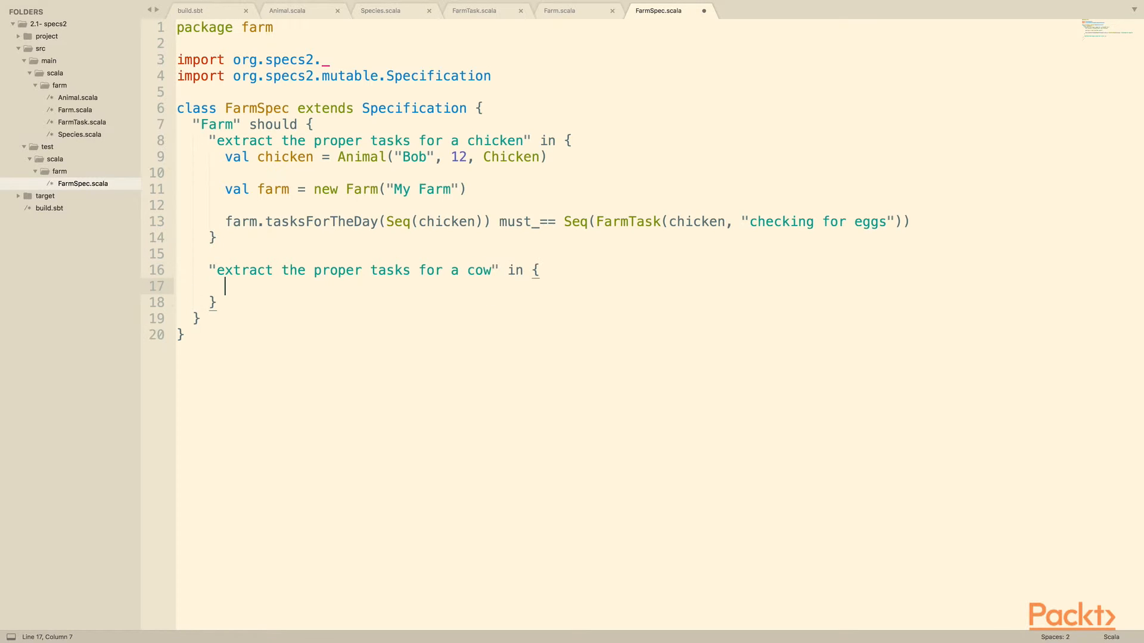
text(val cow = Ani)
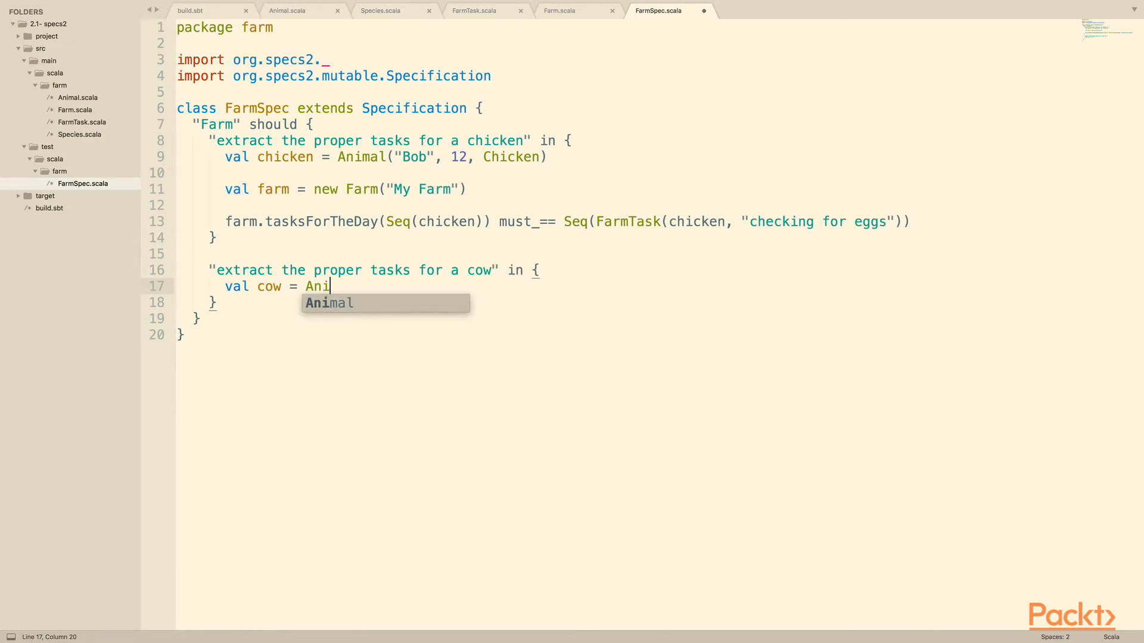
text(mal("Bessy")
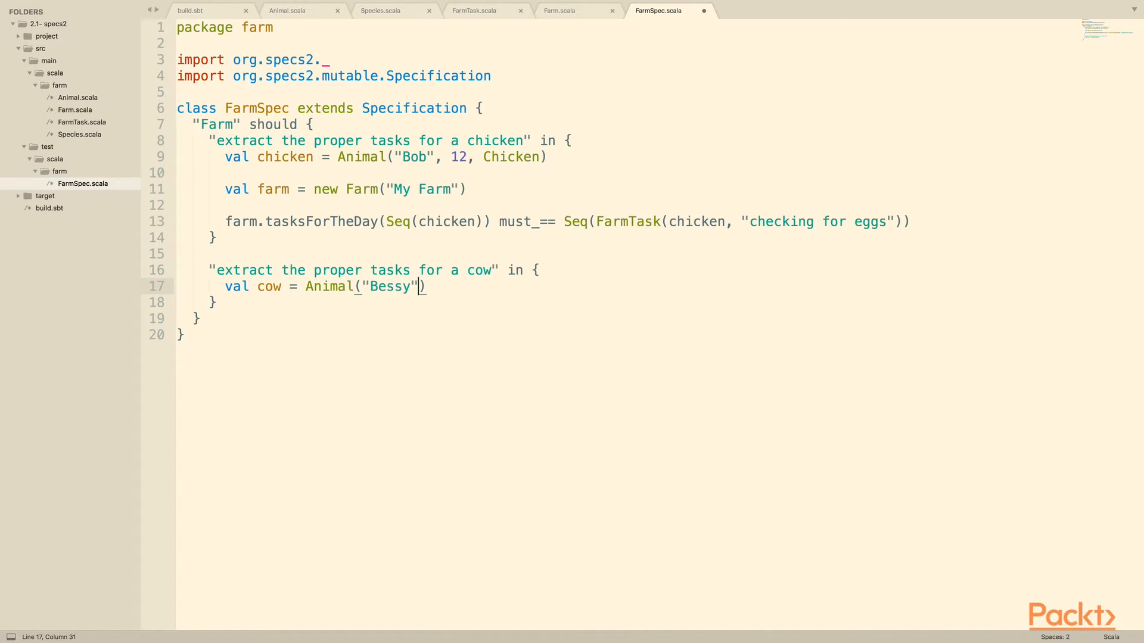
text(, 12, Cow)
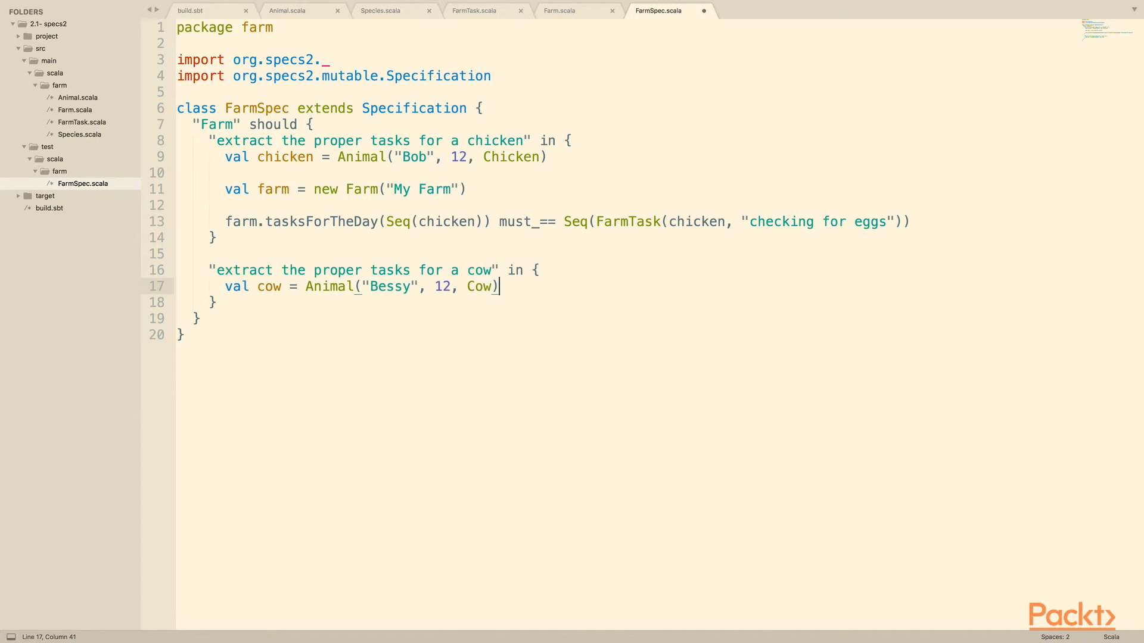
text(val farm = new F)
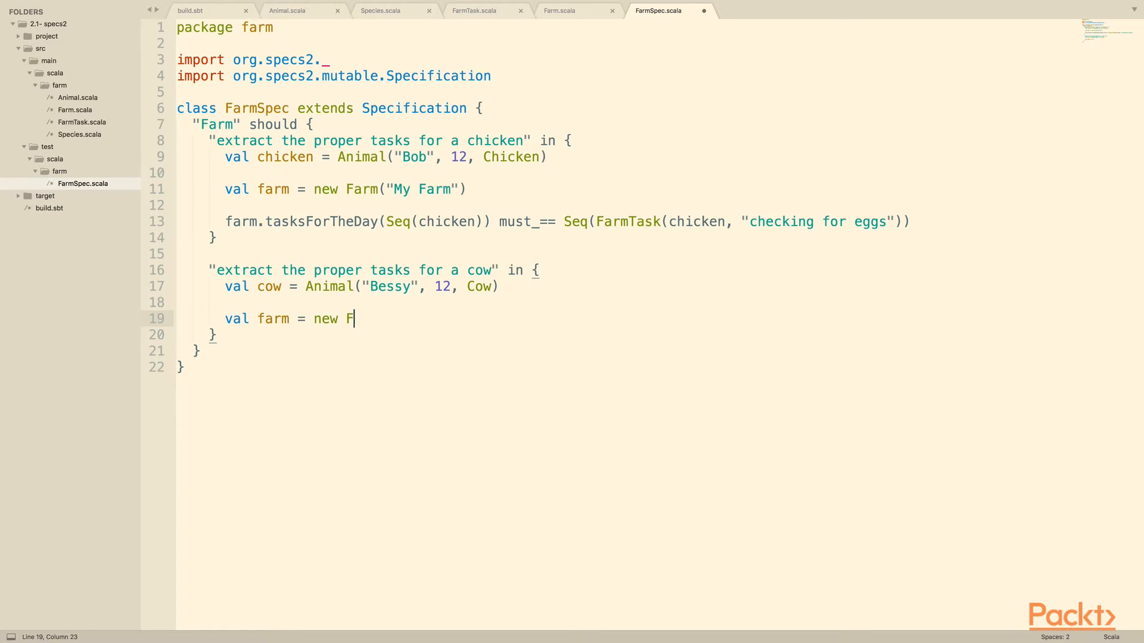
text(arm("My Farm"))
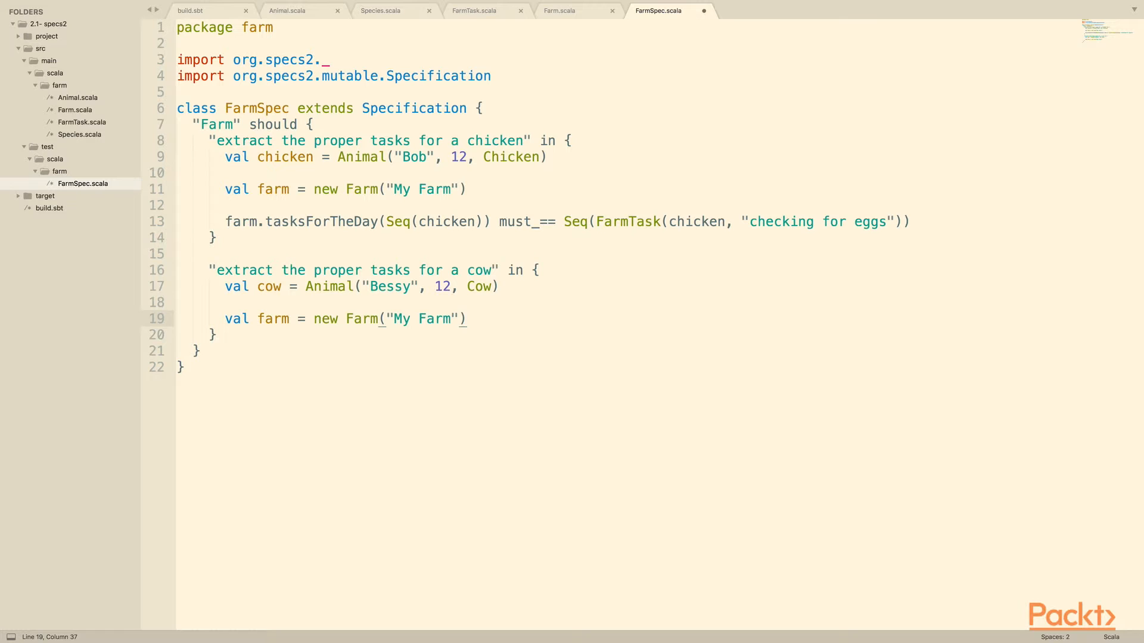
Step: Assert farm.tasksForTheDay(Seq(cow)) must_== Seq(FarmTask(cow, "milking"))
text(farm.tasksFo)
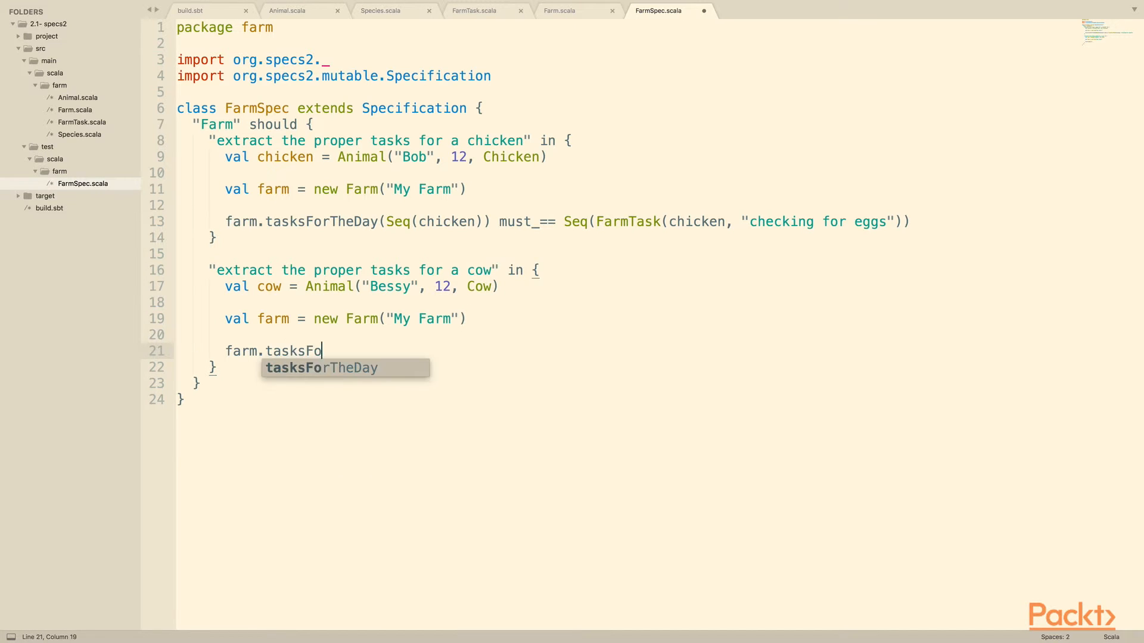
text(rTheDay(Seq(cow)))
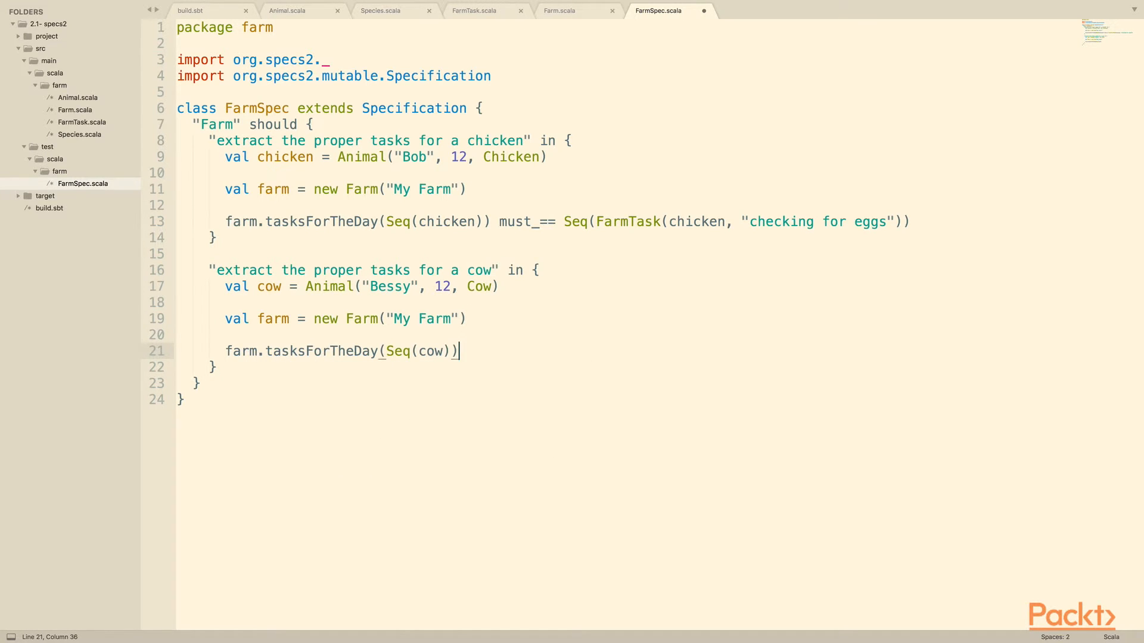
text(must_== Seq(FarmTask()
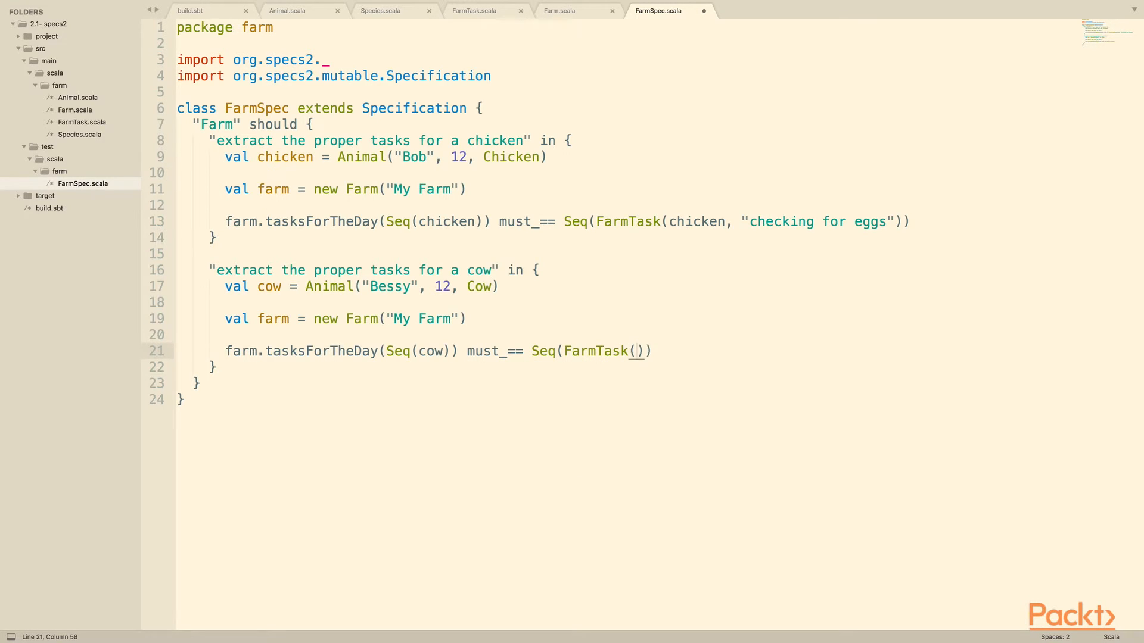
text(cow, "milk")
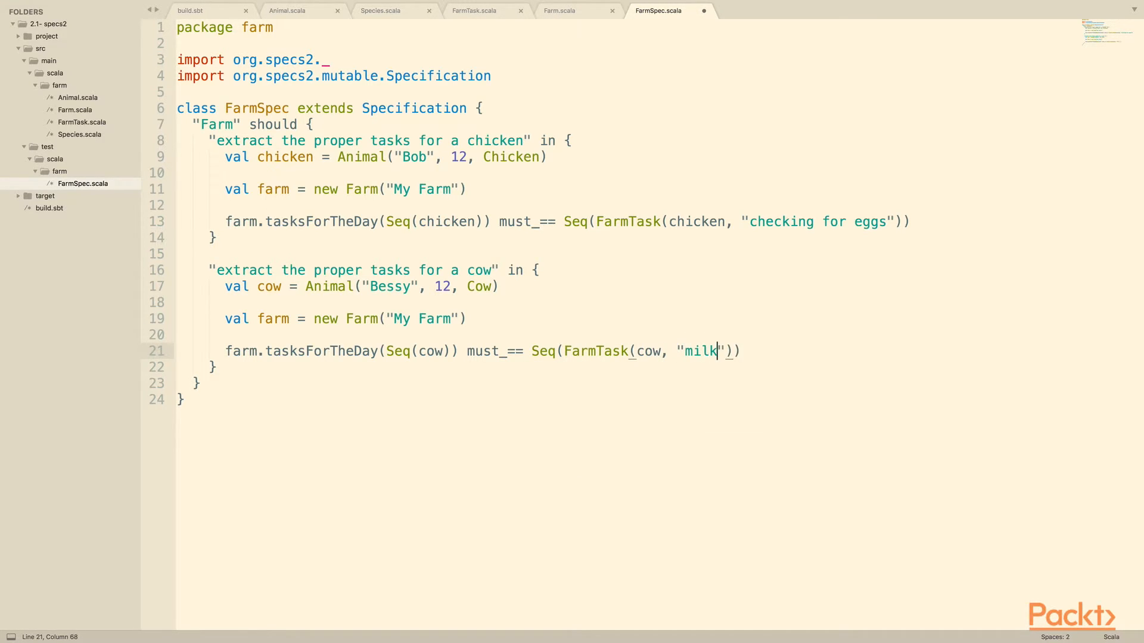
text(ing)
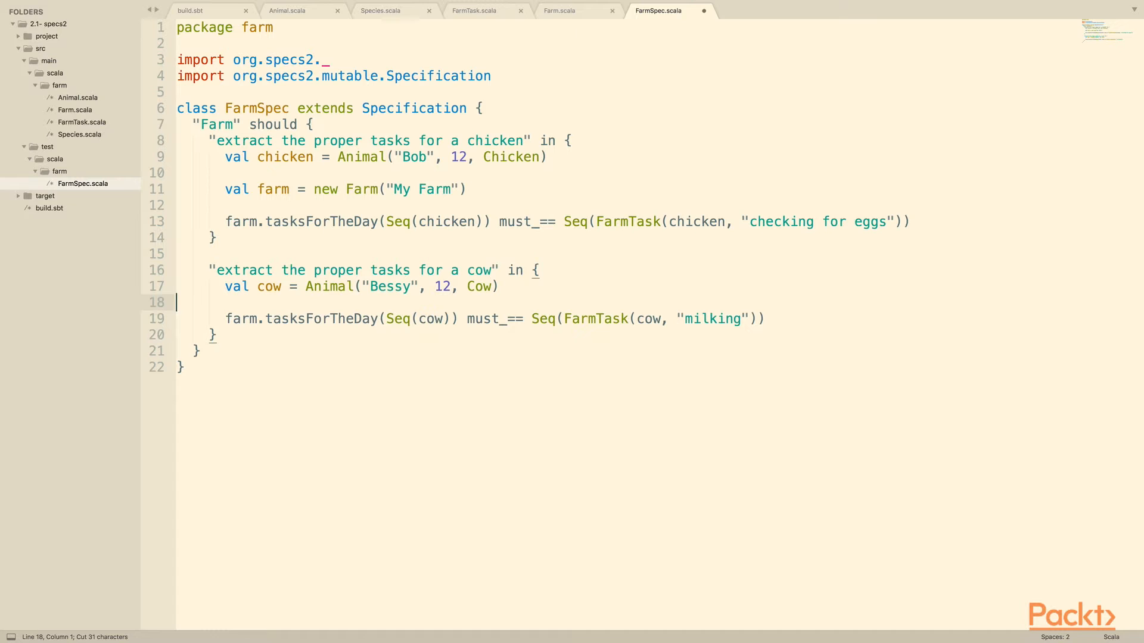
Step: Move the val farm line up under "Farm" should so all examples share one My Farm
key(enter)
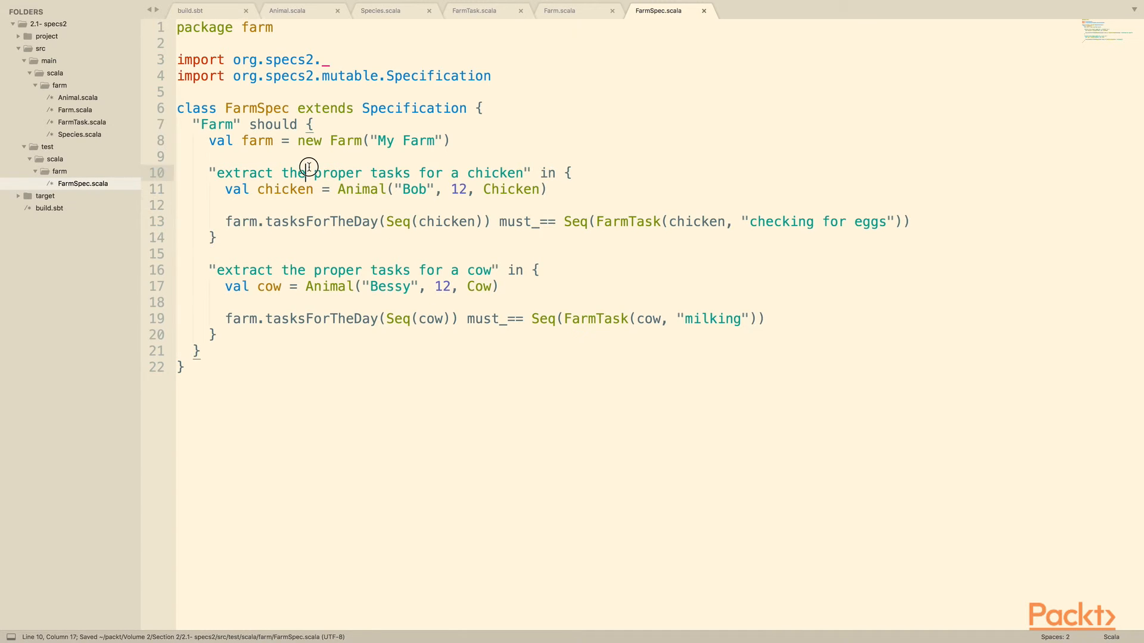
drag(306, 173, 330, 319)
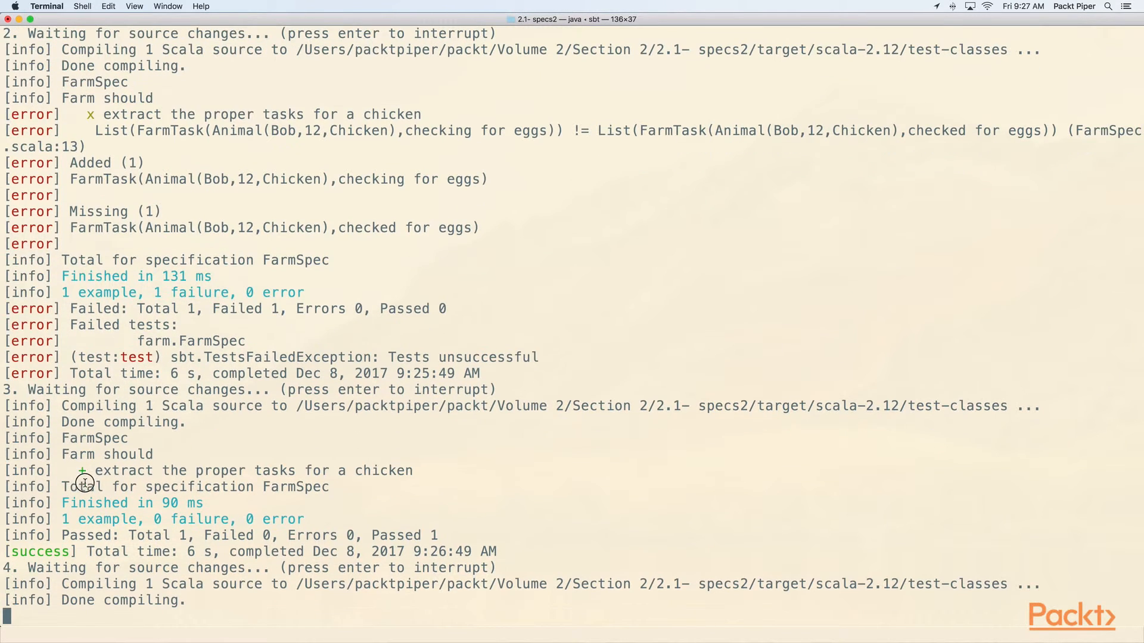
mouse_move(467, 461)
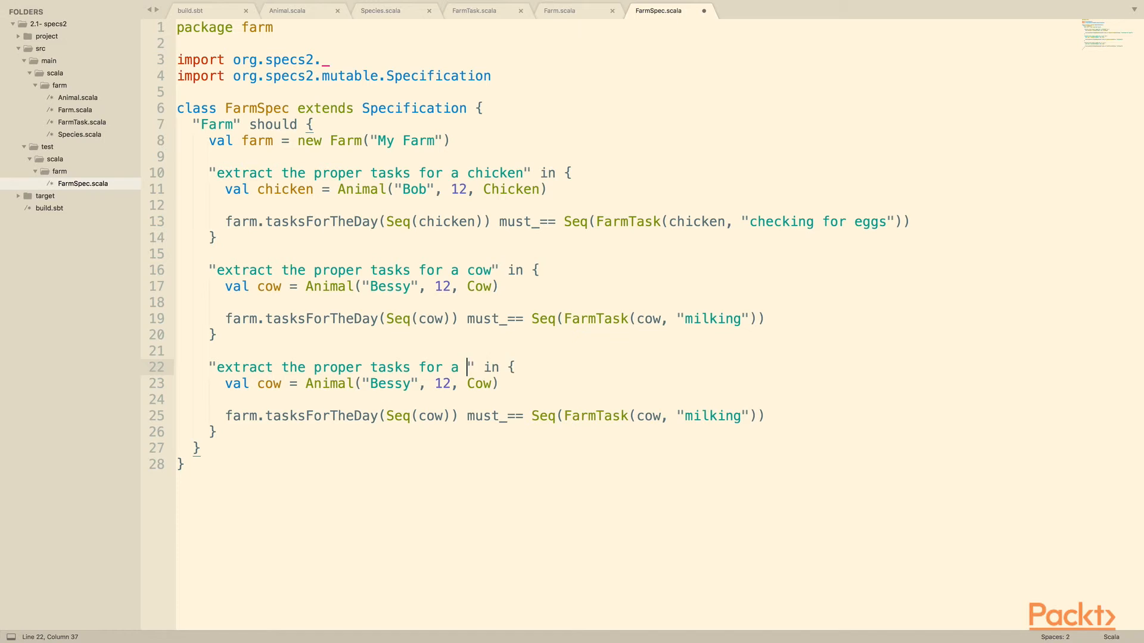
Step: Rename the copied example to horse with Animal("Douglas", 12, Horse) expecting FarmTask(horse, "plowing")
text(horse)
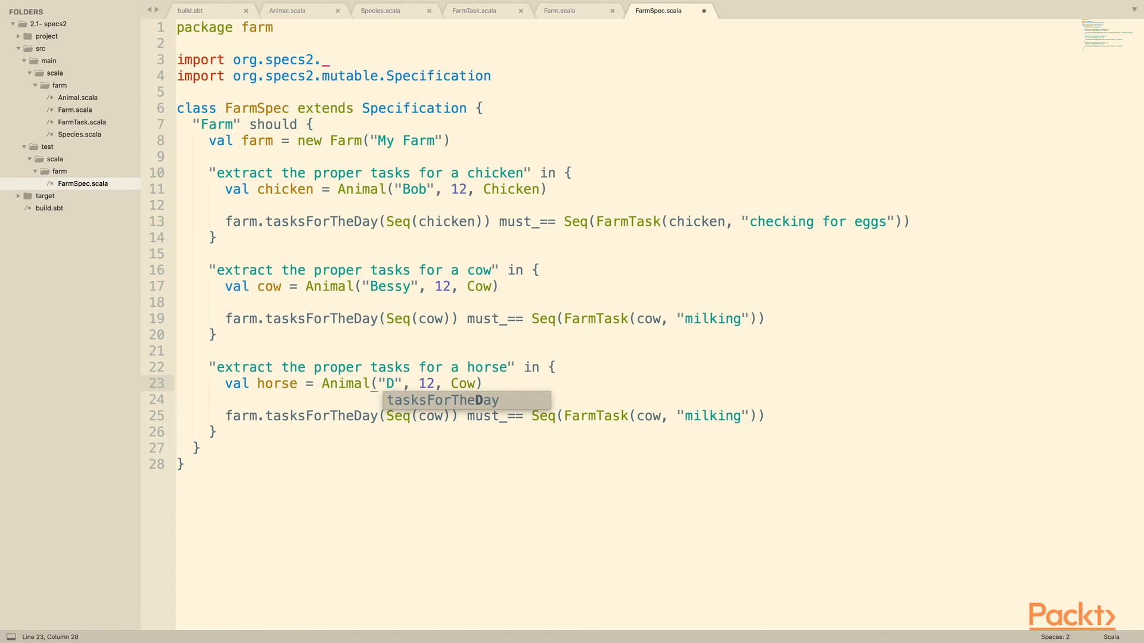
text(ouglas)
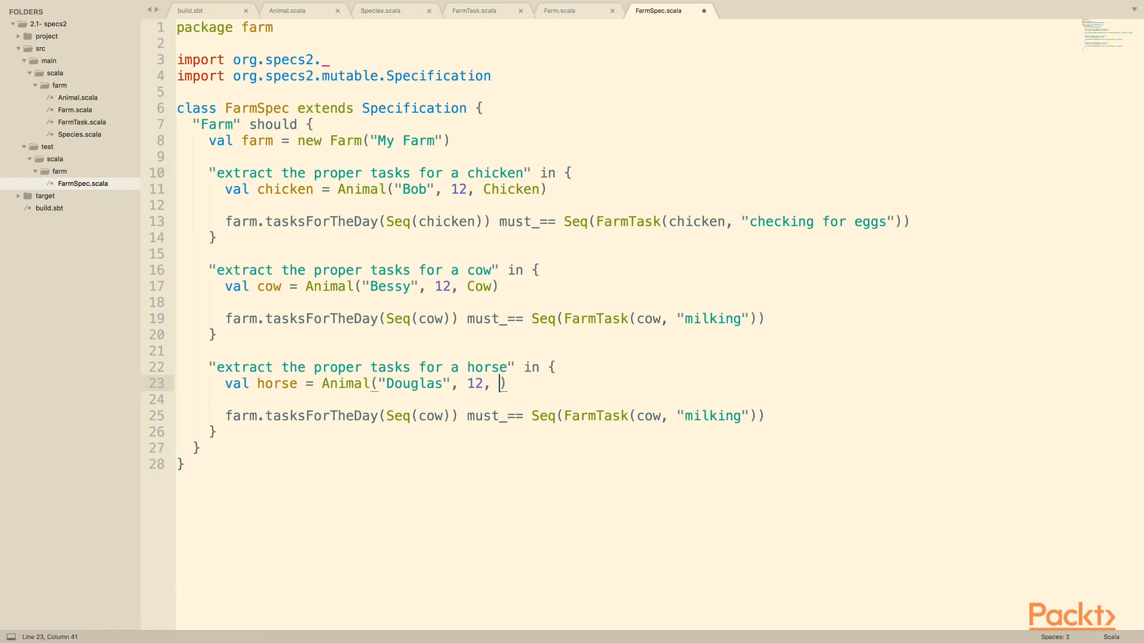
text(Horse)
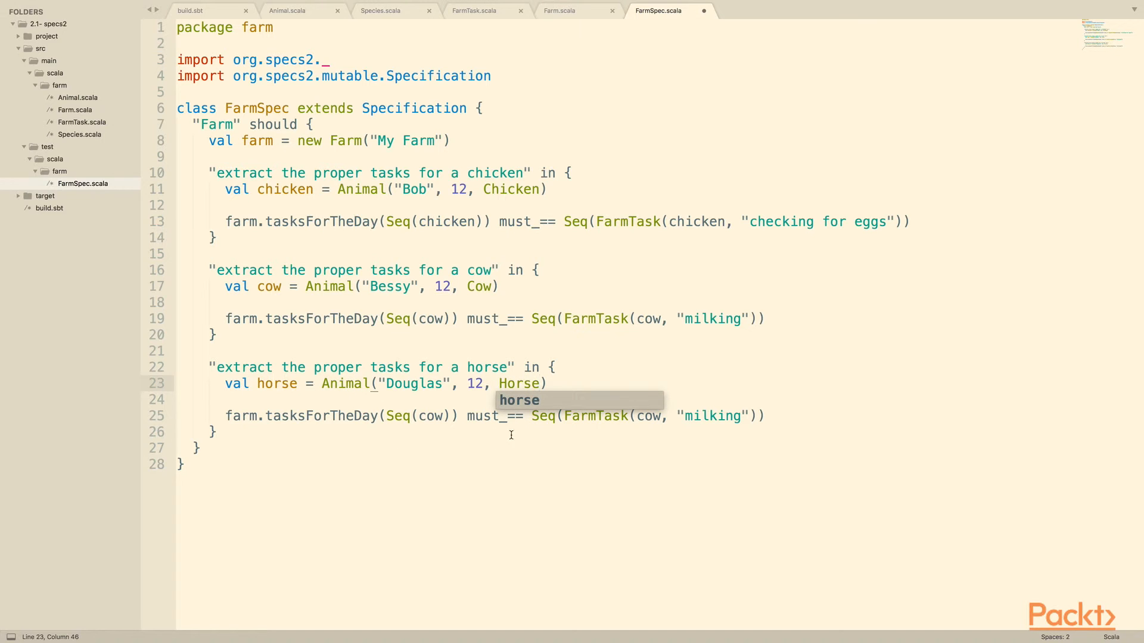
double_click(648, 415)
text(horse)
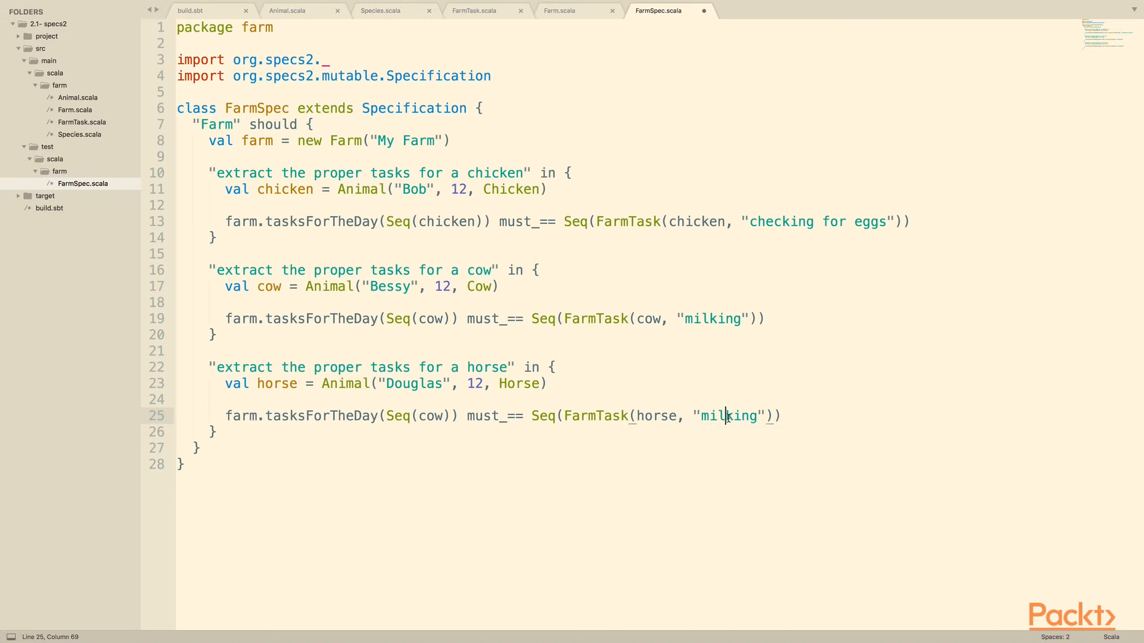
text(plowing)
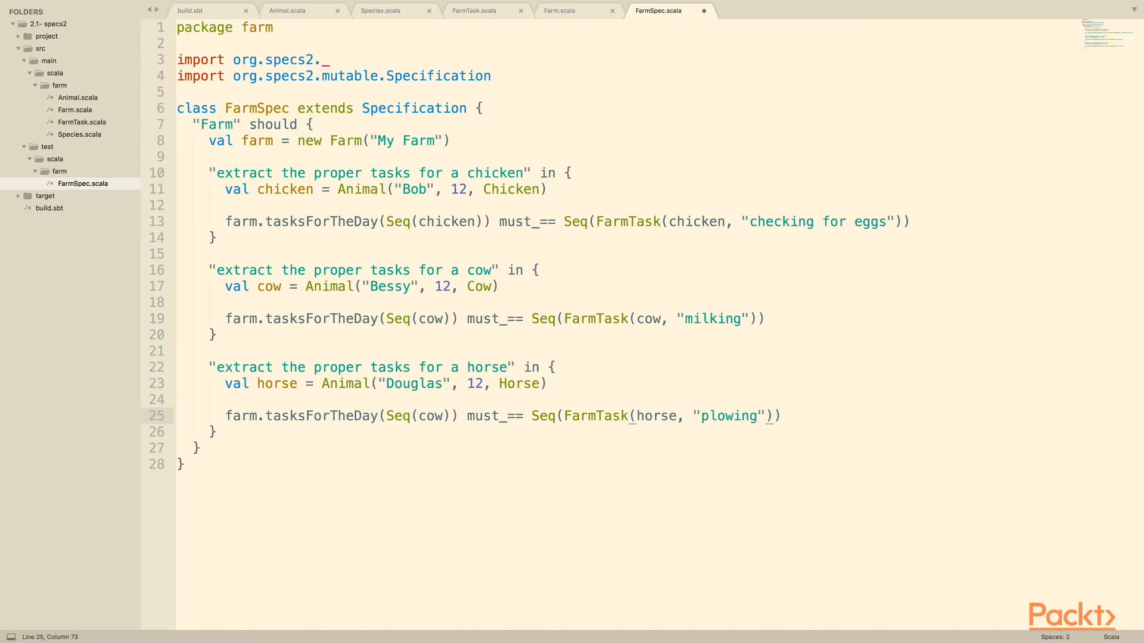
text(horse)
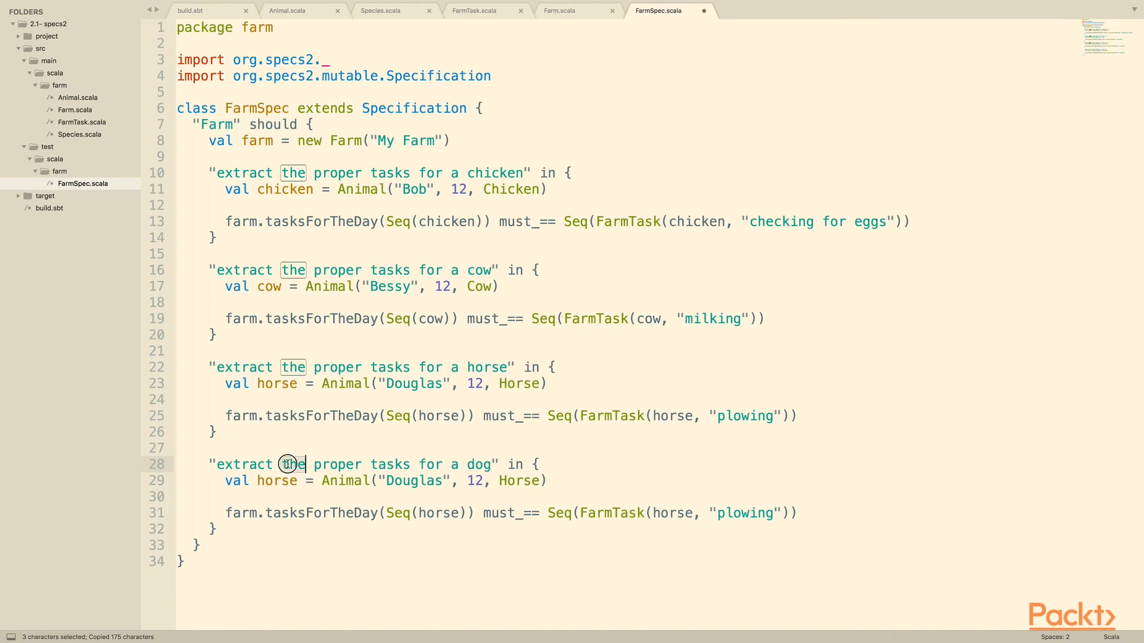
Step: Retitle the copied example for no tasks and declare dog Cleo and cat Santiago
text(no tasks)
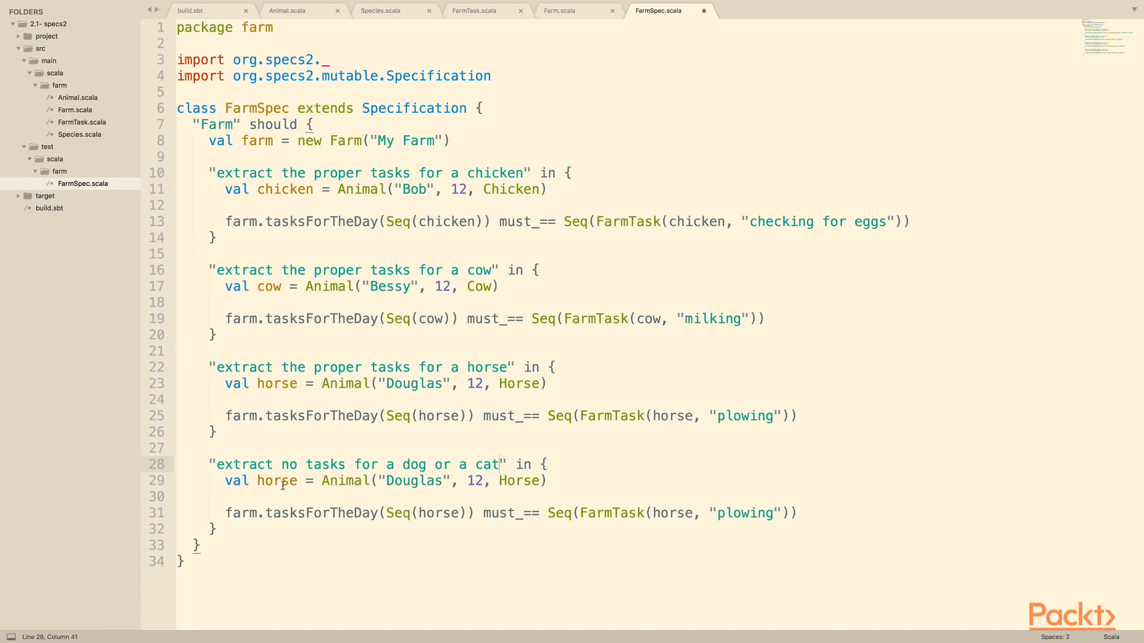
text(dog)
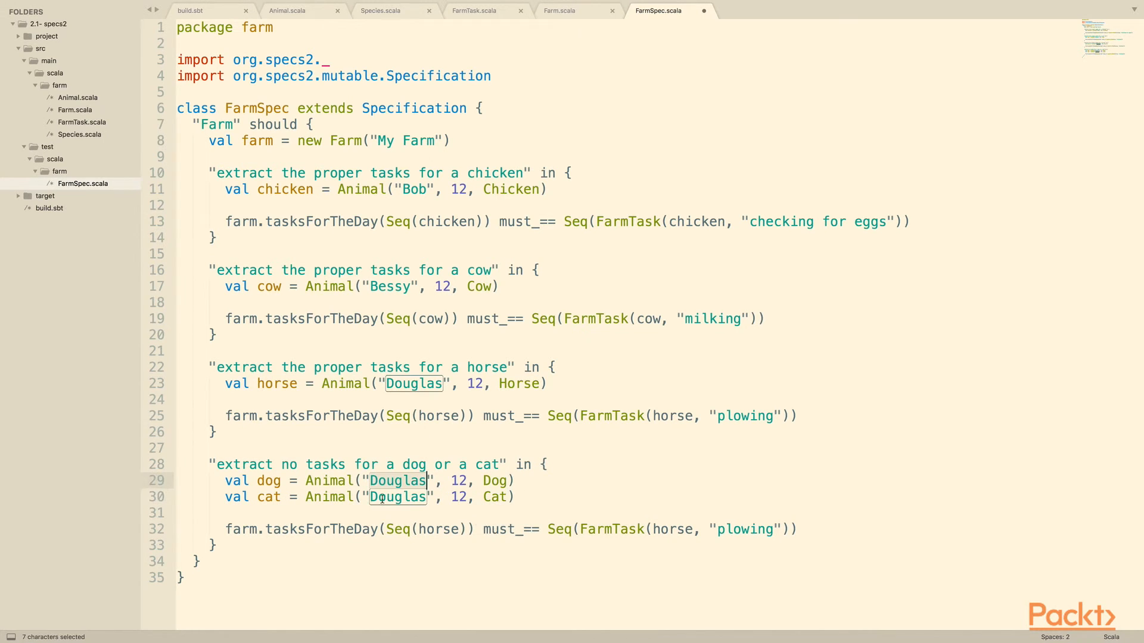
text(Cle)
click(371, 497)
text(Santiag)
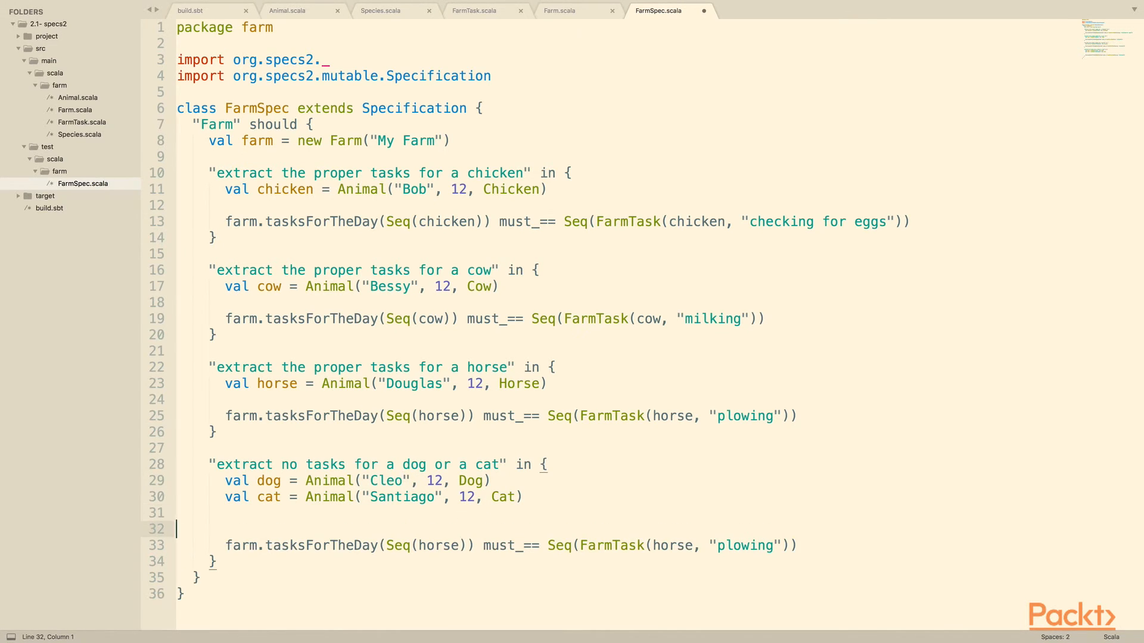
Step: Assert tasksForTheDay returns Seq() for the dog and must beEmpty for the cat
click(463, 544)
text(cat)
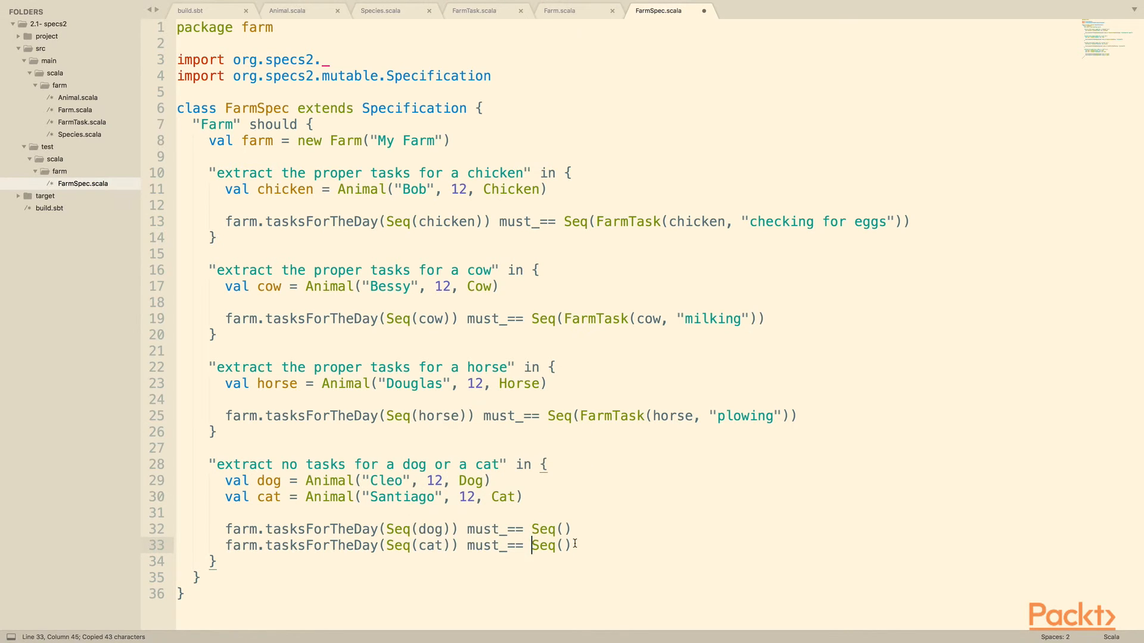
text(beEmp)
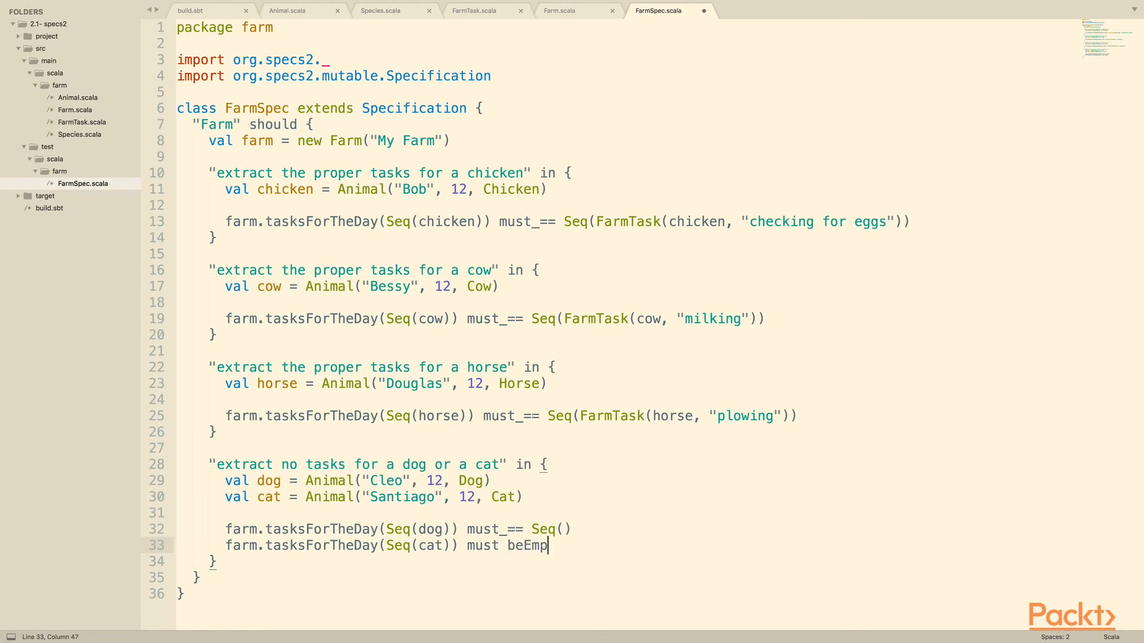
text(ty)
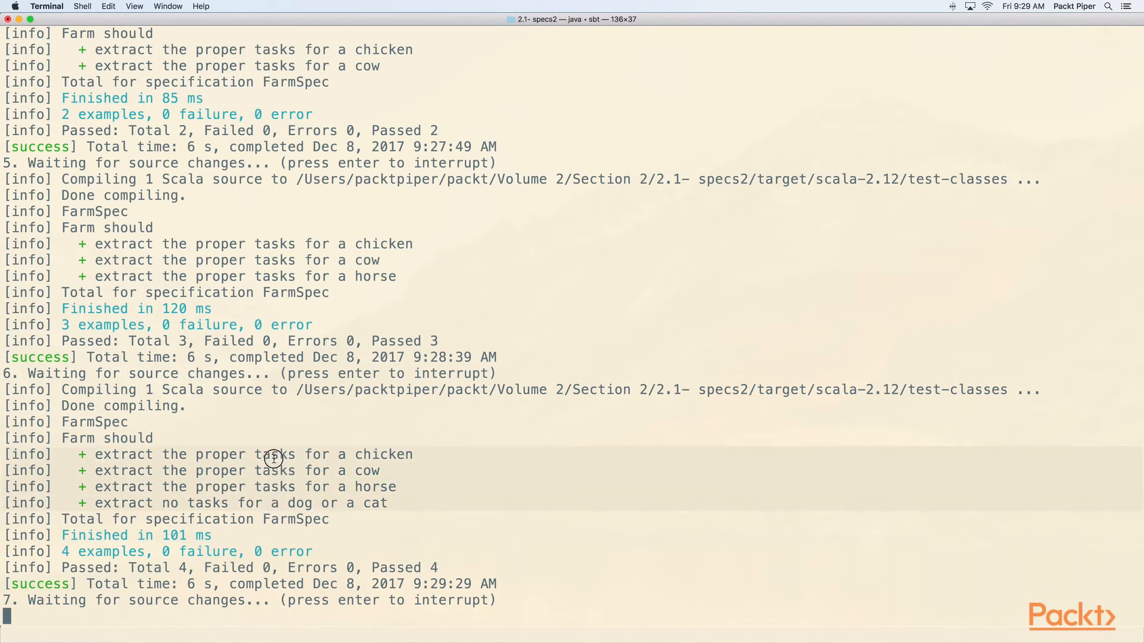
mouse_move(252, 492)
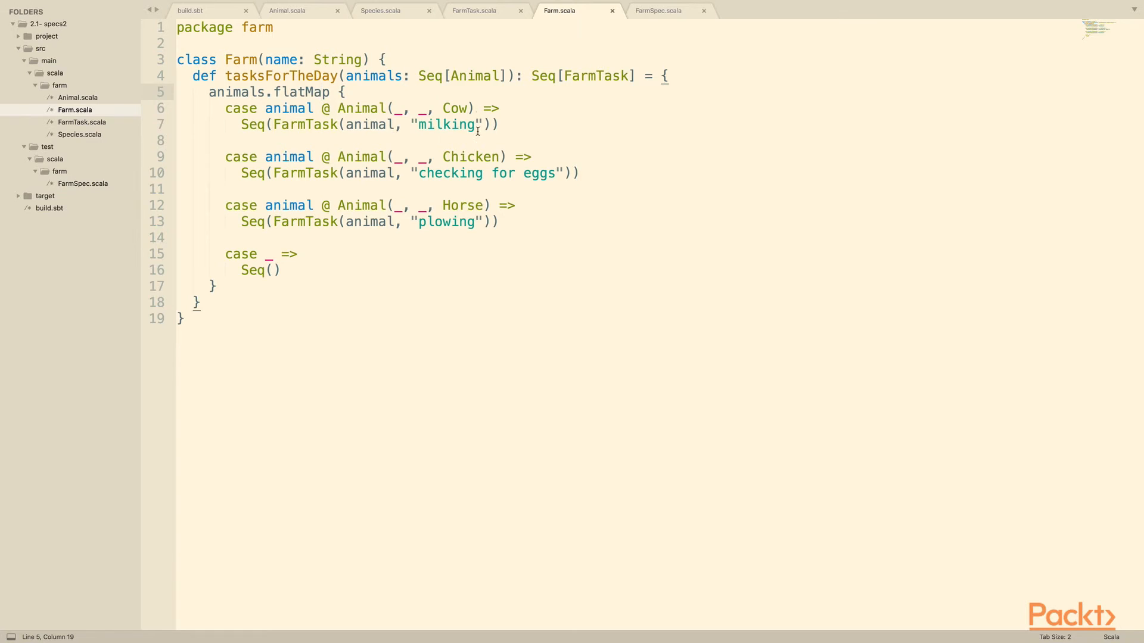
Step: Add case animal @ Animal(_, _, Dog) => Seq(FarmTask(animal, "herding")) after the Horse case
key(enter)
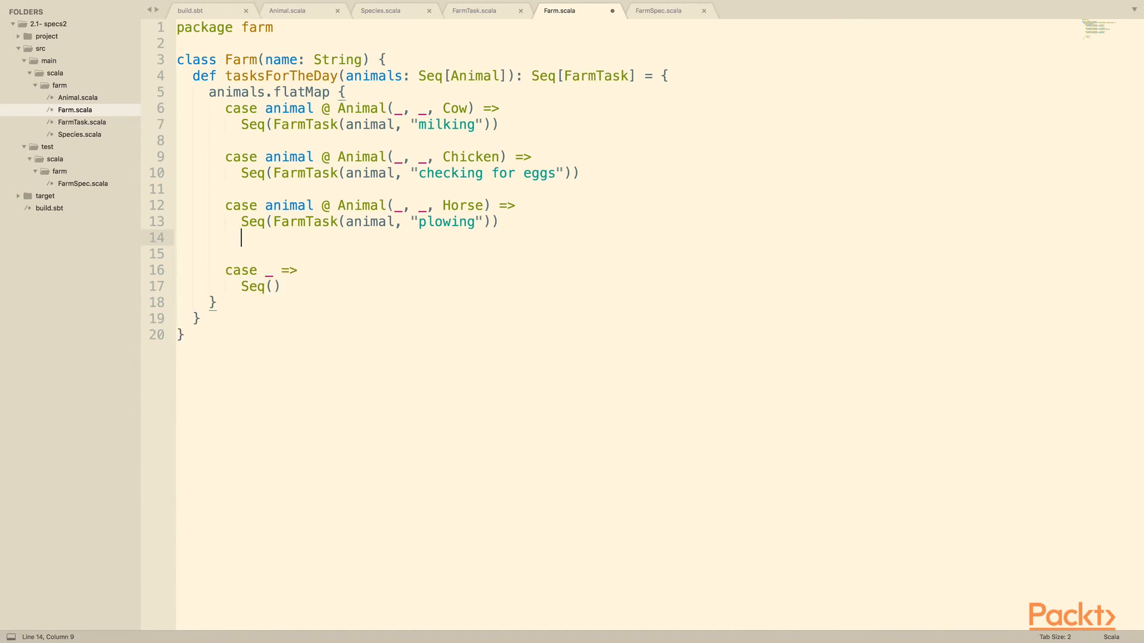
text(case animal @ Animal)
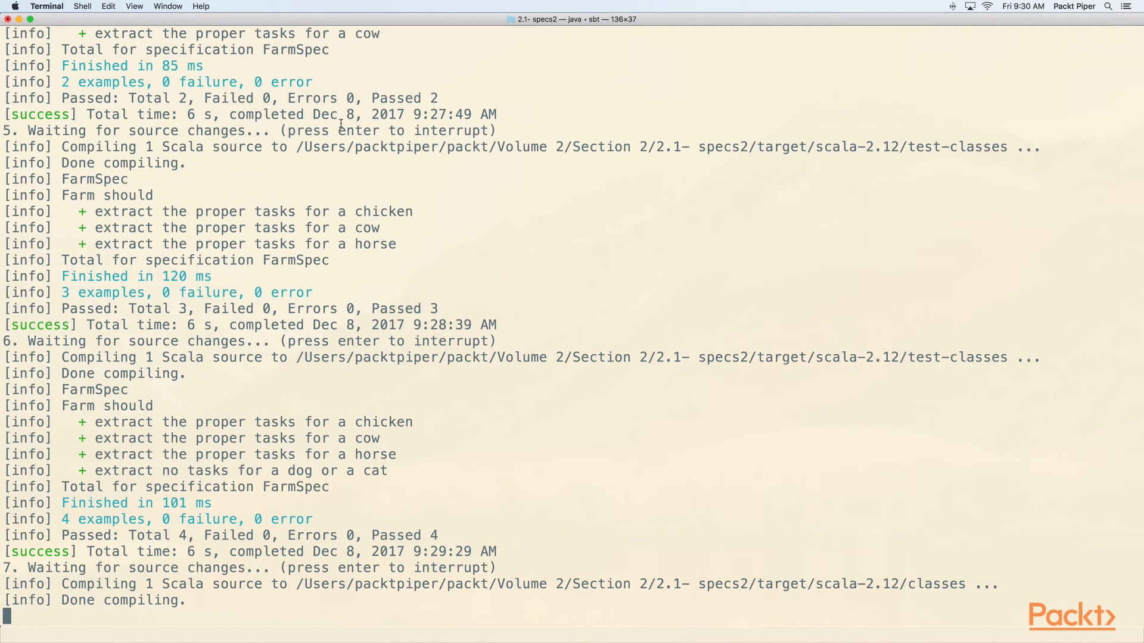
Step: Scroll the sbt output to the failing dog-or-cat example where Cleo gets herding
scroll(down, 3)
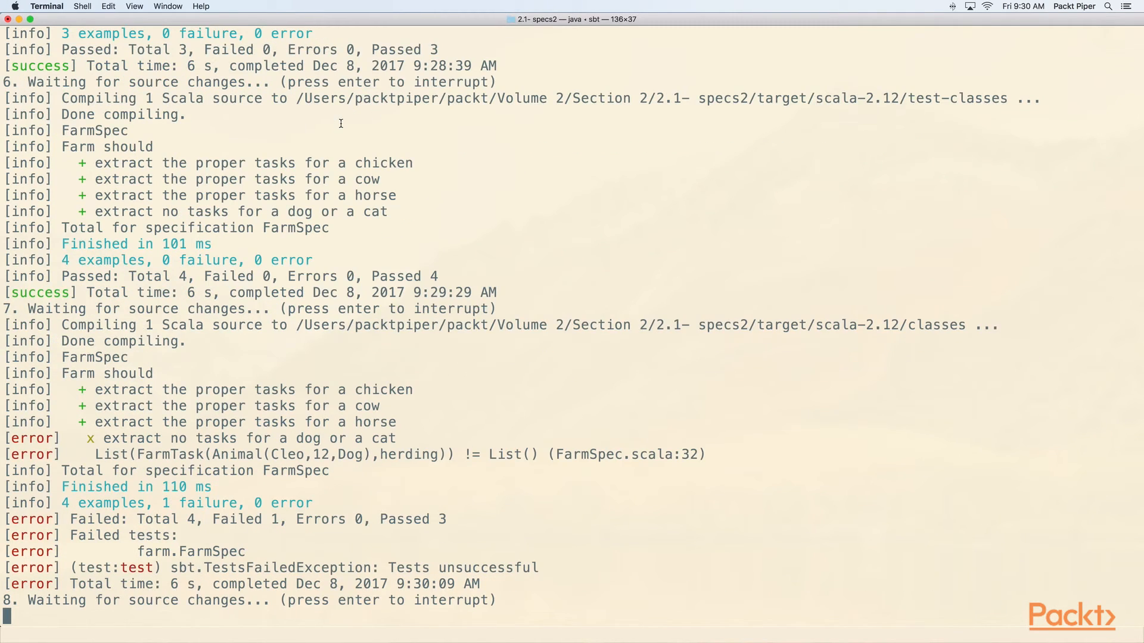
mouse_move(144, 441)
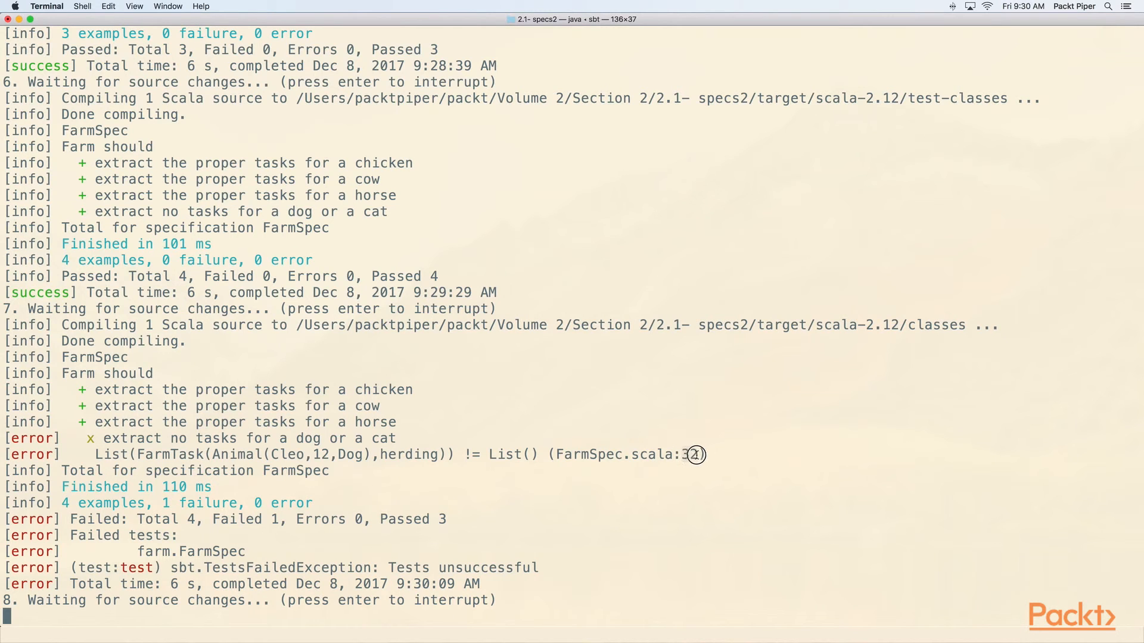
Step: Change the dog assertion on FarmSpec line 32 from must_== Seq() to must beEmpty
click(557, 10)
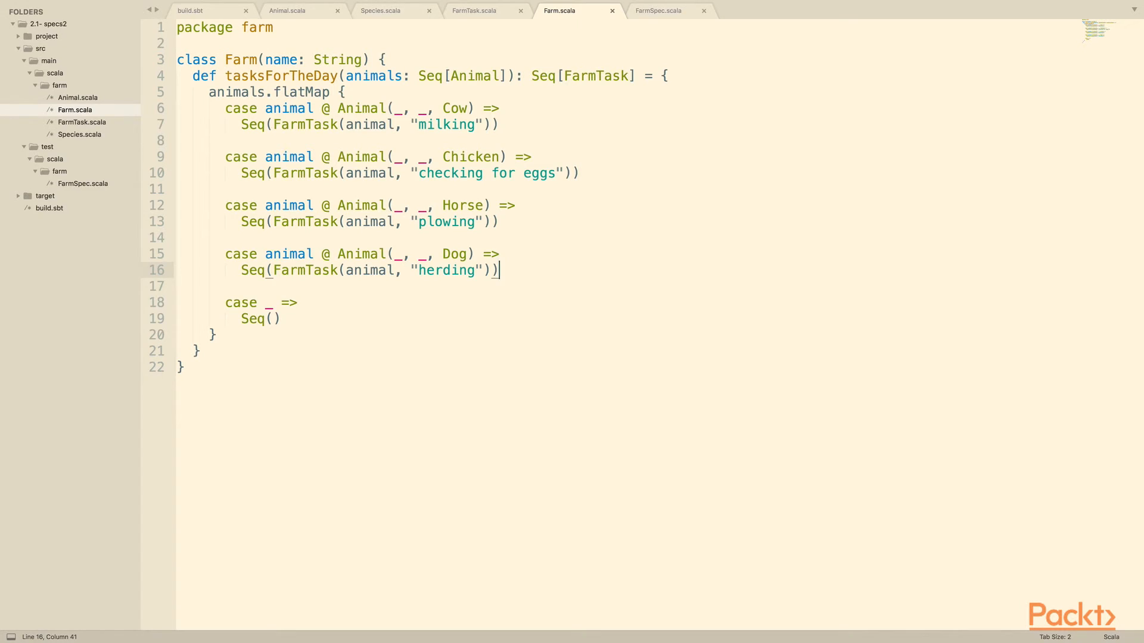
click(658, 10)
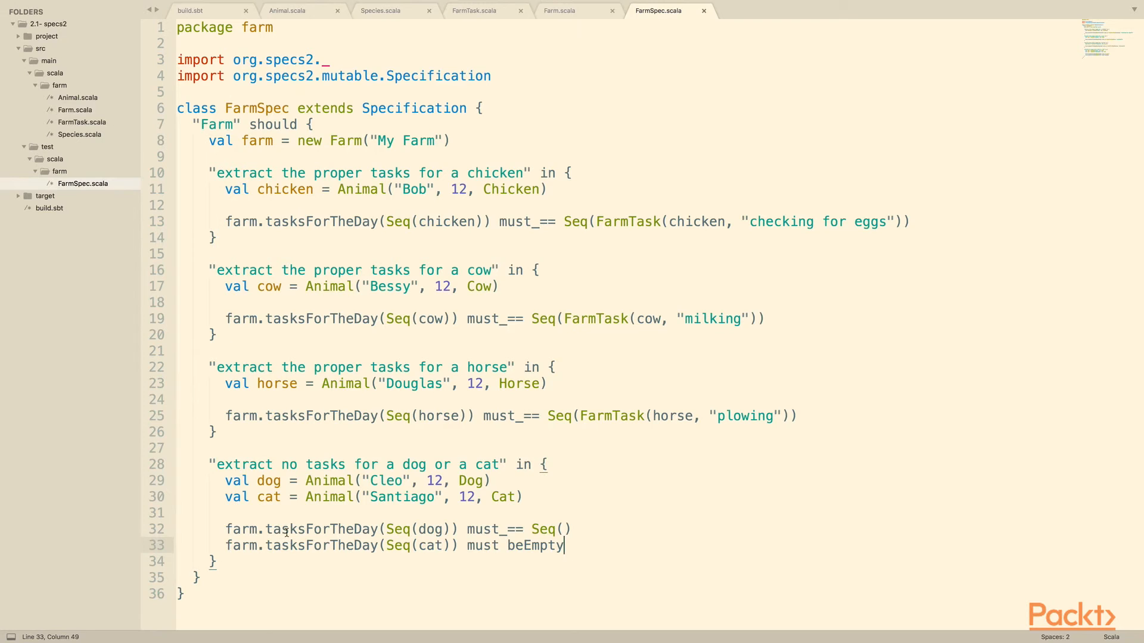
click(290, 529)
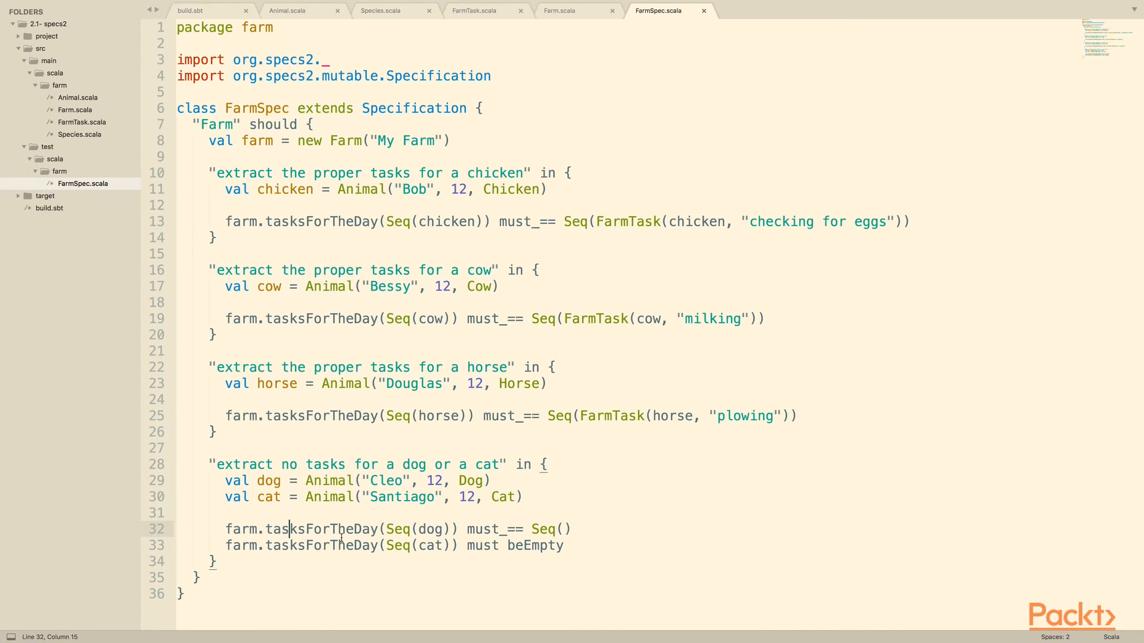
text(beEmp)
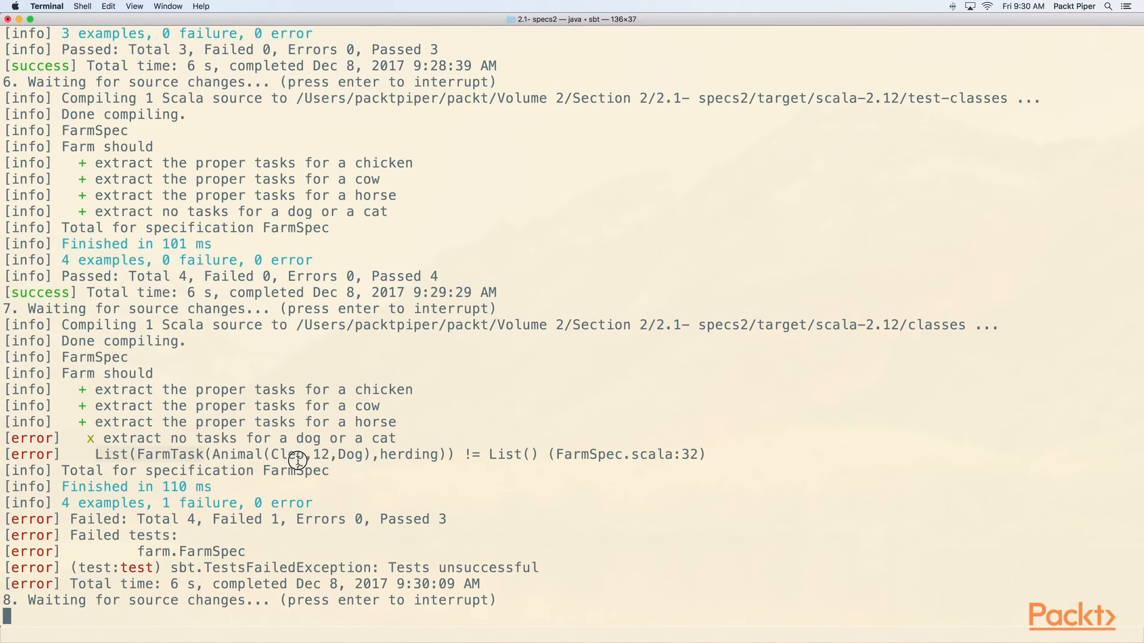
mouse_move(488, 454)
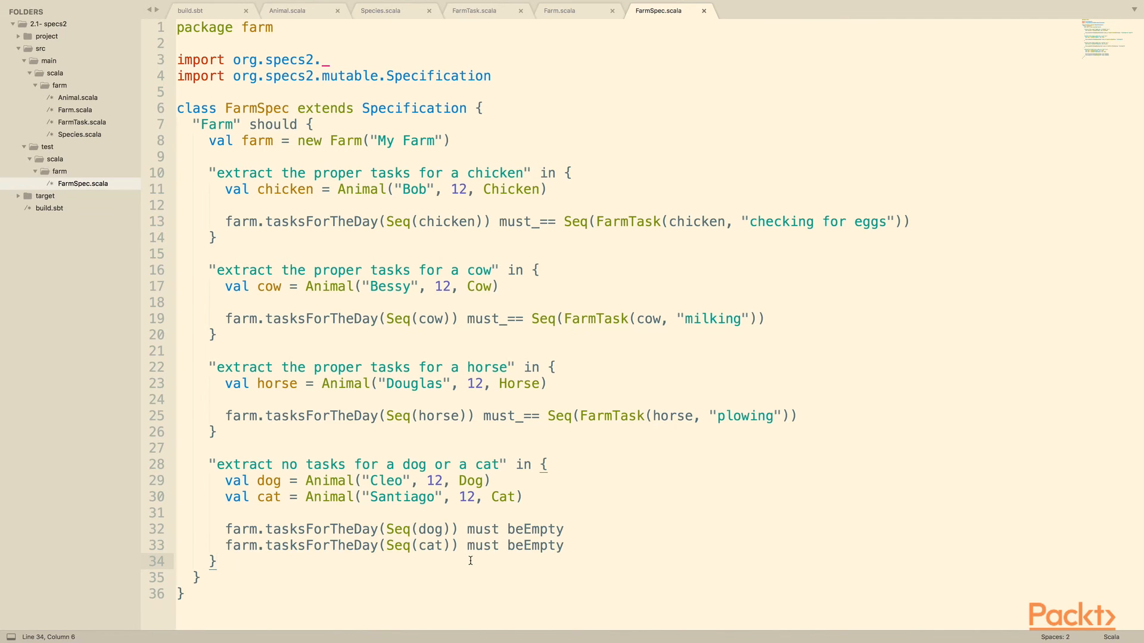
Step: Delete the Dog herding case from Farm.scala and return to FarmSpec.scala
click(558, 10)
text(\)
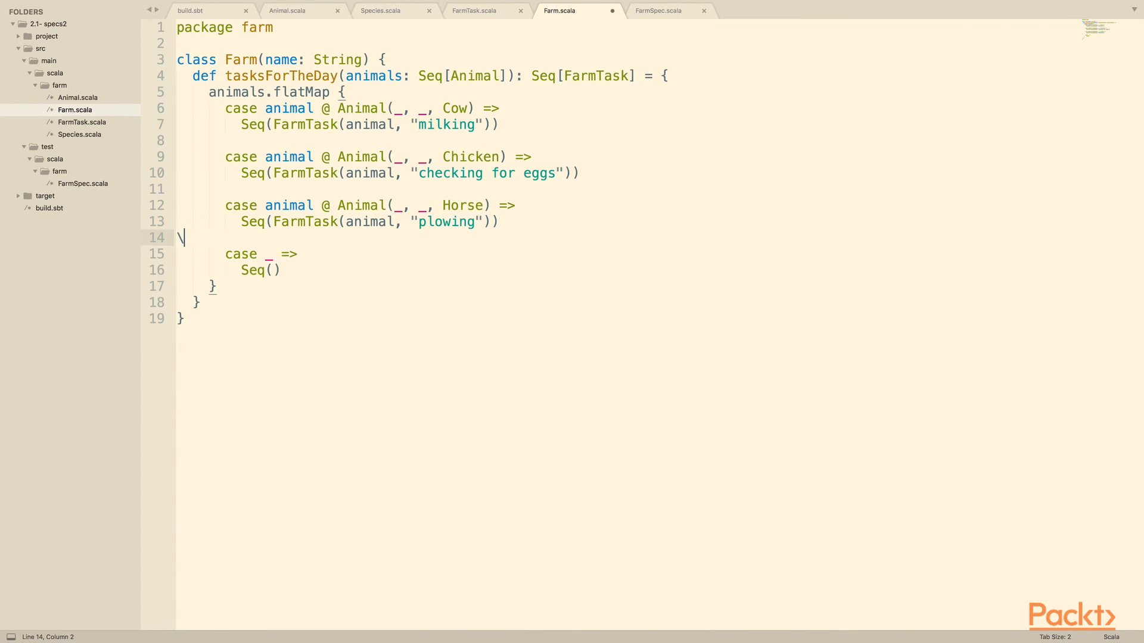
click(658, 10)
text("extract all t)
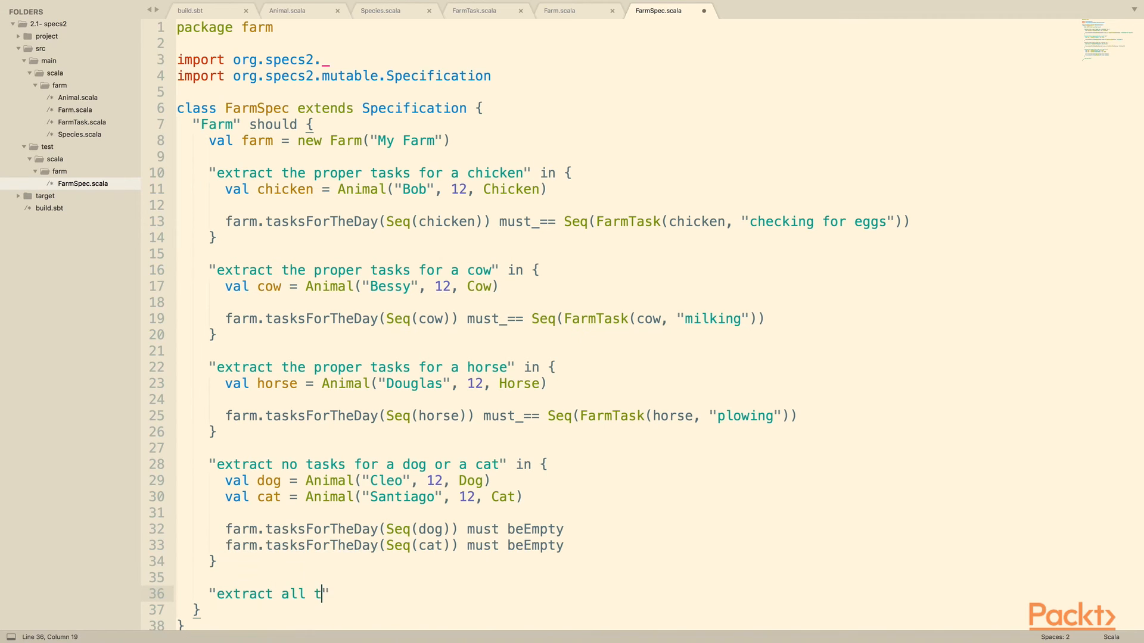
Step: Write the "extract all tasks for multiple animals" example with chicken, cow and horse vals
text(asks for multiple animals)
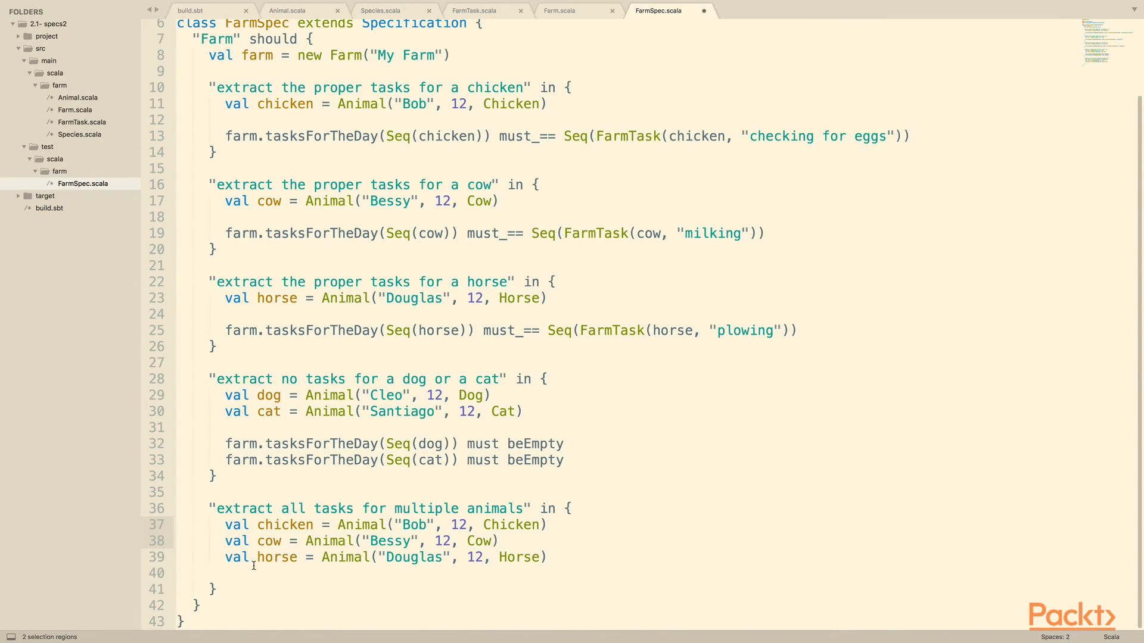
text(farm.tasksForTheDay(Seq()
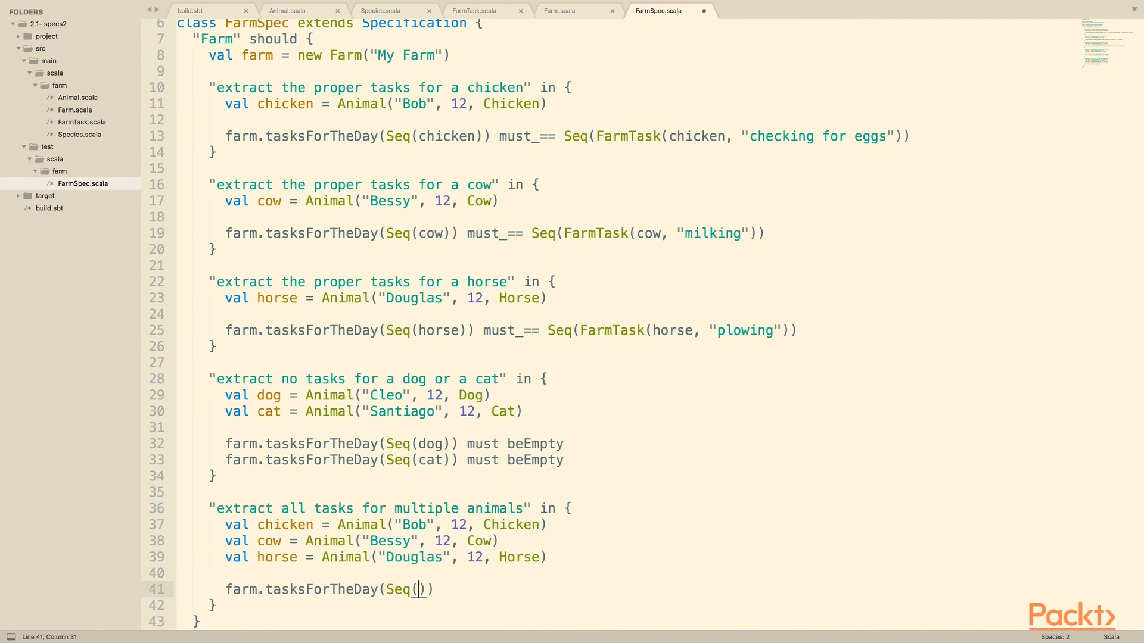
text(chicken, cow, horse)
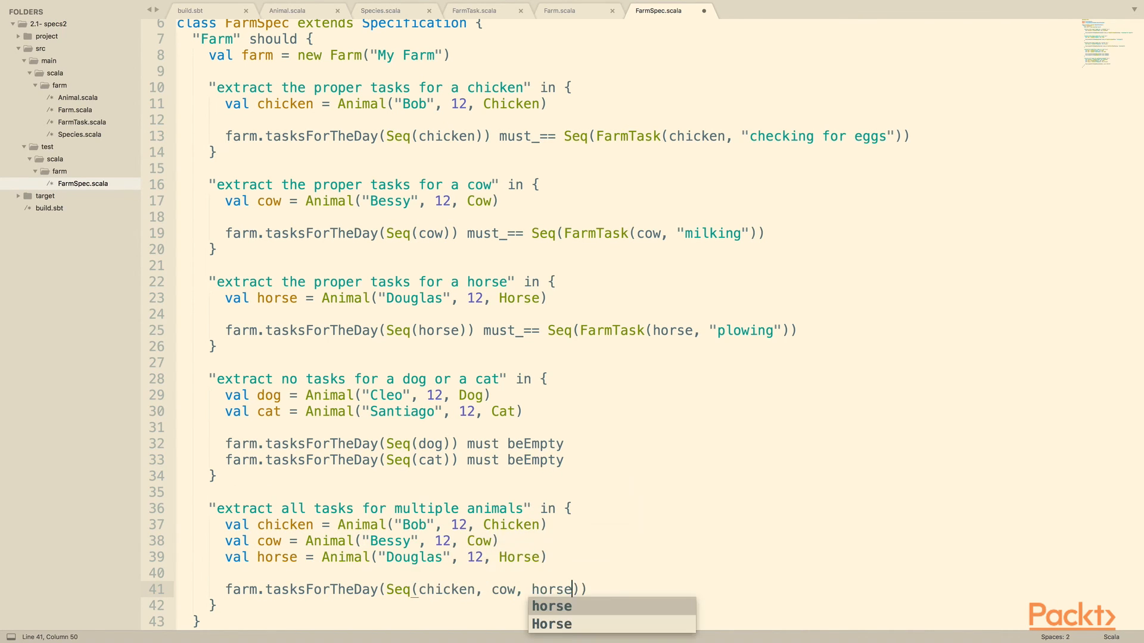
Step: Assert tasksForTheDay(Seq(chicken, cow, horse)) must_== Seq(...) of all their tasks
text(must_==)
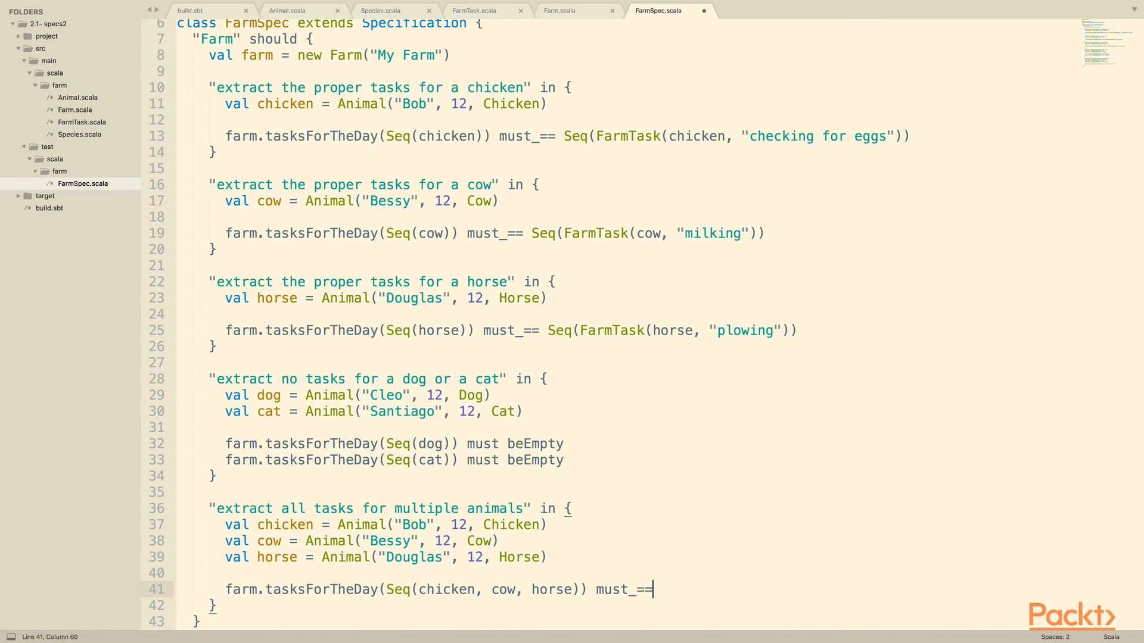
text(Seq()
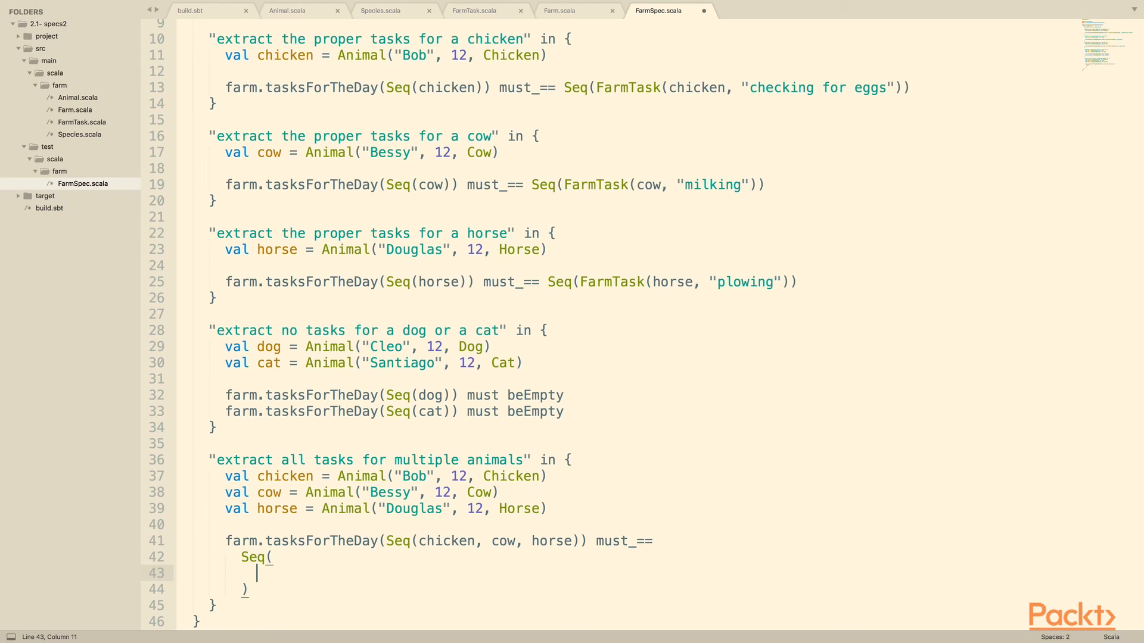
double_click(626, 87)
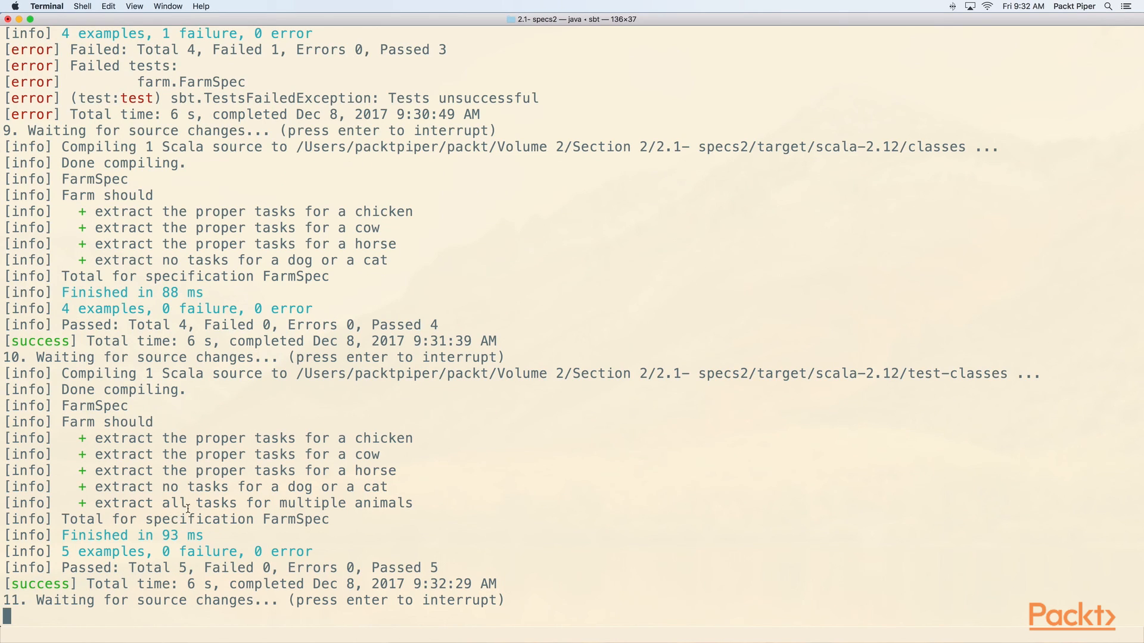
mouse_move(138, 501)
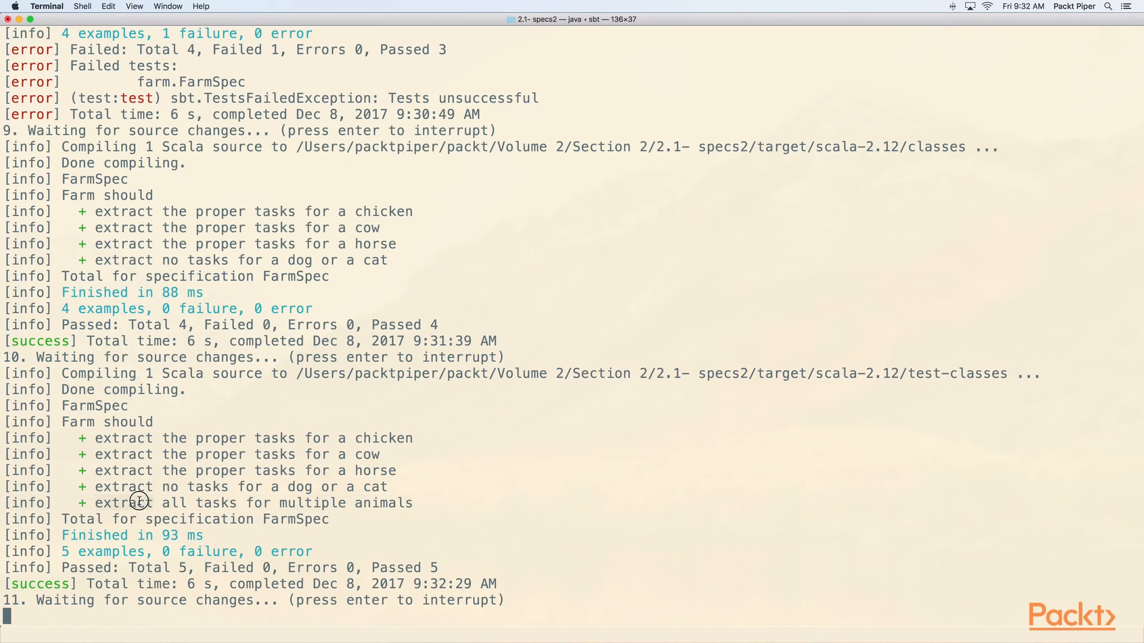
mouse_move(541, 427)
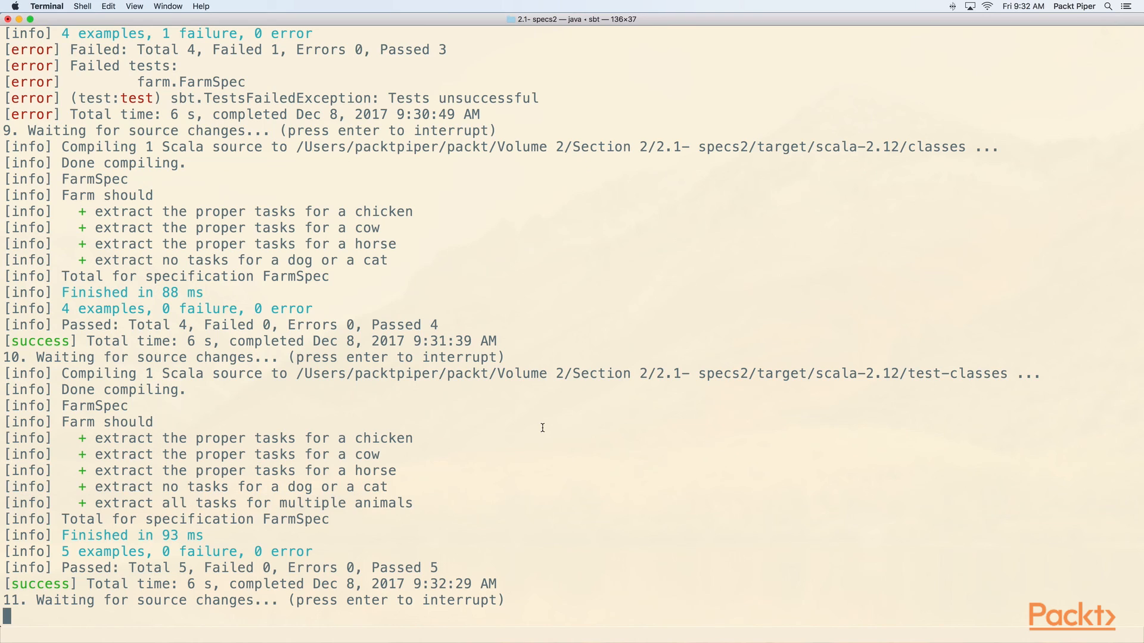